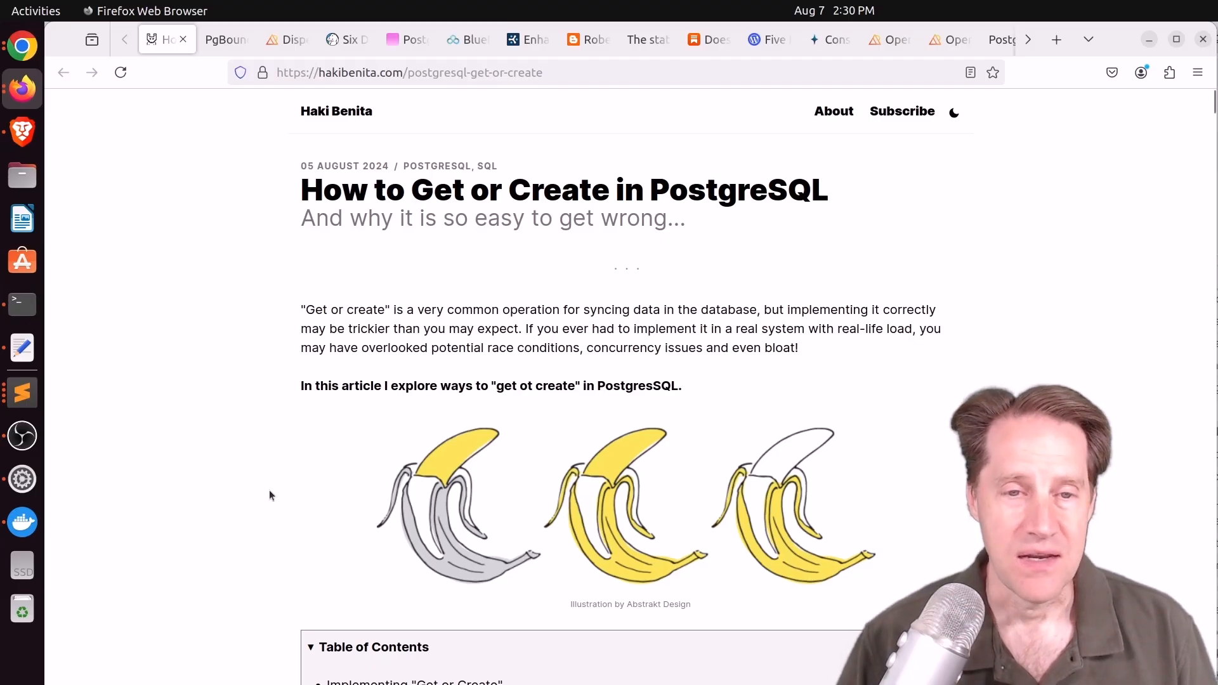
Scroll the 'How to Get or Create in PostgreSQL' article toward the Implementing "Get or Create" heading
scroll(down, 3)
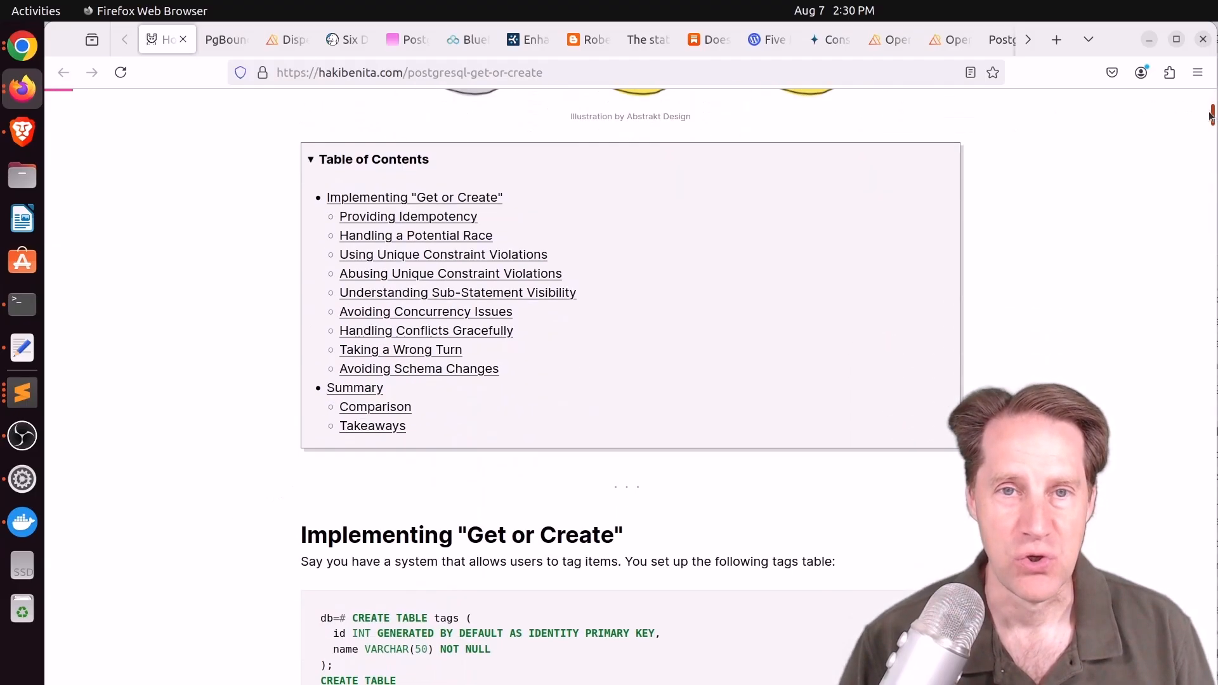
scroll(down, 3)
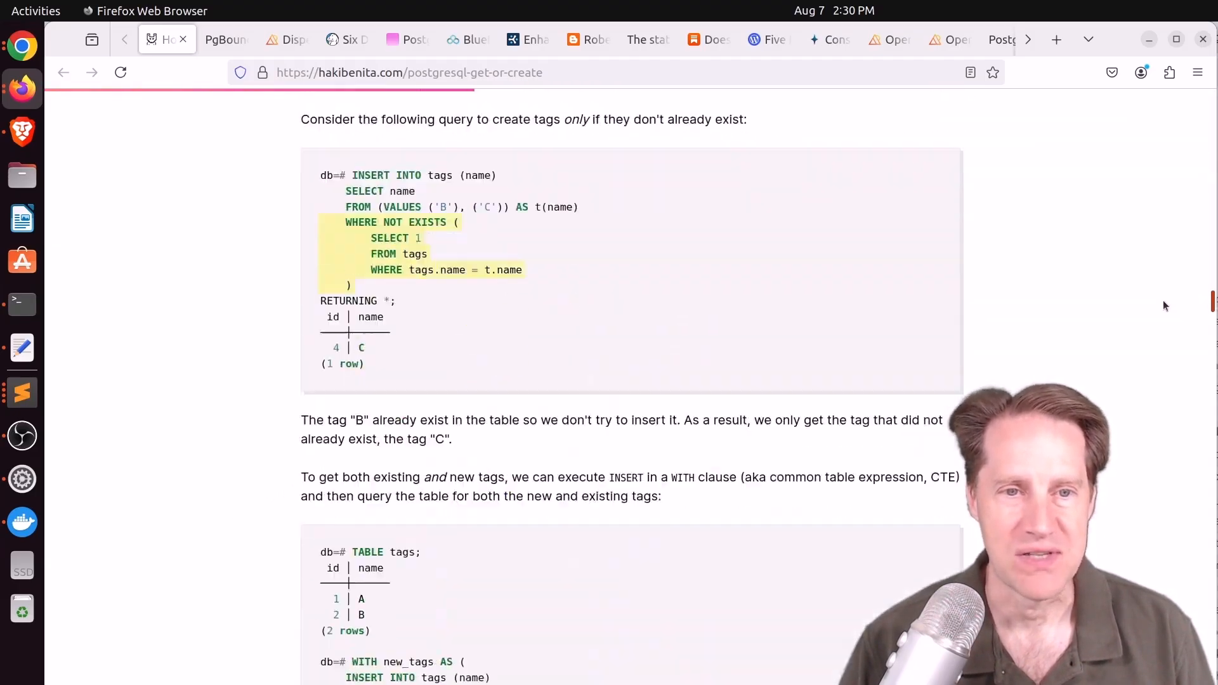
scroll(down, 3)
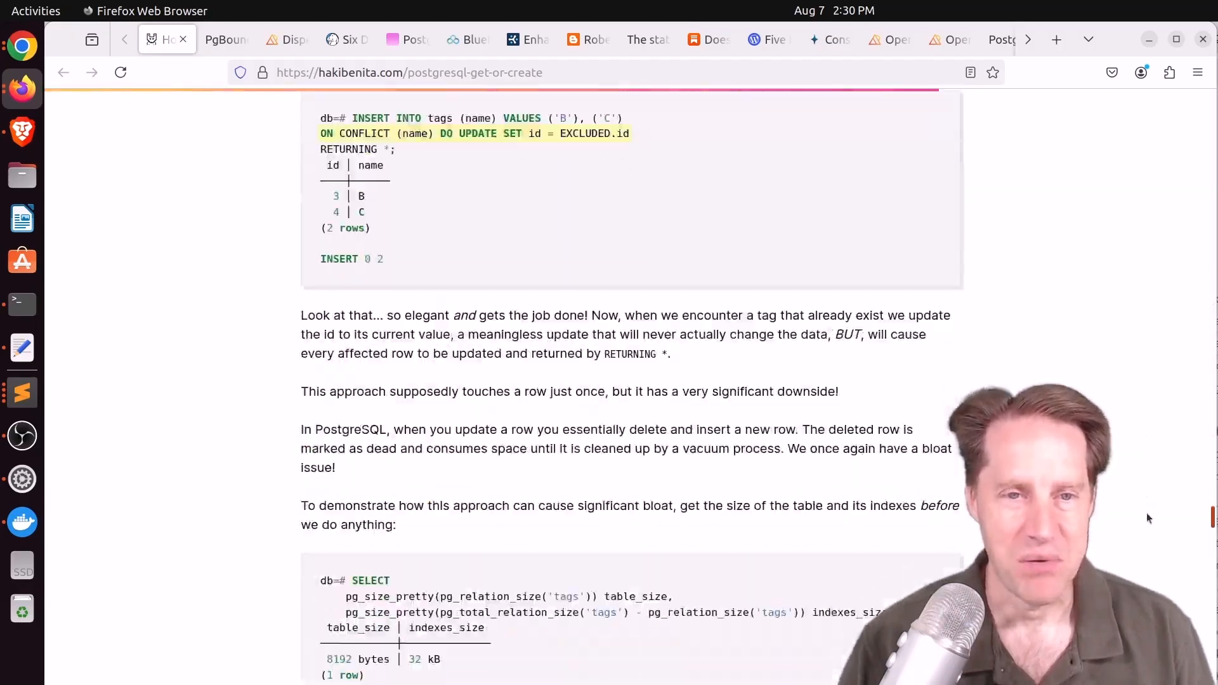
scroll(down, 3)
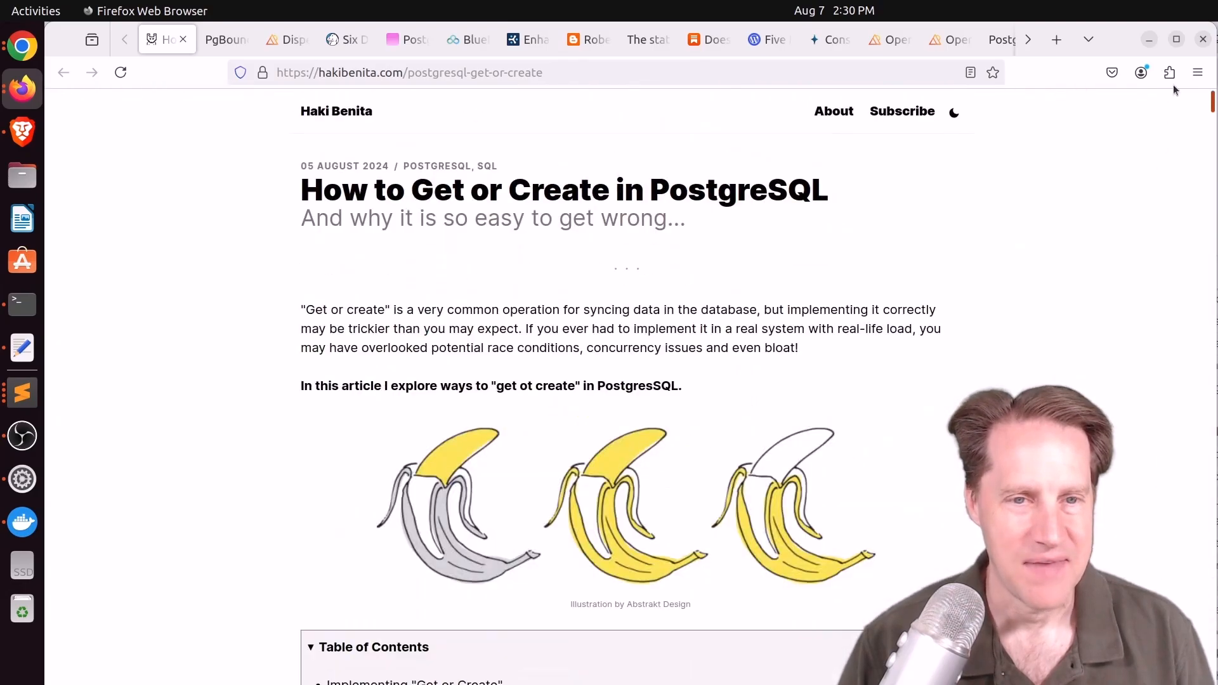
scroll(down, 3)
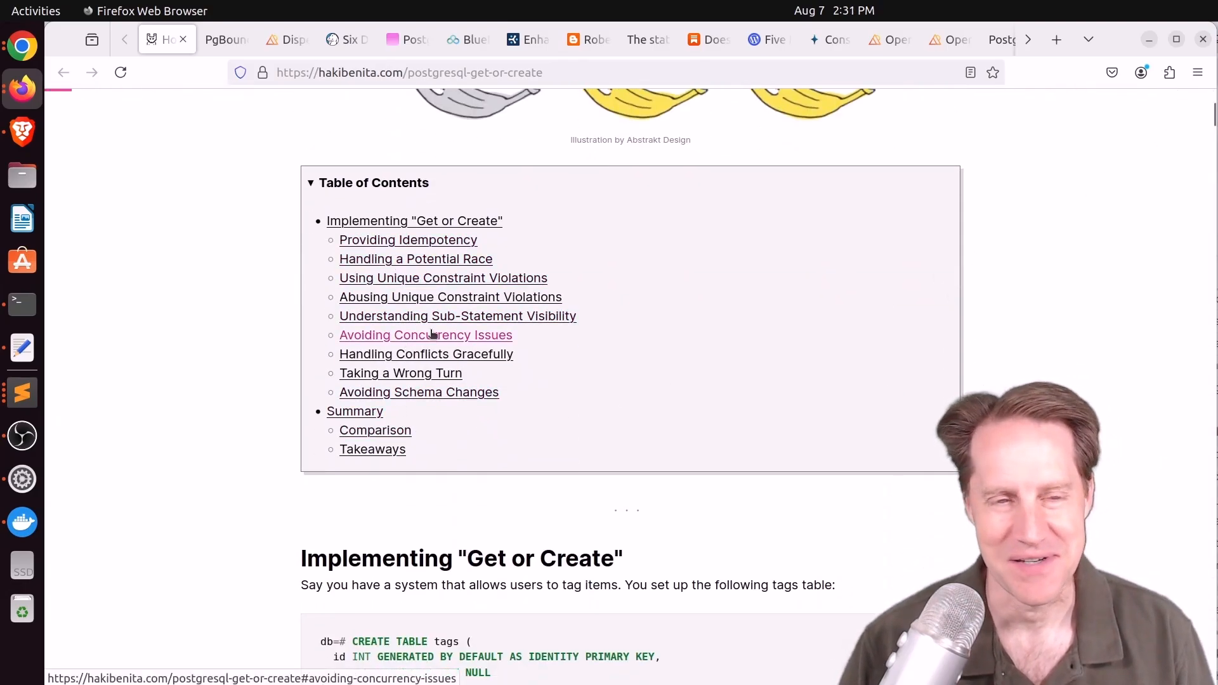
scroll(down, 3)
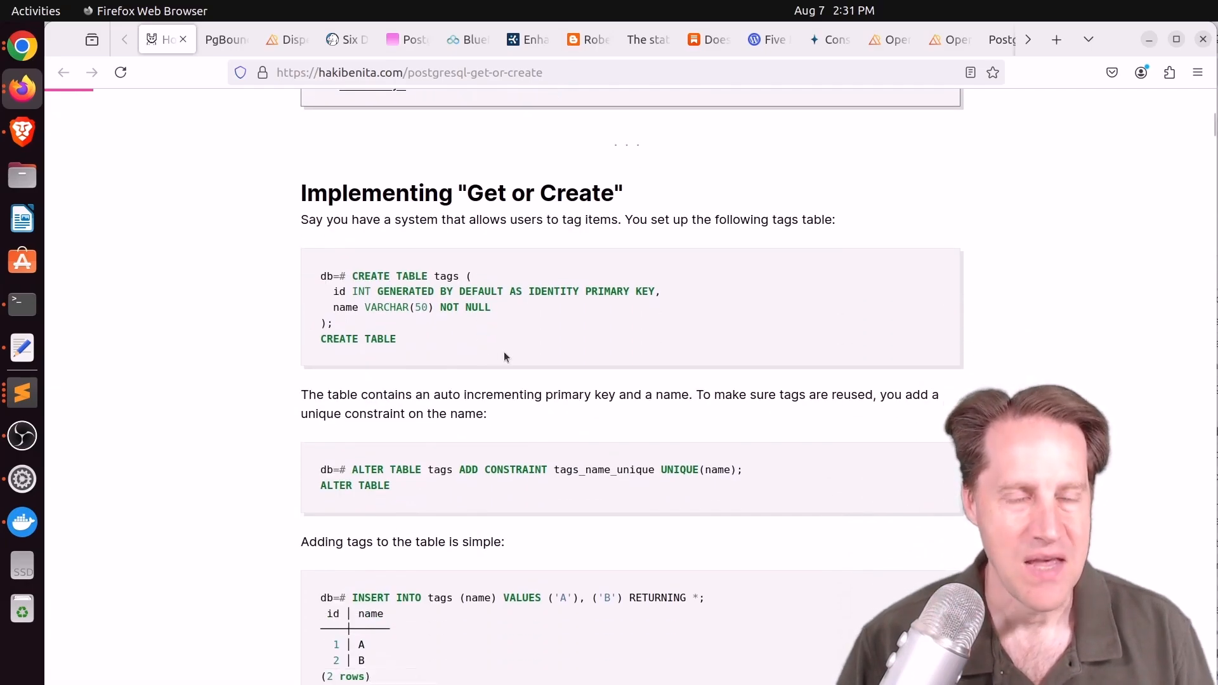
mouse_move(521, 335)
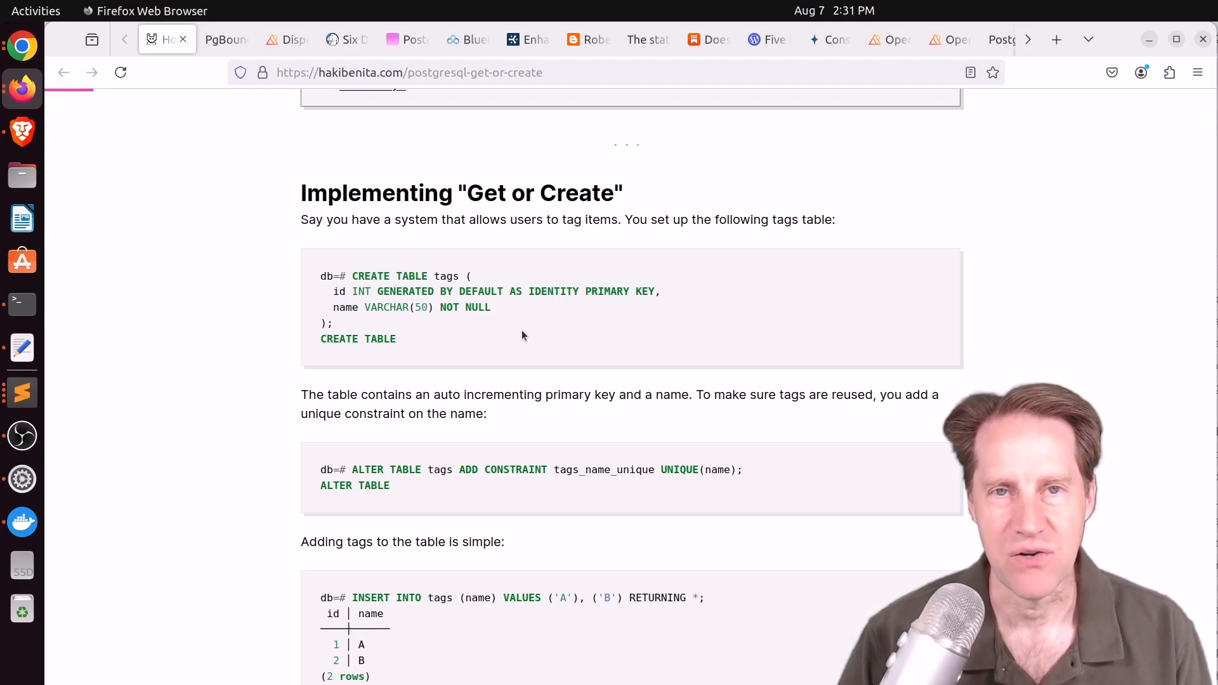
mouse_move(514, 332)
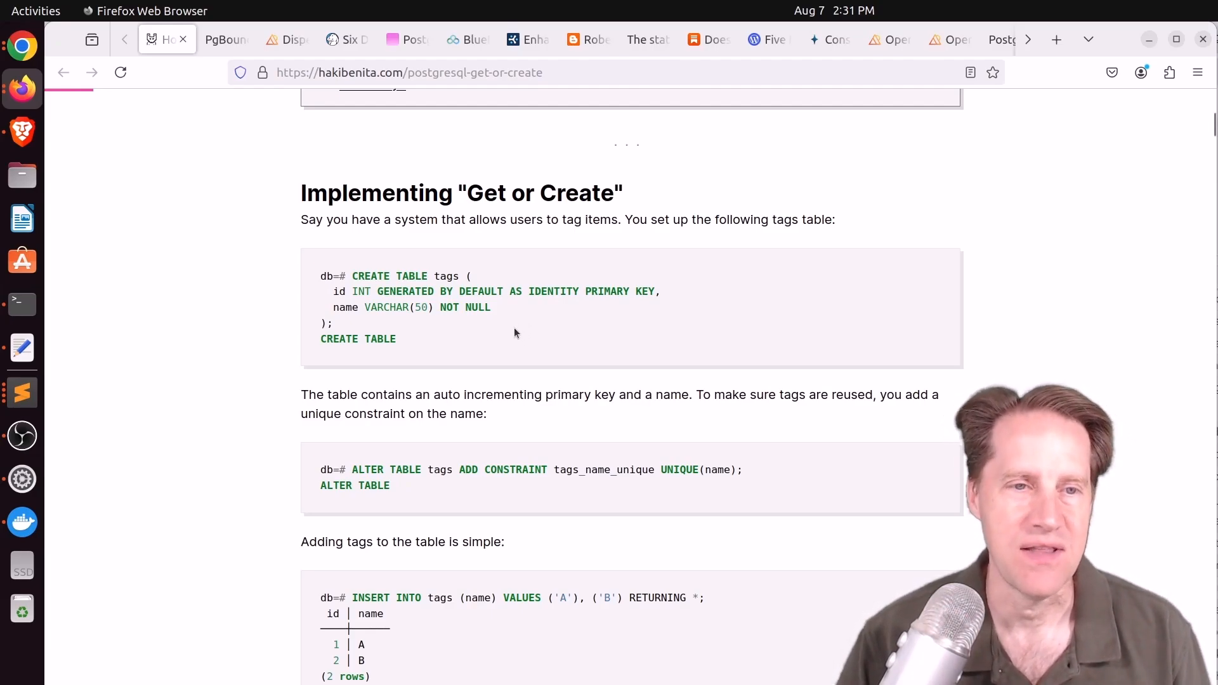
Scroll down to the 'Providing Idempotency' heading and its get_or_create_tag function code
scroll(down, 3)
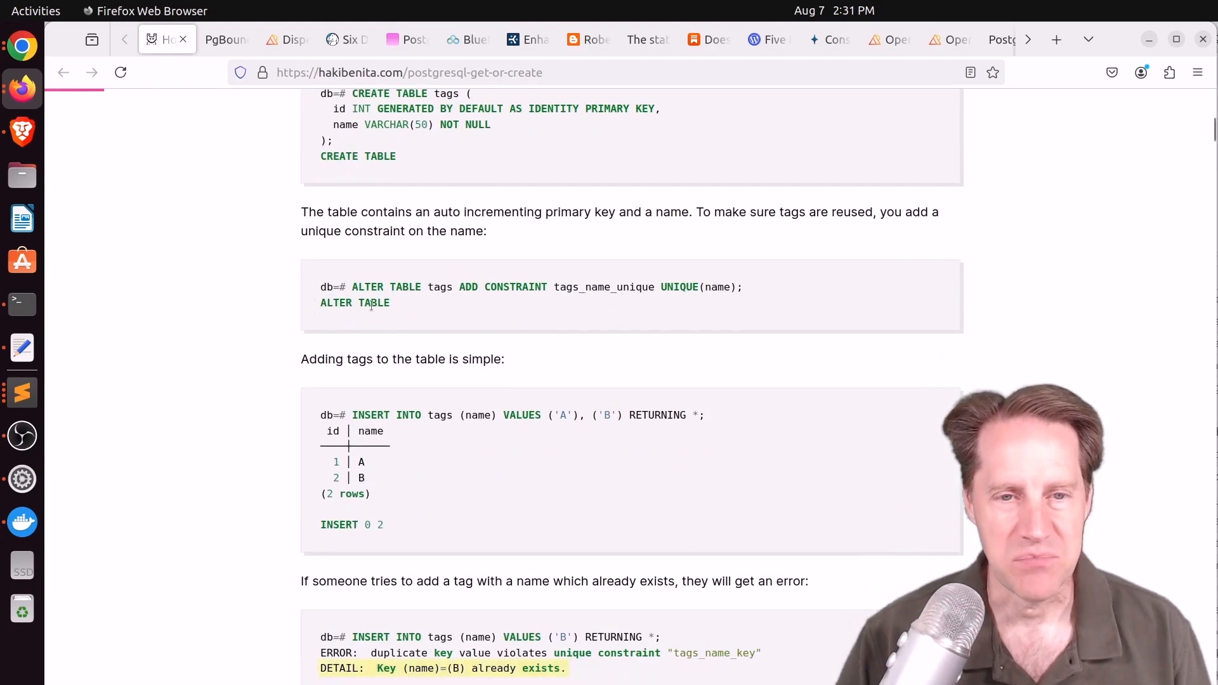
scroll(down, 3)
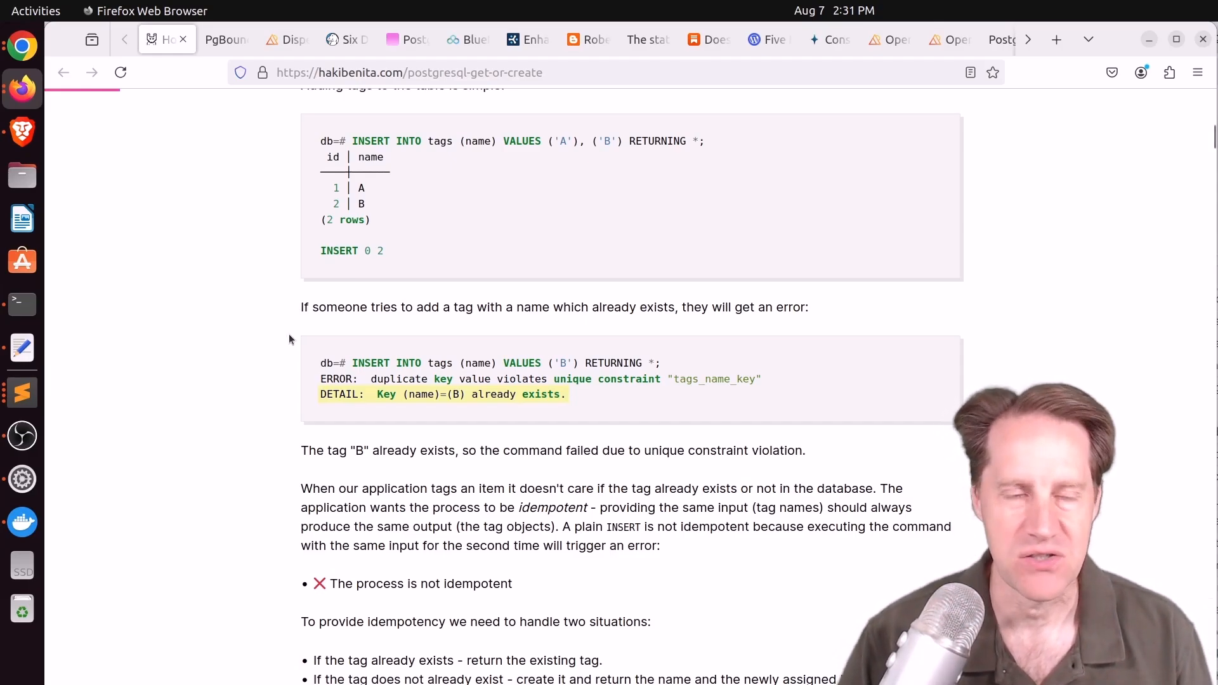
scroll(down, 3)
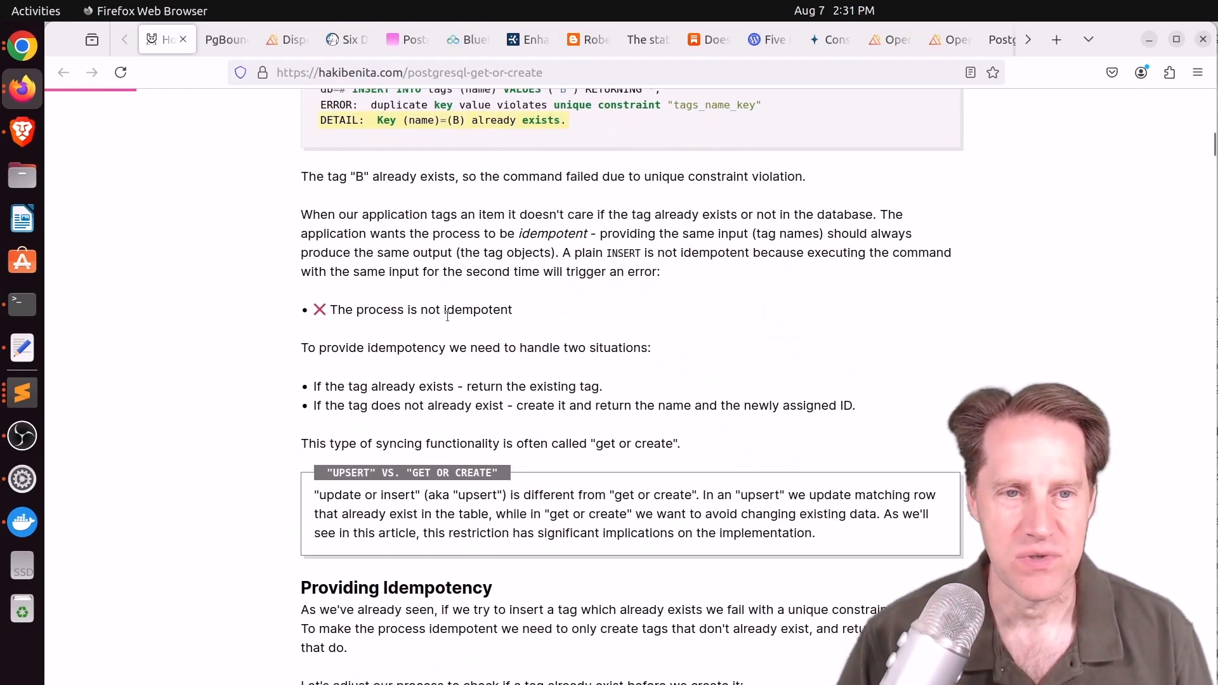
mouse_move(266, 326)
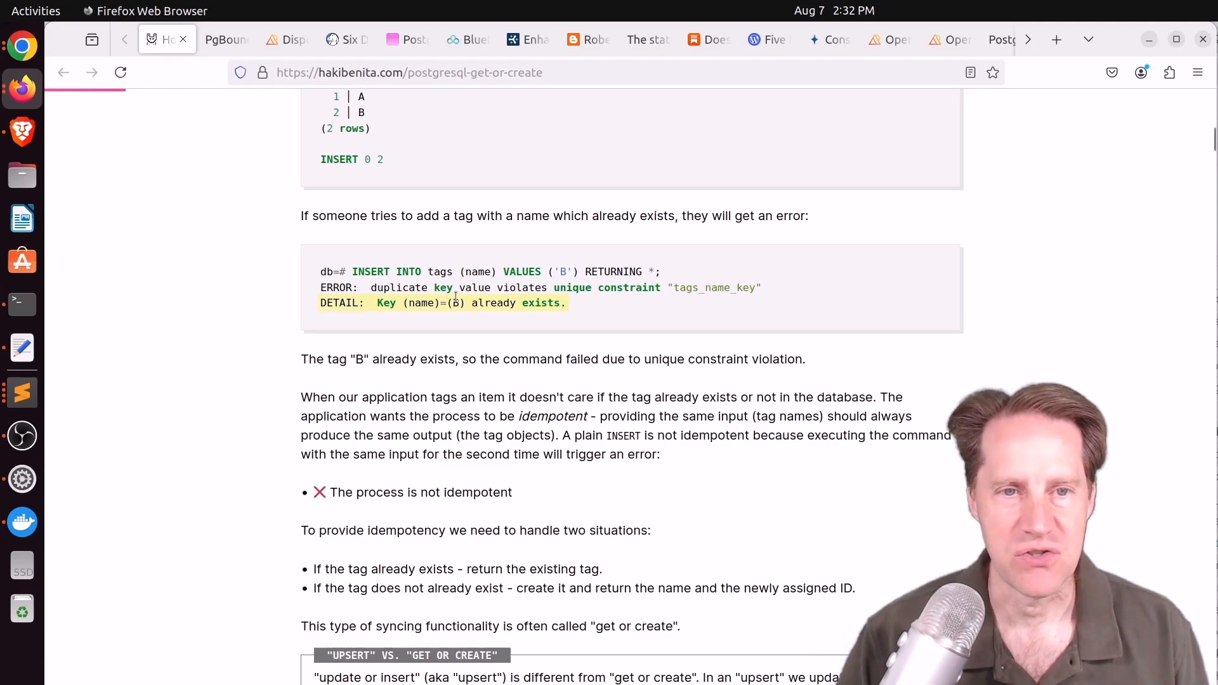
scroll(down, 3)
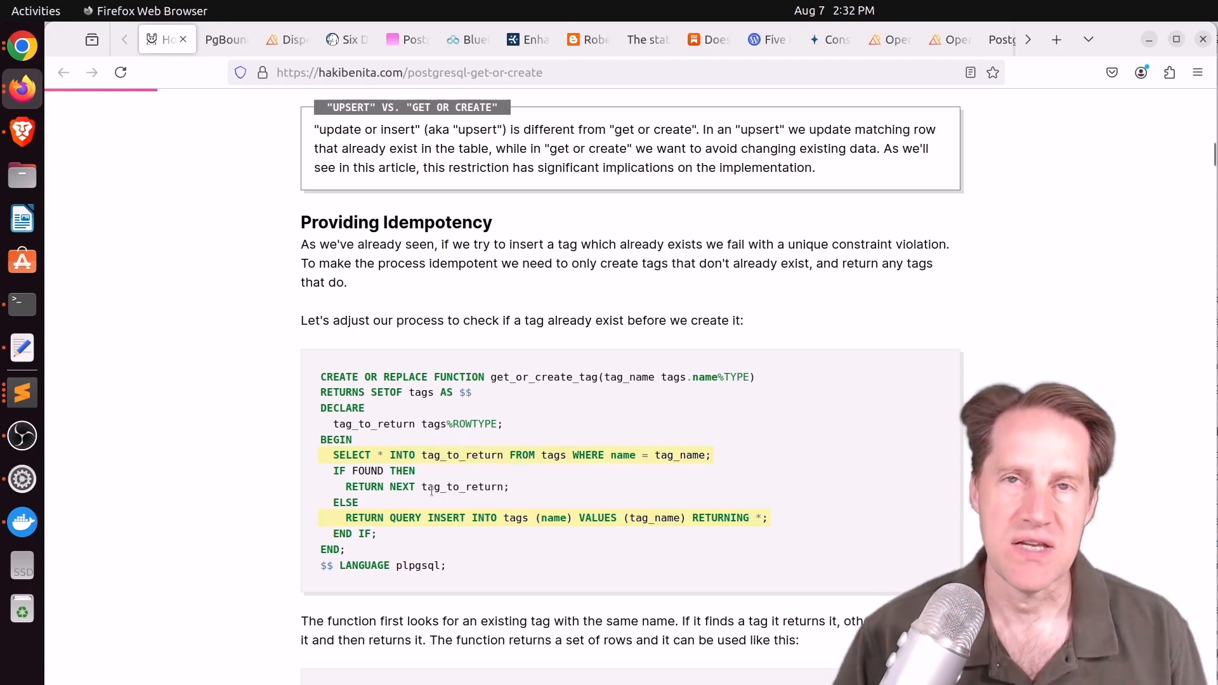
scroll(down, 3)
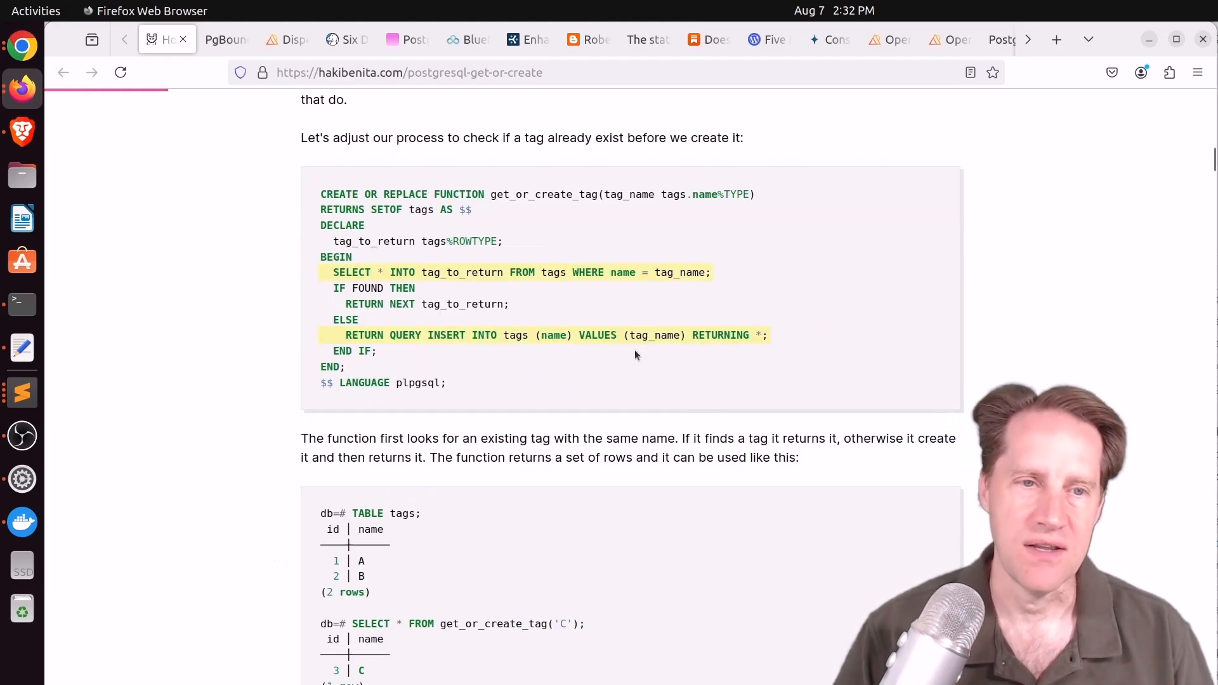
scroll(up, 3)
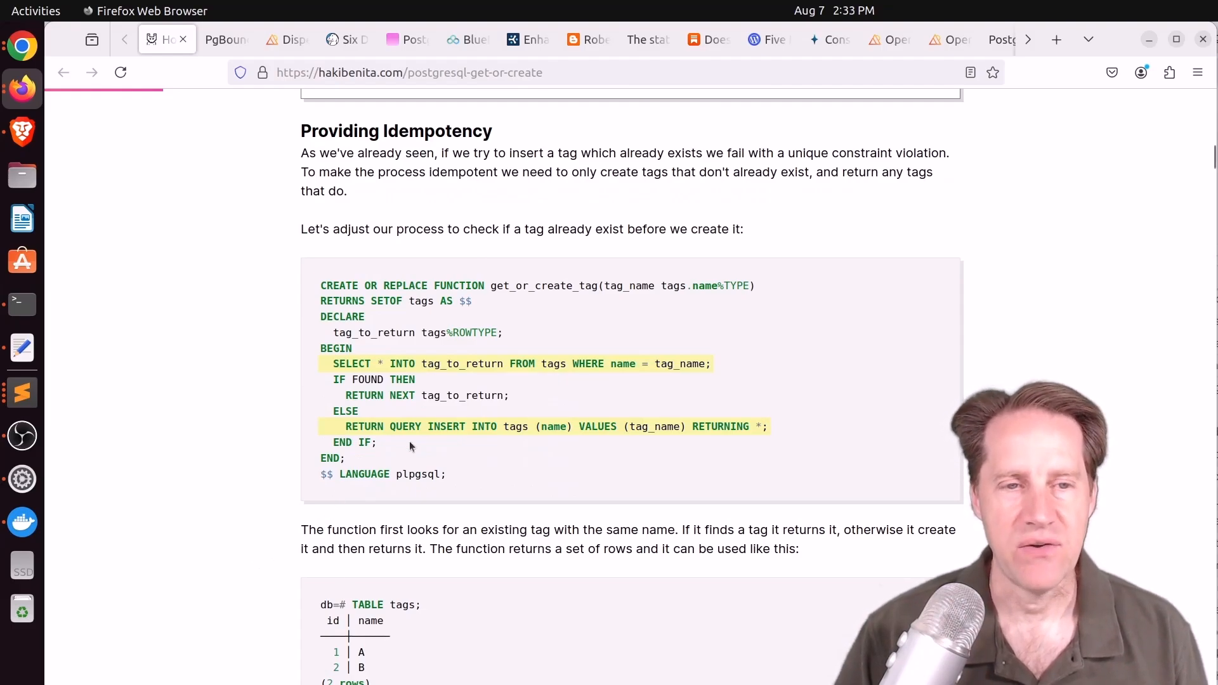
mouse_move(534, 389)
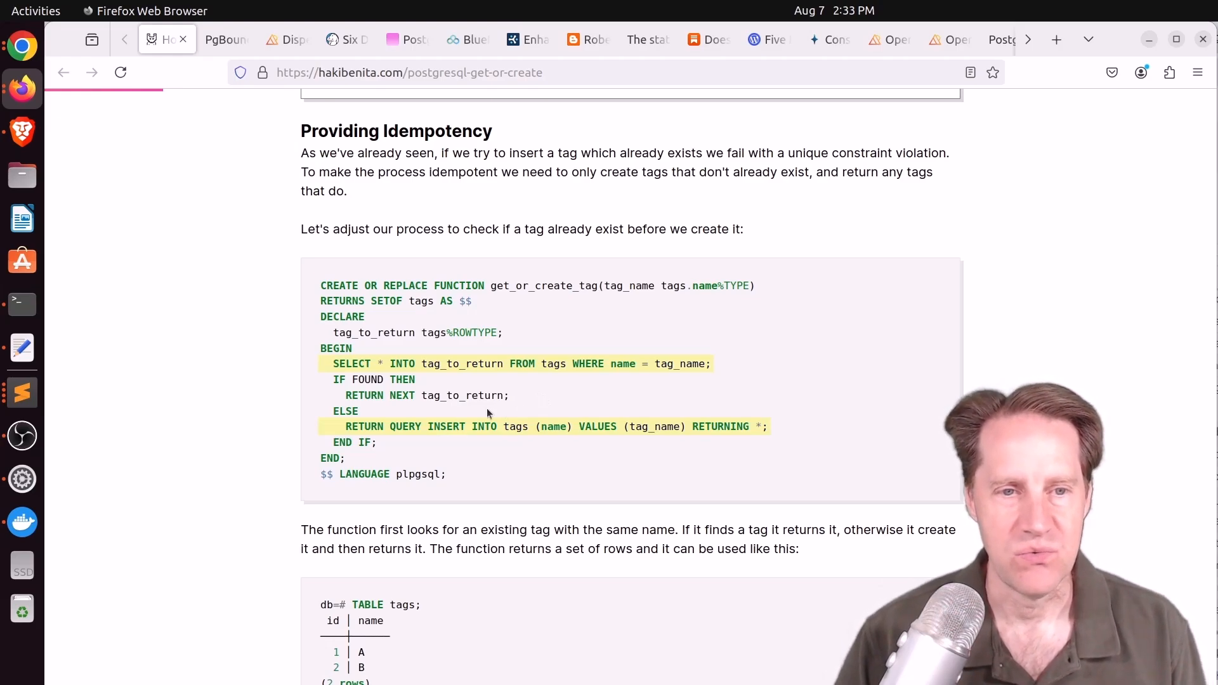
scroll(down, 3)
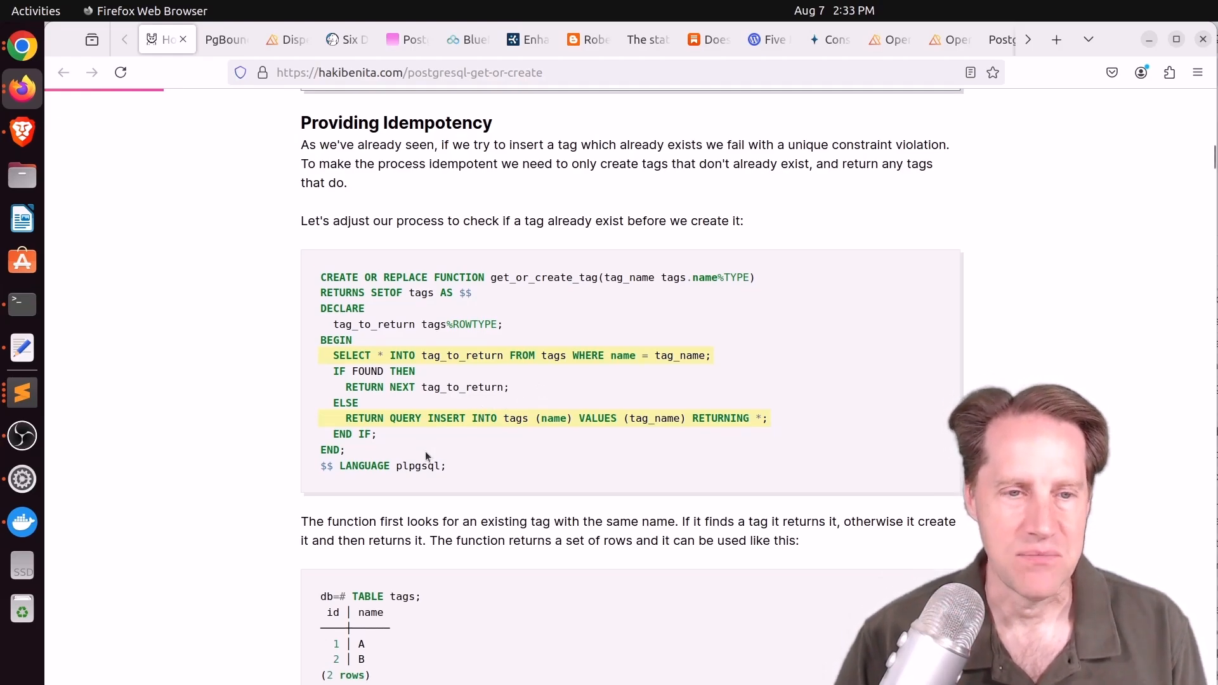
Scroll past the race and bloat sections to the INSERT … ON CONFLICT DO NOTHING RETURNING example
scroll(down, 3)
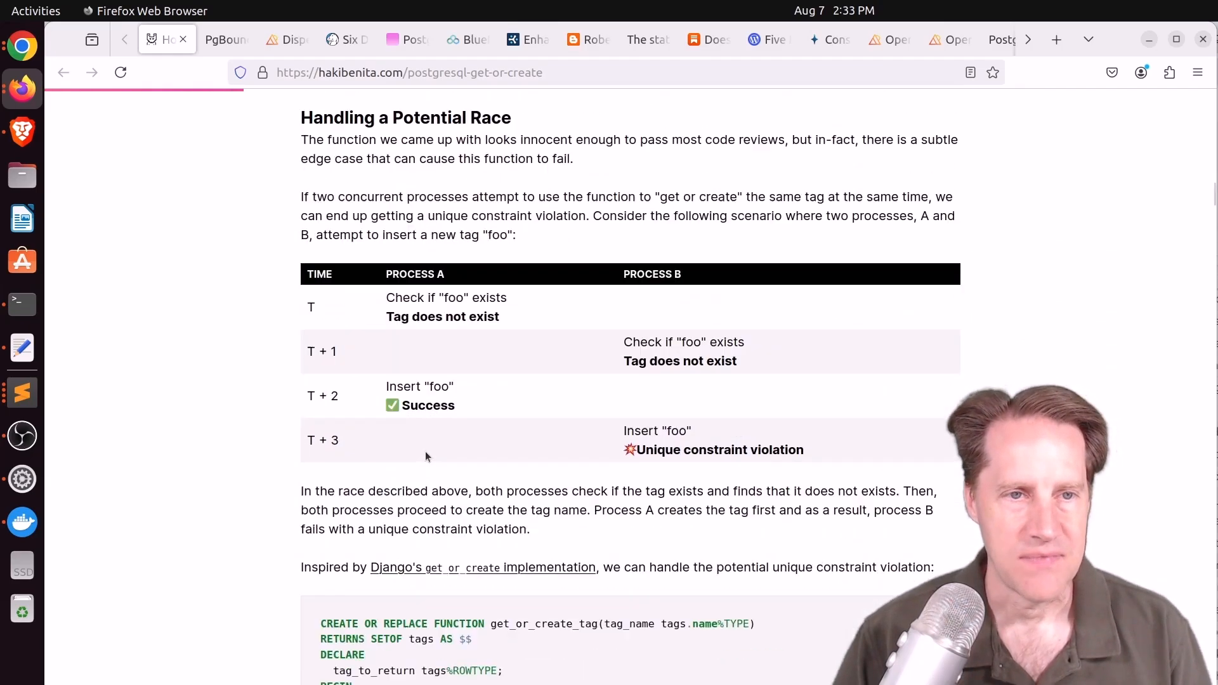
scroll(down, 3)
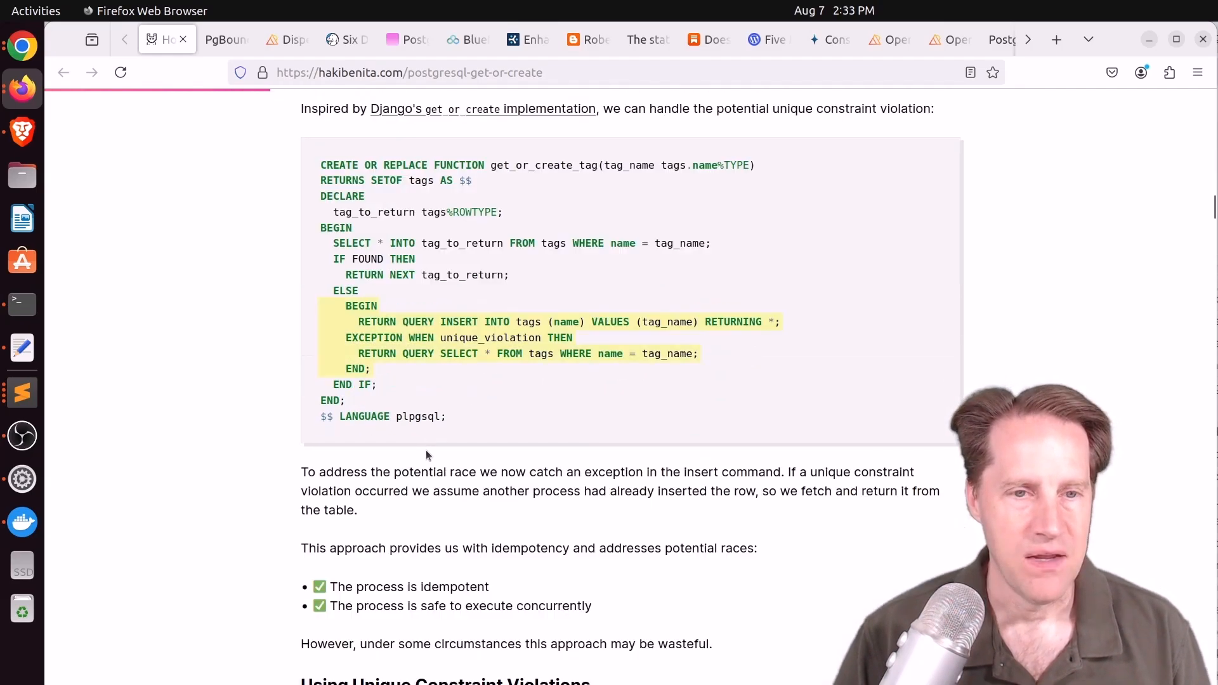
scroll(down, 3)
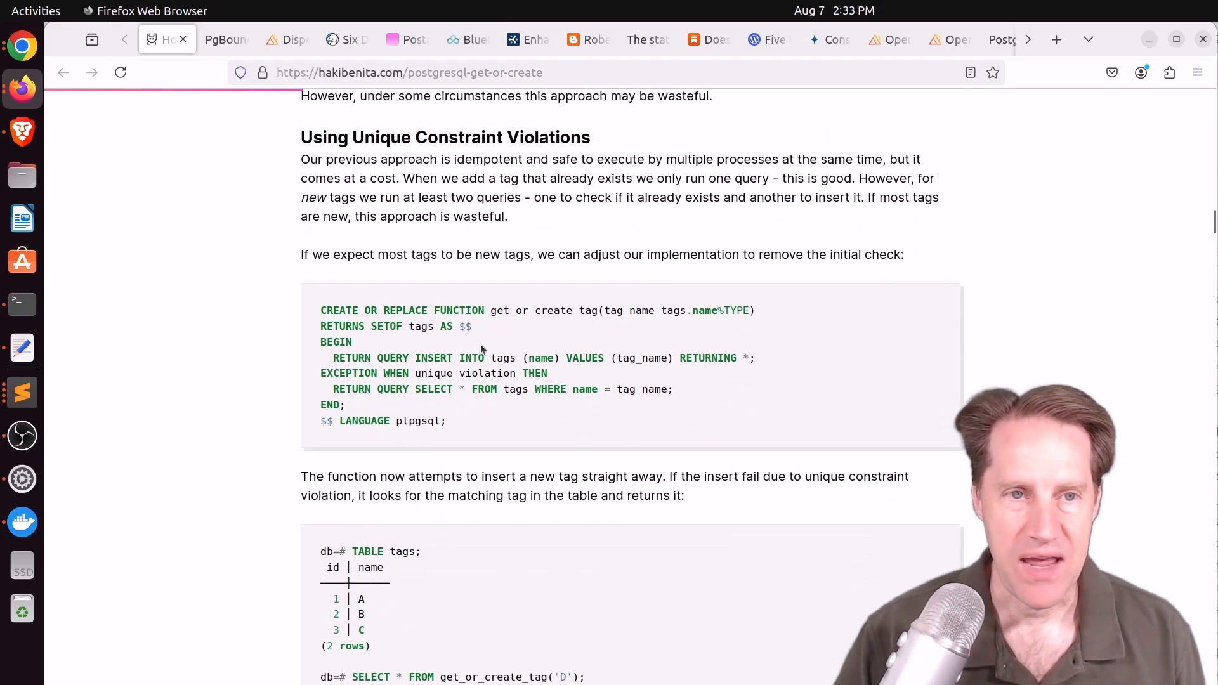
scroll(down, 3)
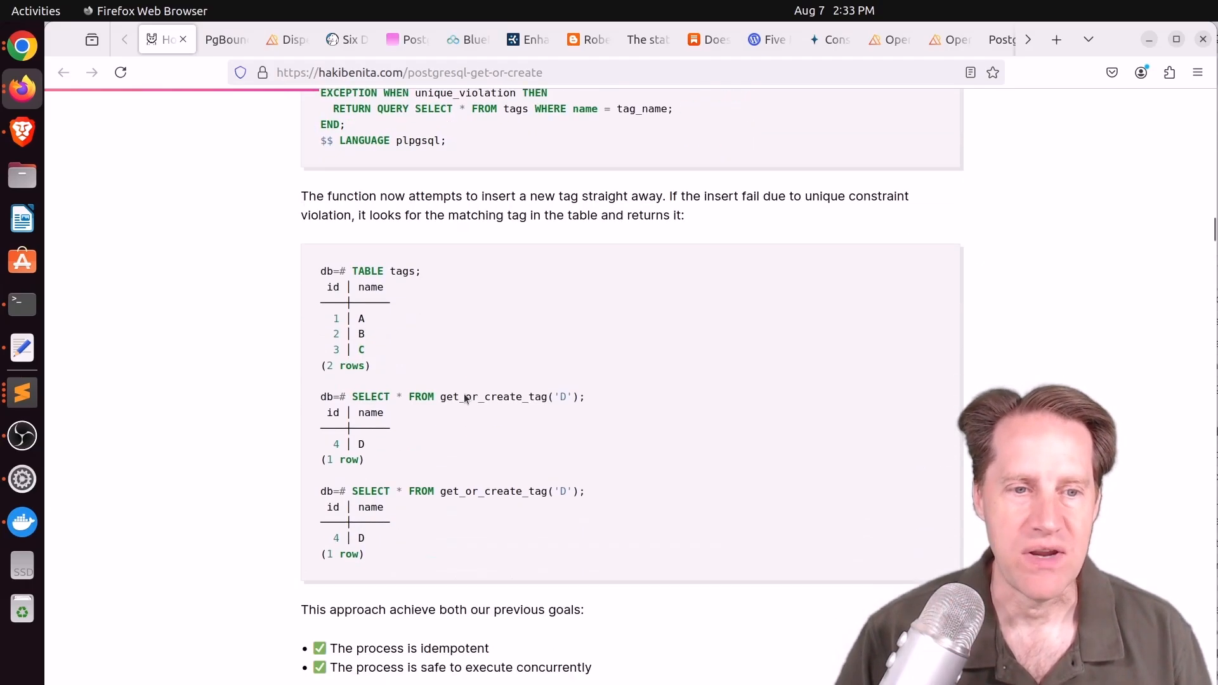
scroll(down, 3)
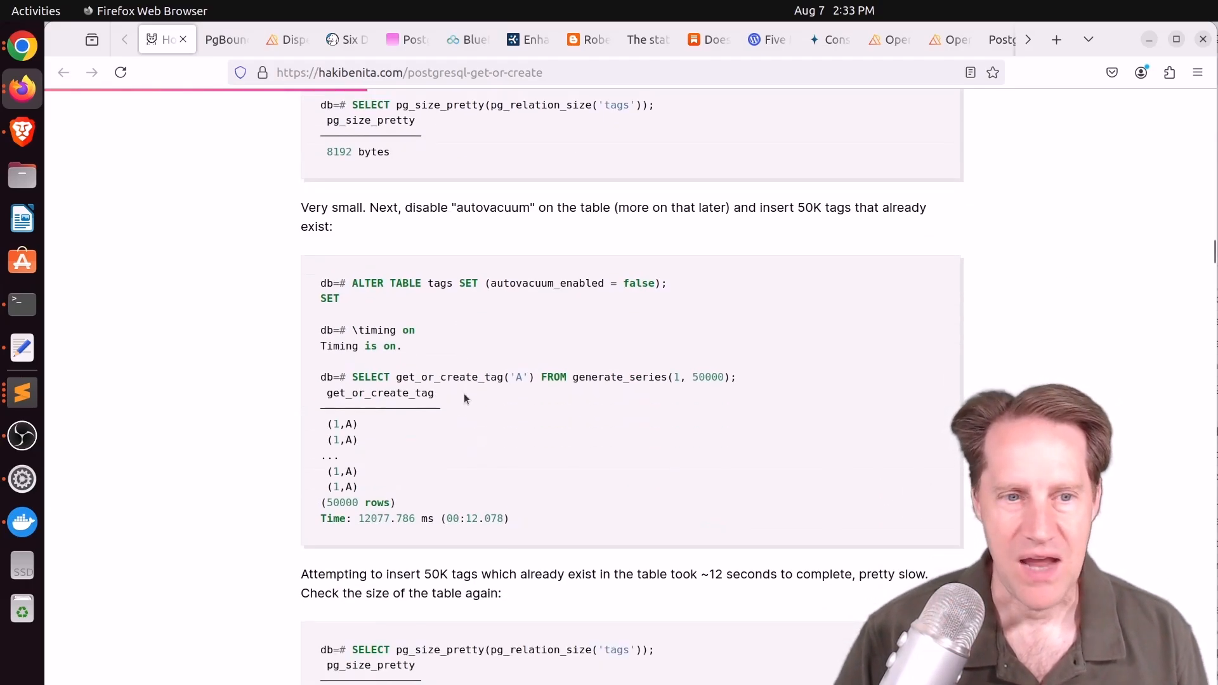
scroll(down, 3)
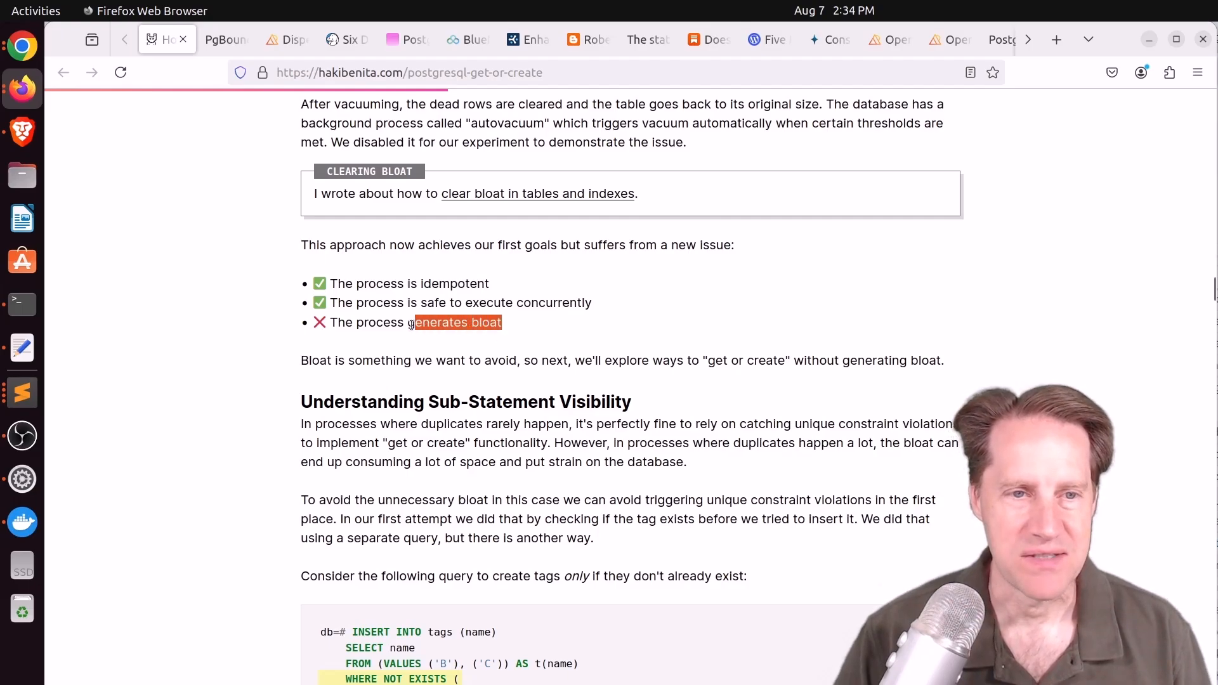
scroll(down, 3)
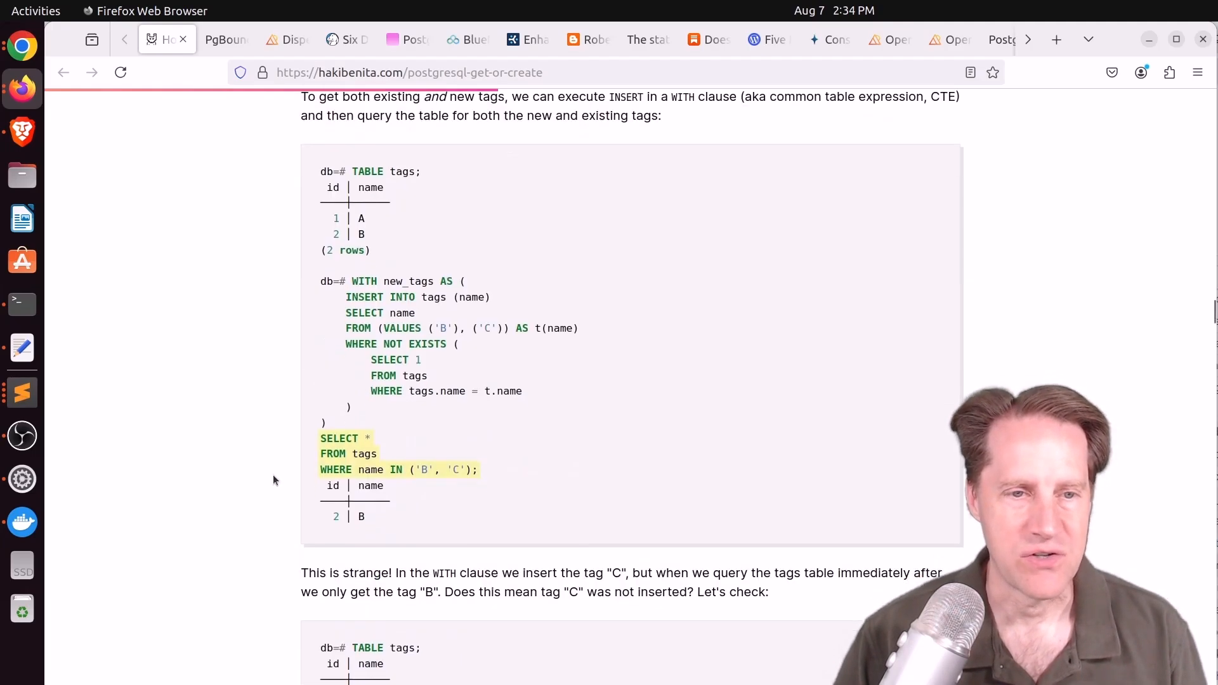
scroll(down, 3)
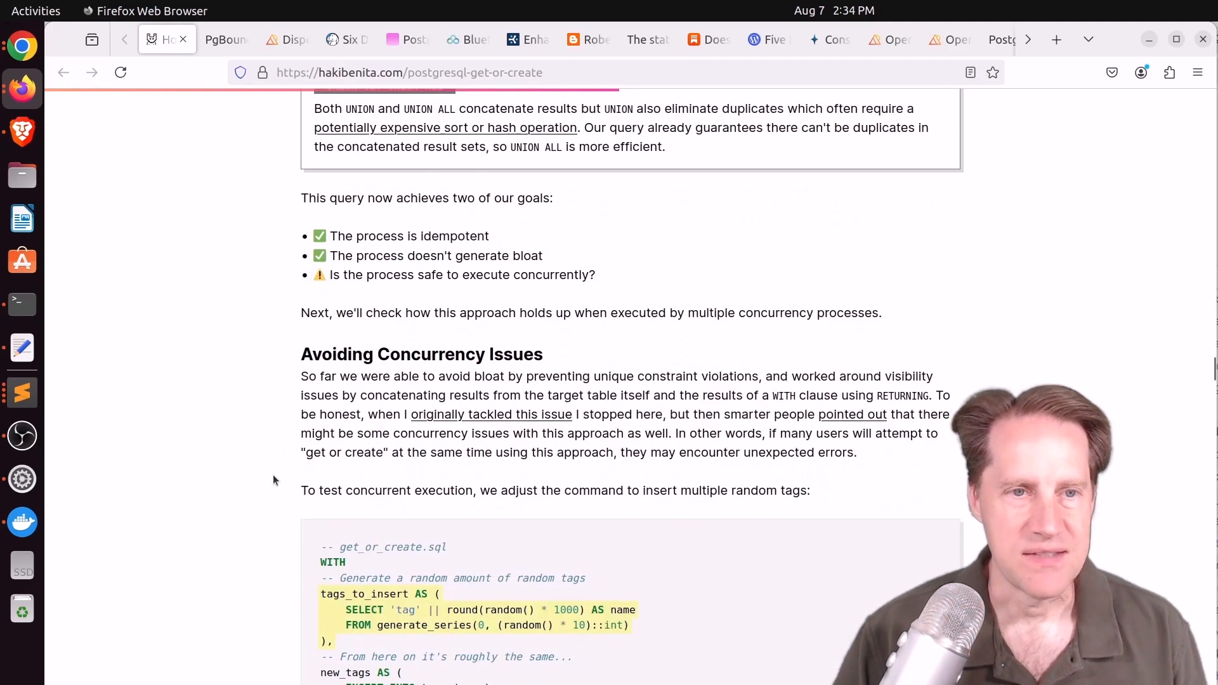
scroll(down, 3)
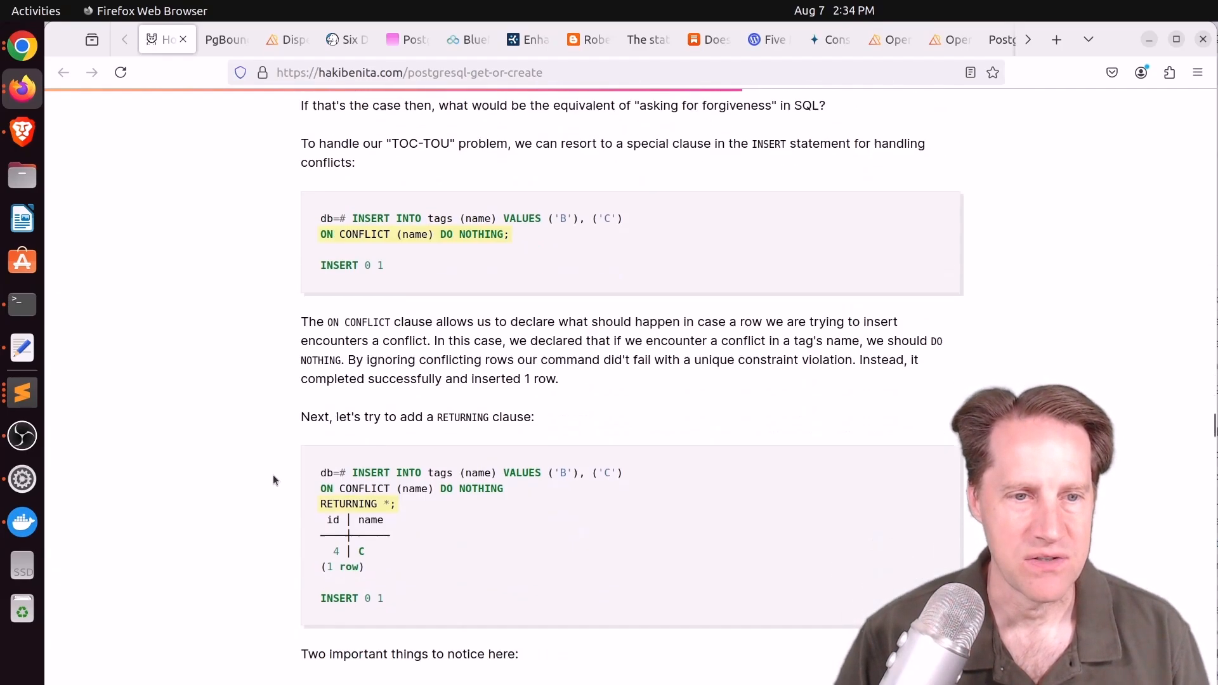
Scroll through the pgbench results and the ON CONFLICT sections
scroll(up, 3)
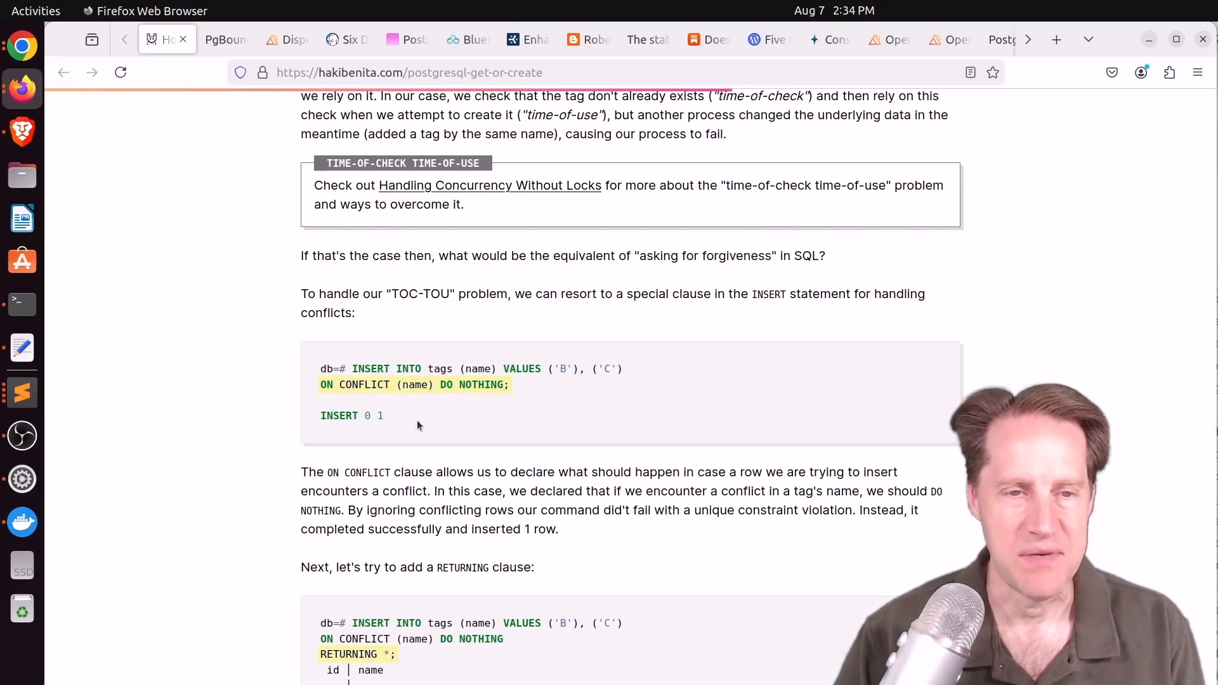
mouse_move(404, 396)
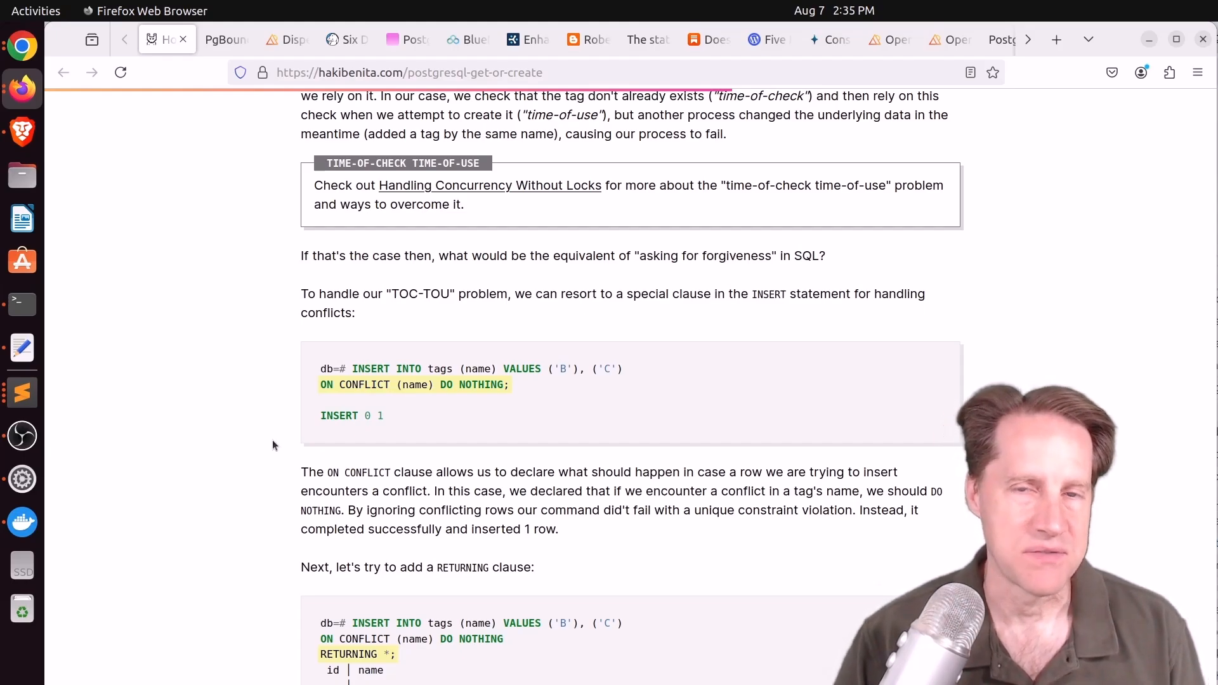
scroll(down, 3)
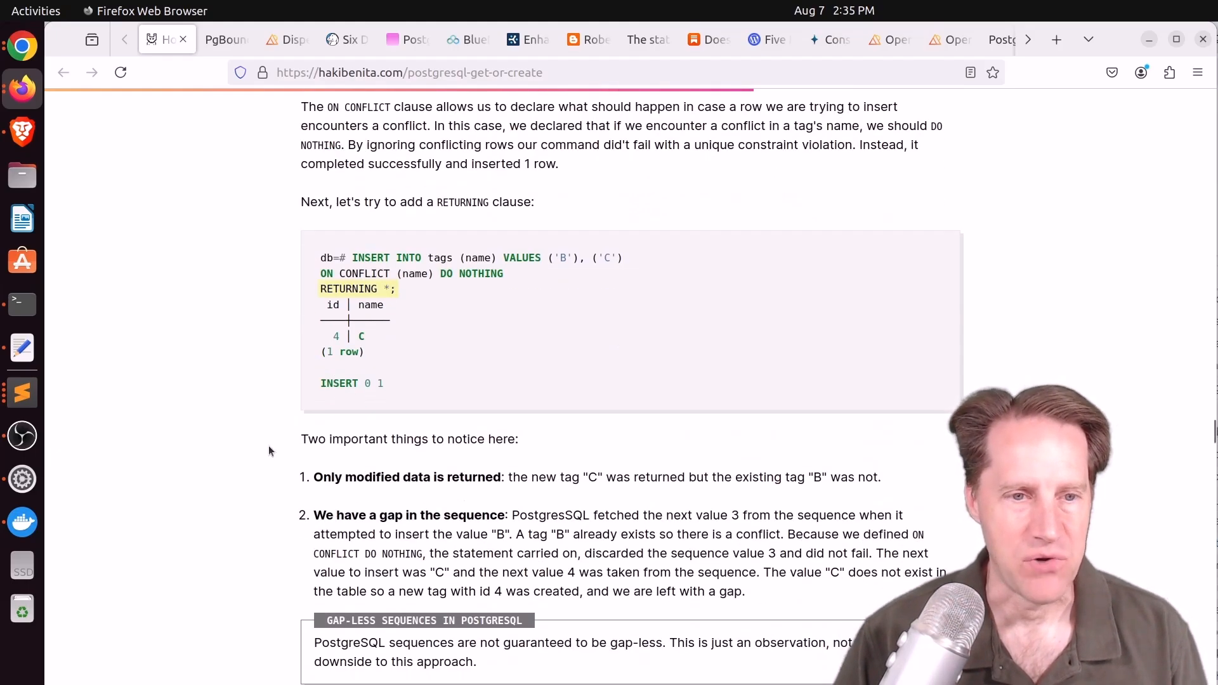
scroll(down, 3)
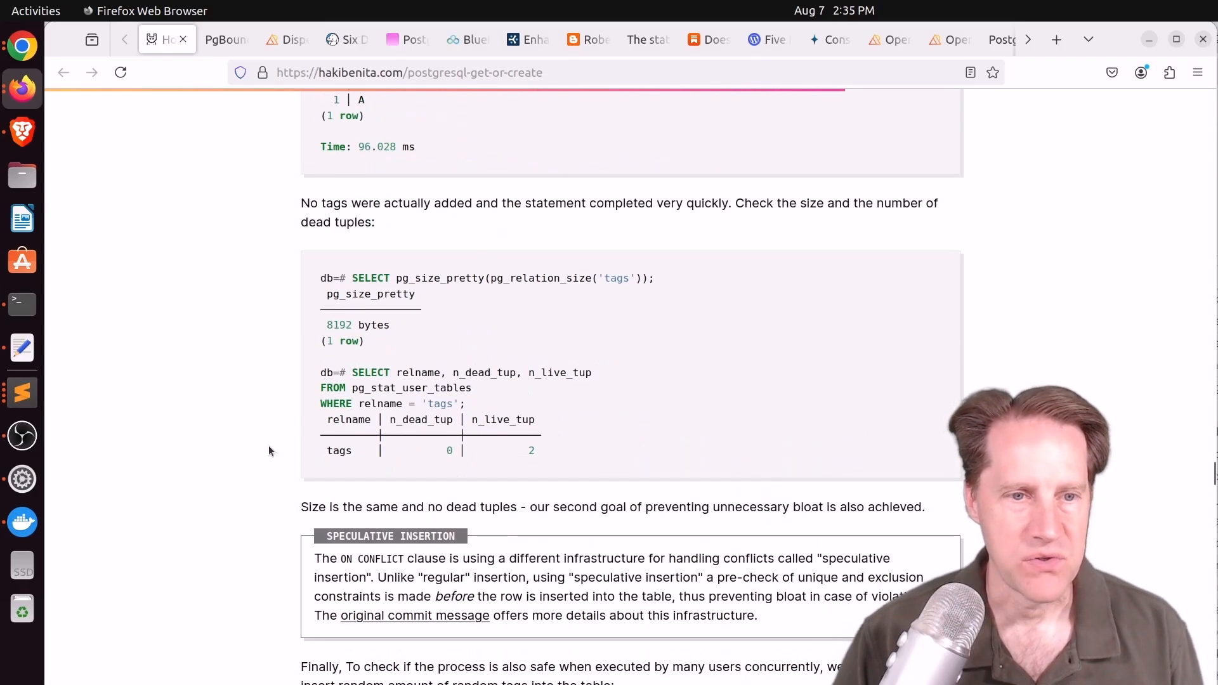
scroll(down, 3)
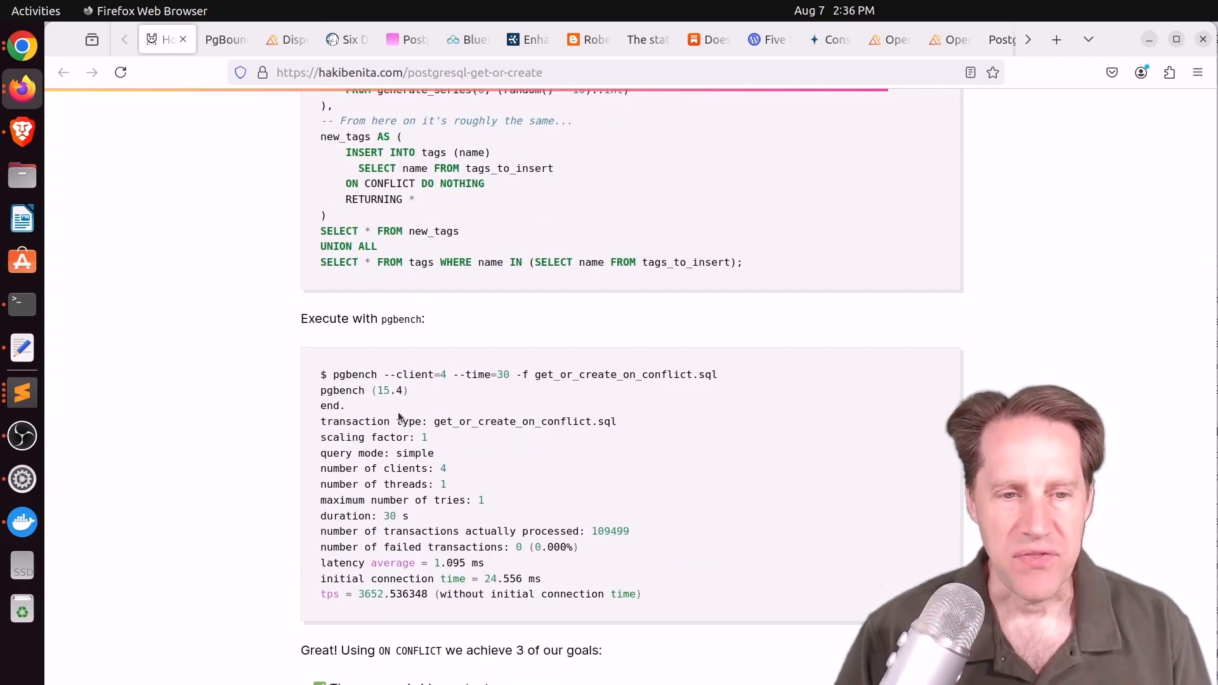
scroll(down, 3)
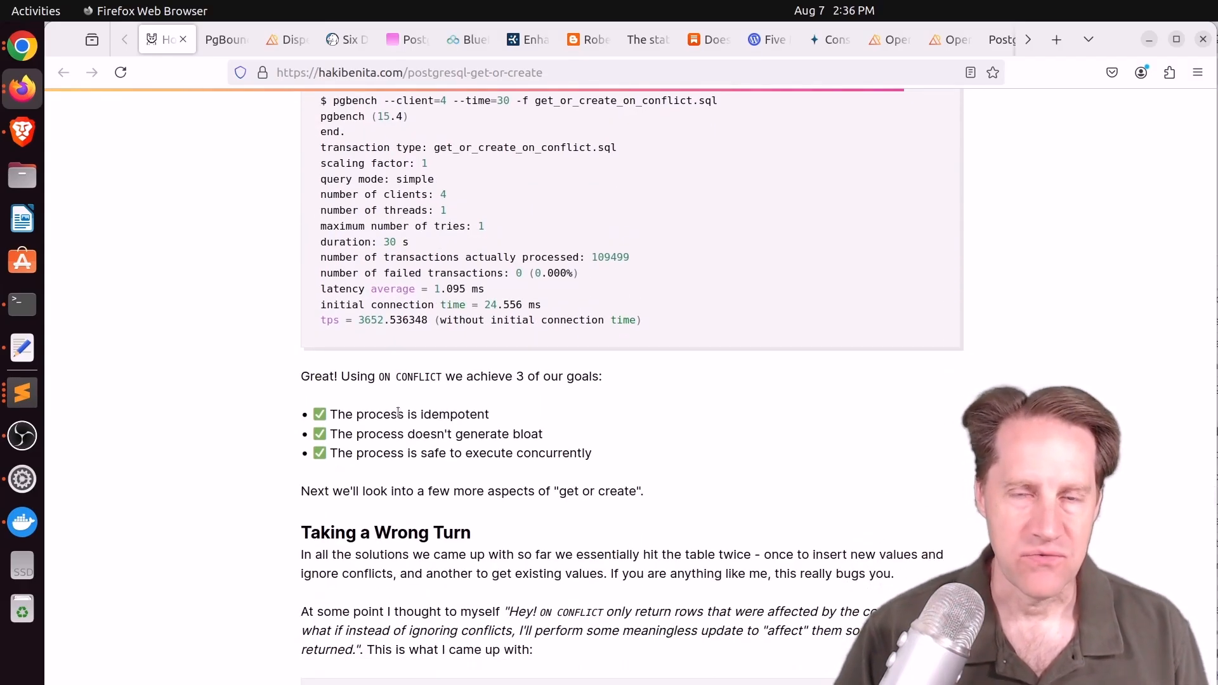
scroll(down, 3)
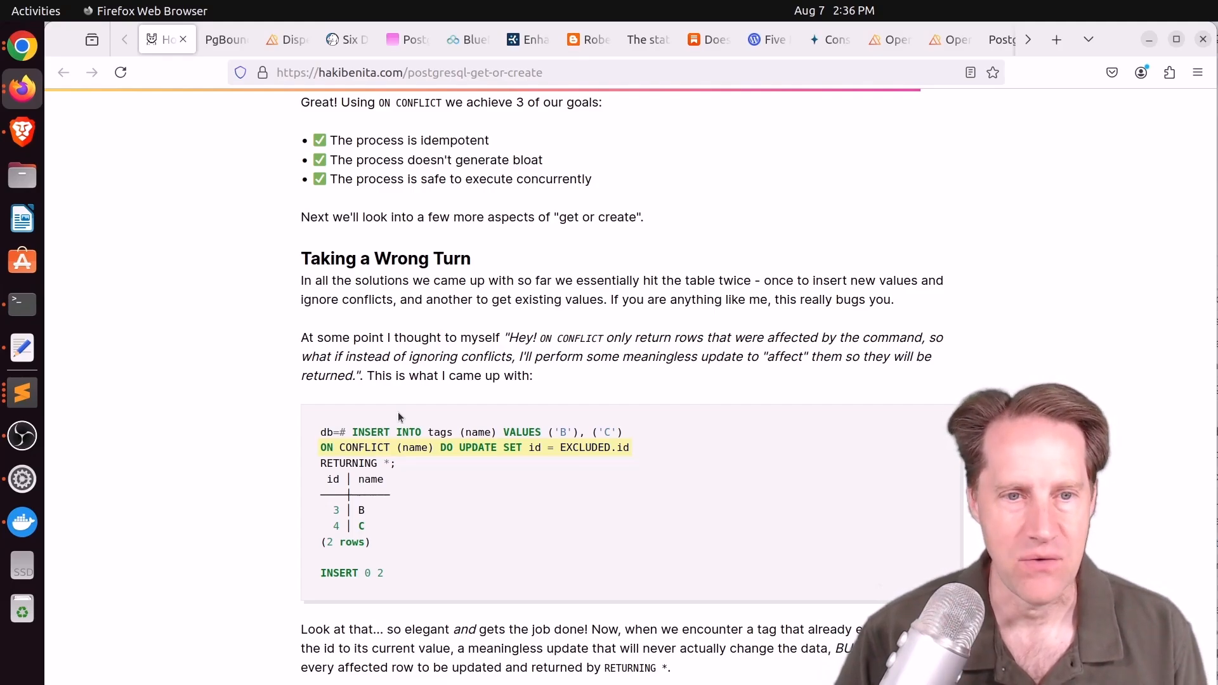
mouse_move(461, 433)
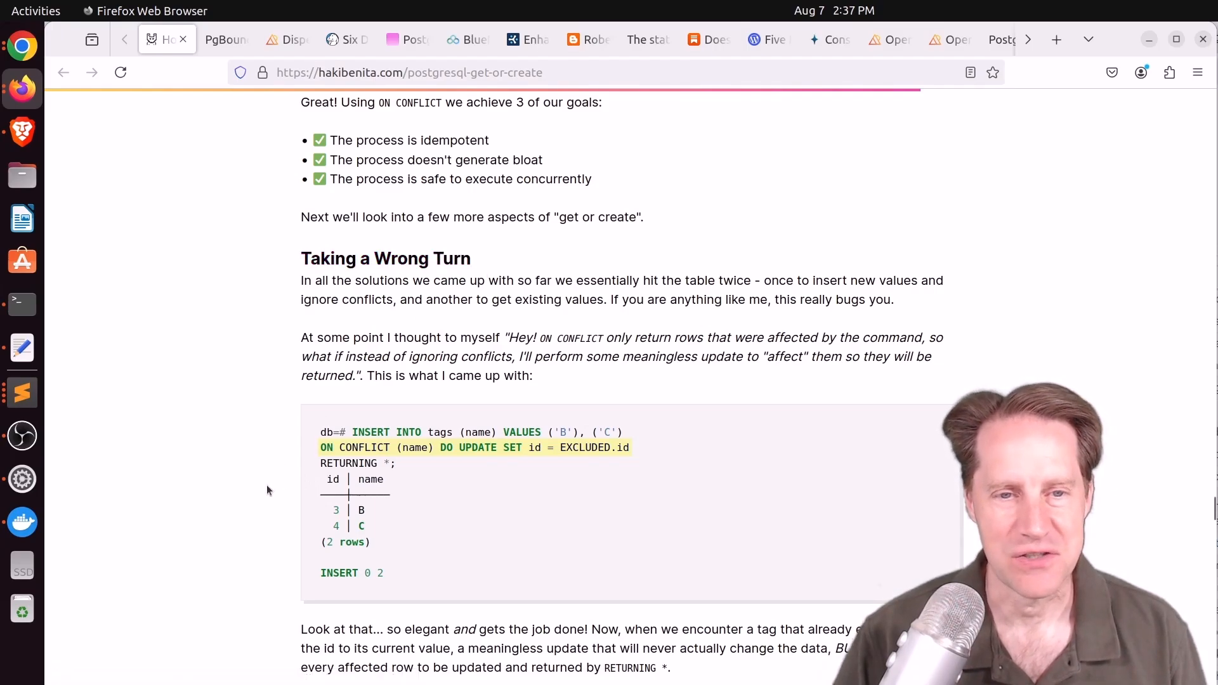
Continue down to the PostgreSQL 17 MERGE … RETURNING example and its approach recap
scroll(down, 3)
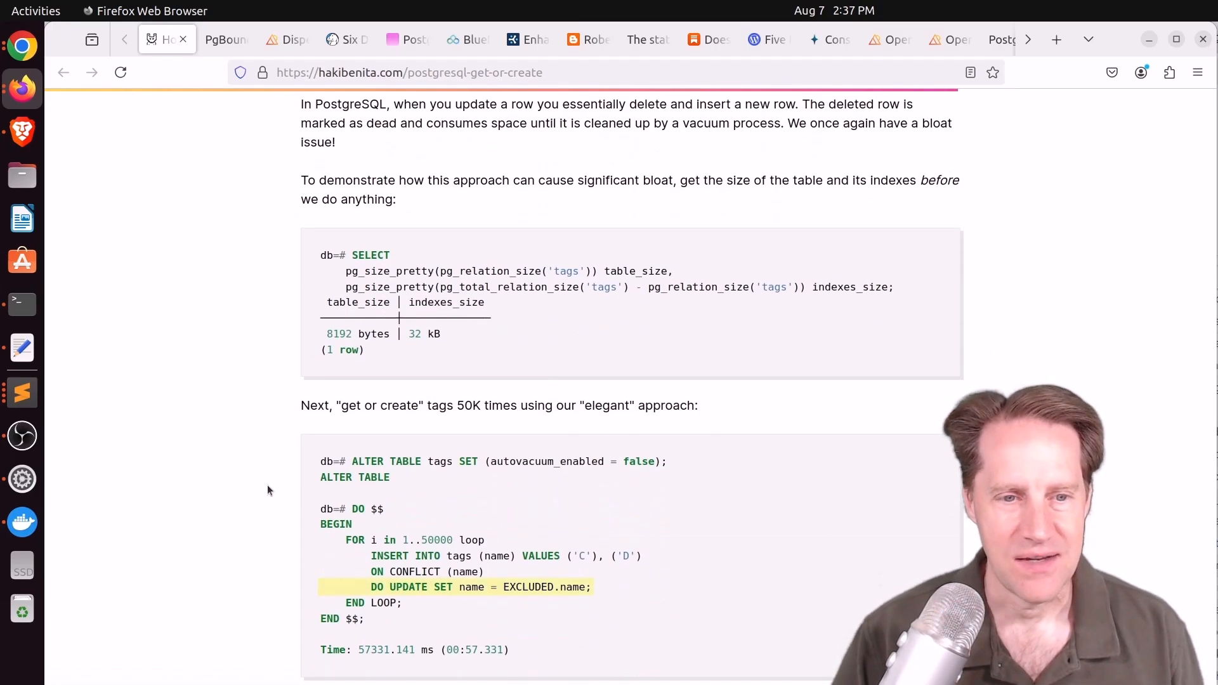
scroll(down, 3)
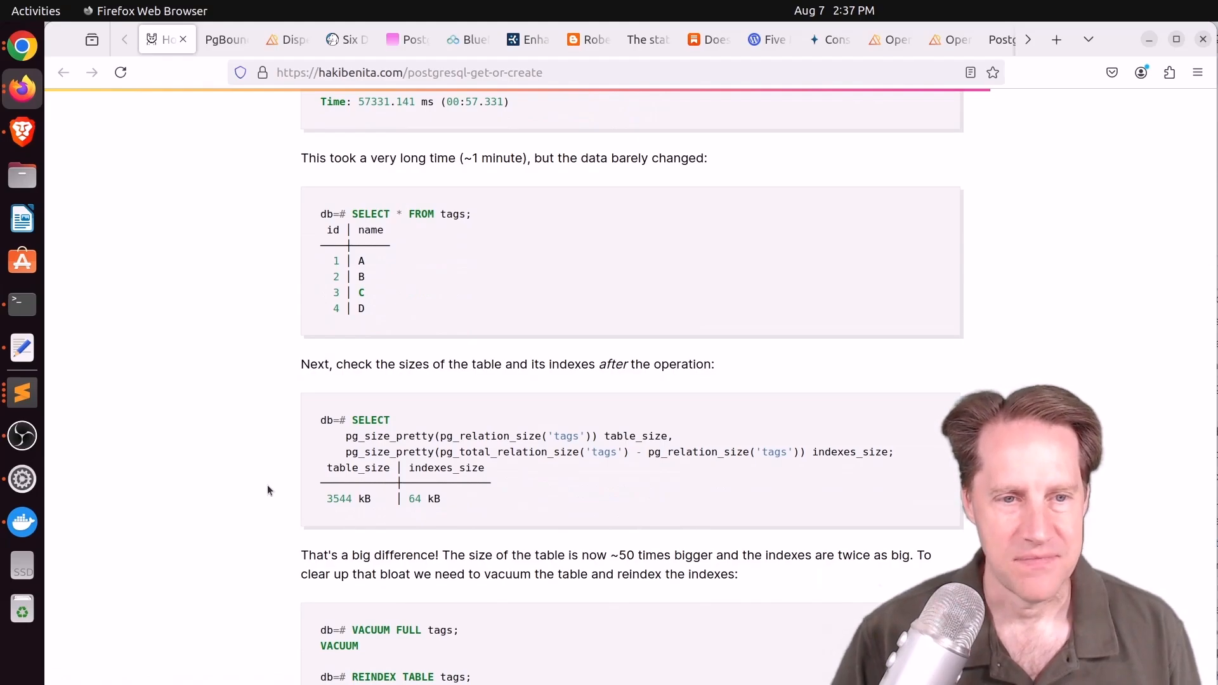
scroll(down, 3)
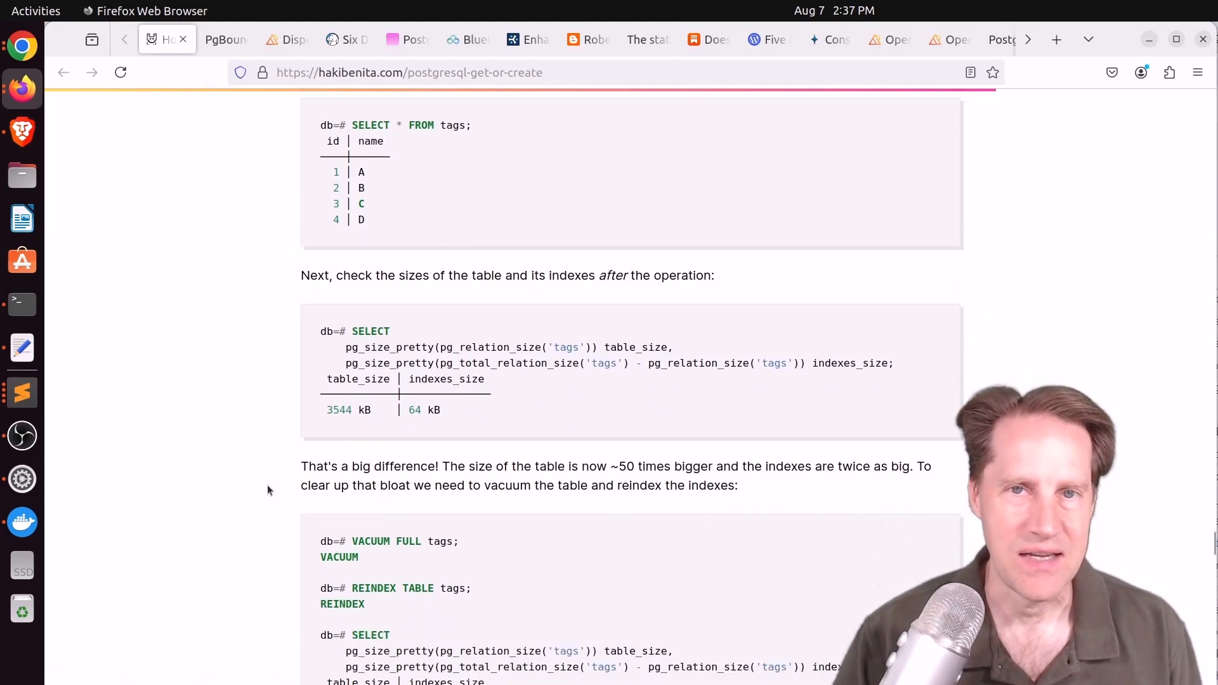
scroll(down, 3)
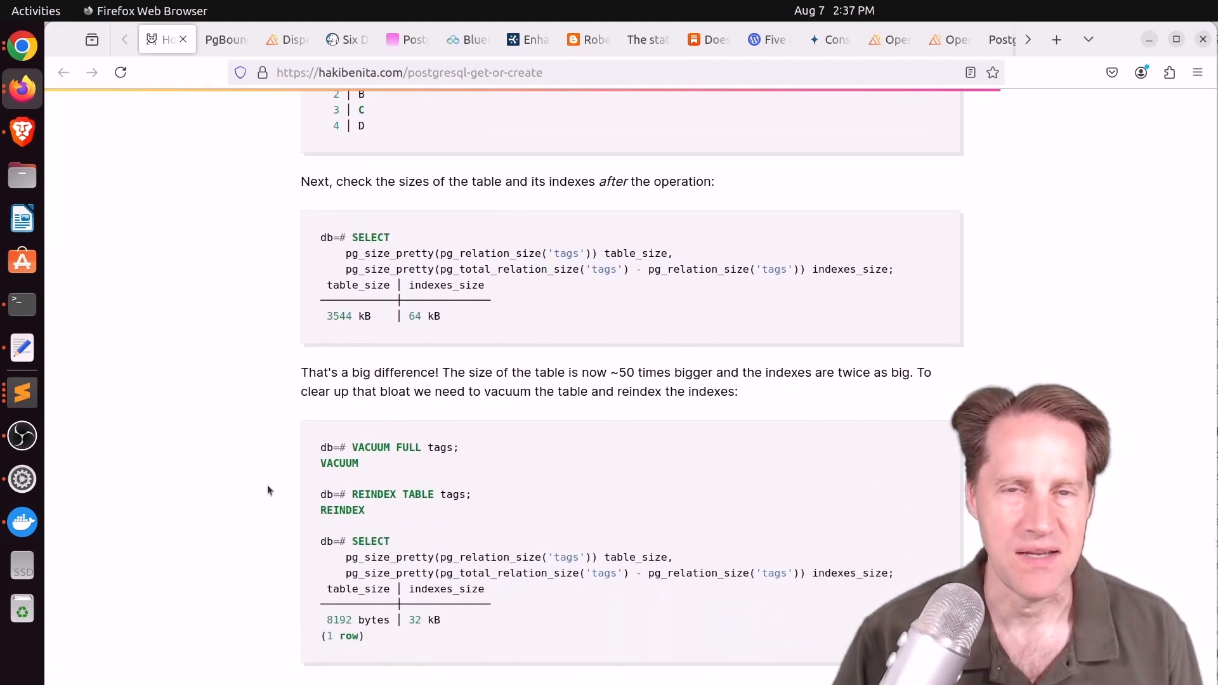
scroll(down, 3)
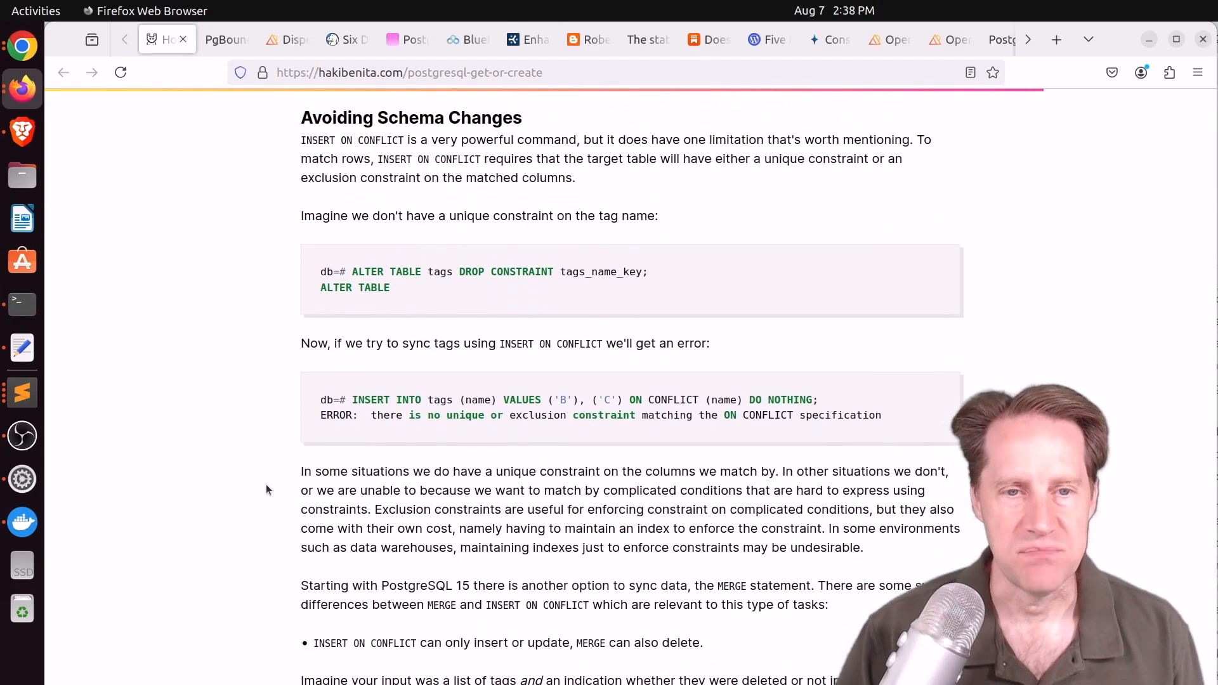
mouse_move(593, 463)
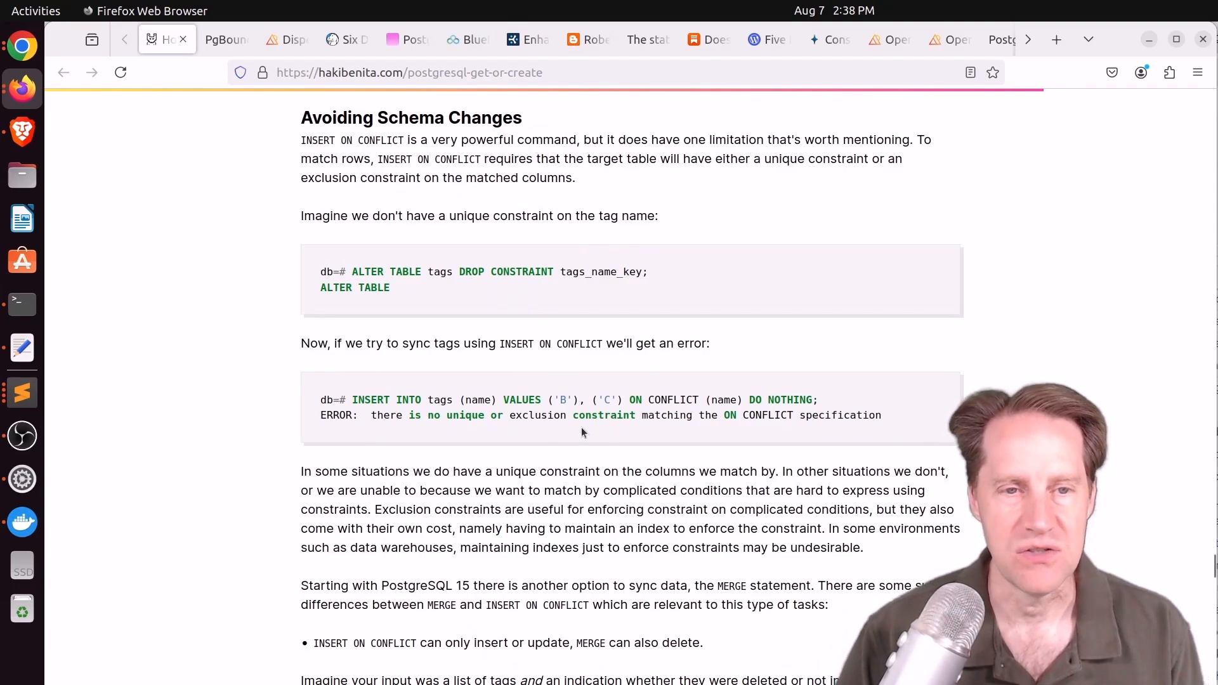
scroll(down, 3)
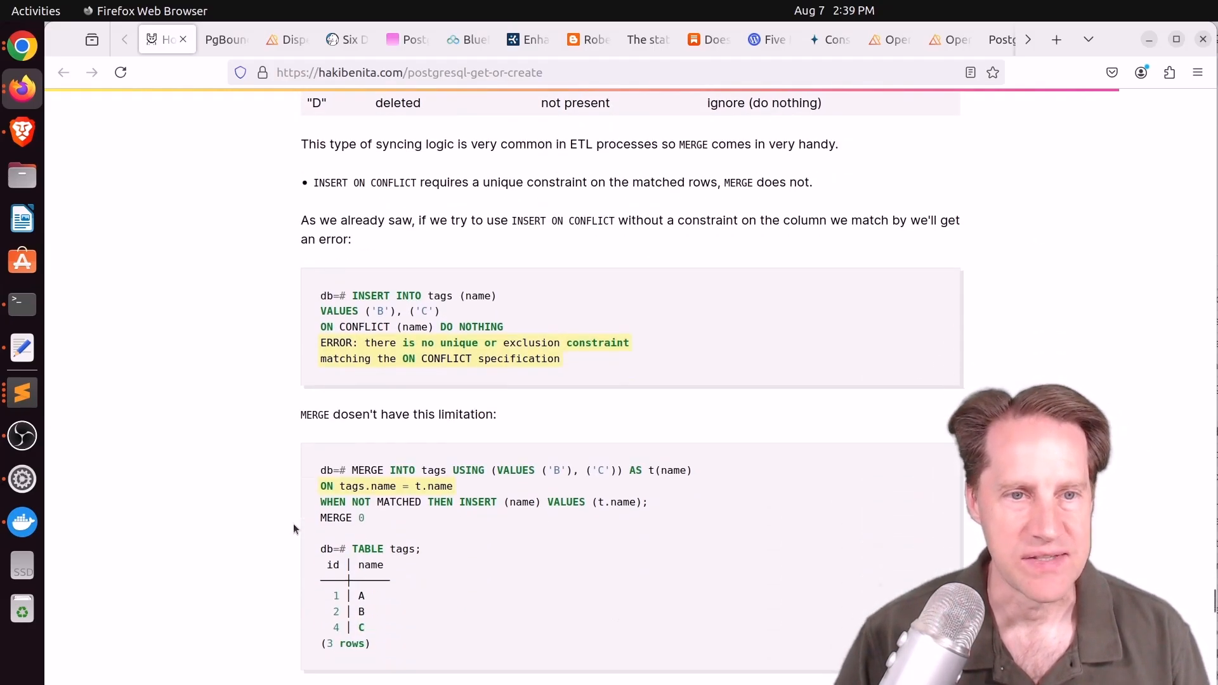
scroll(down, 3)
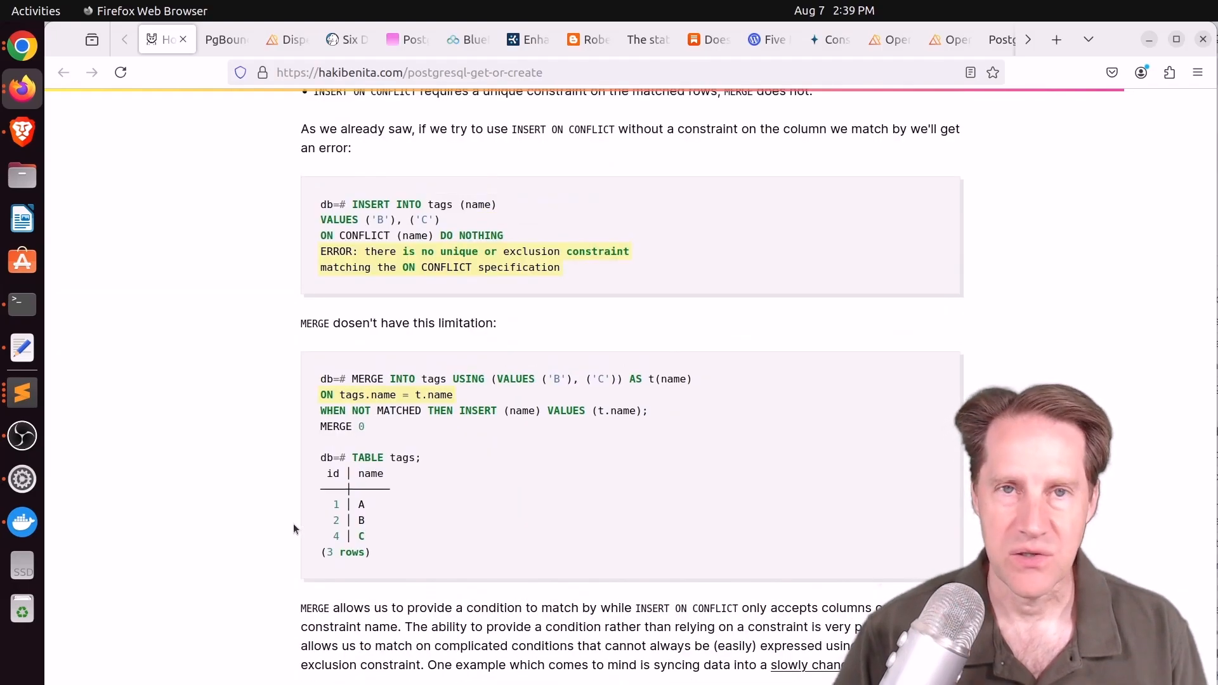
scroll(down, 3)
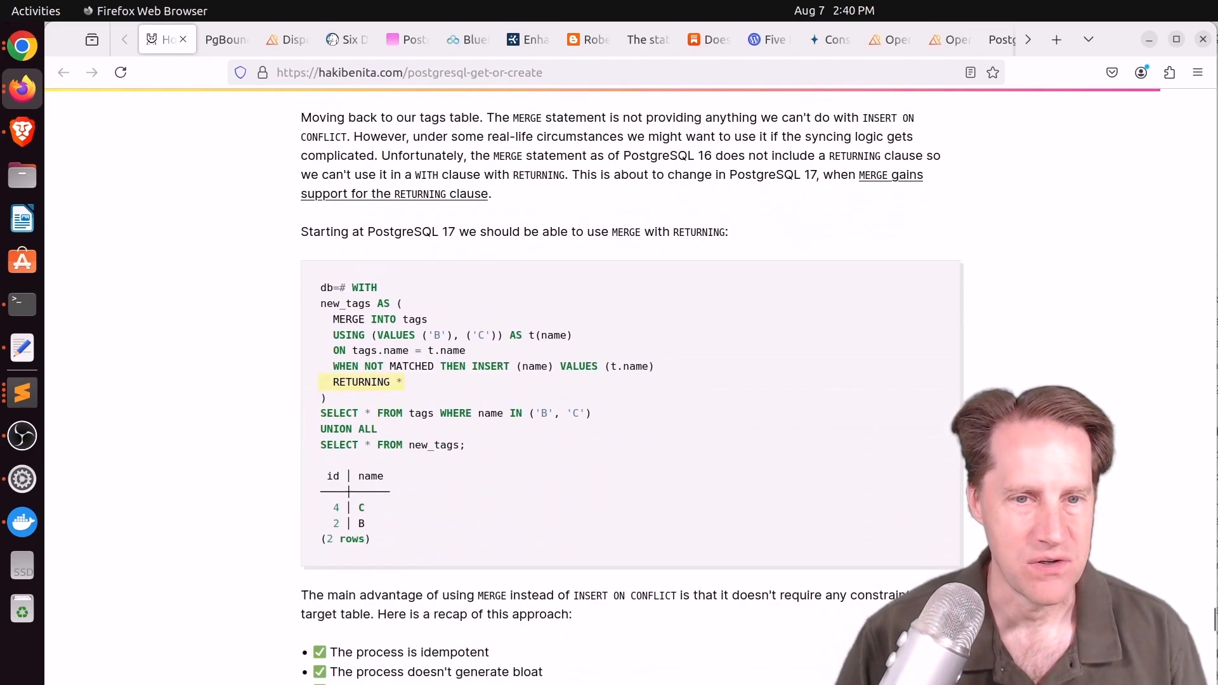
scroll(down, 3)
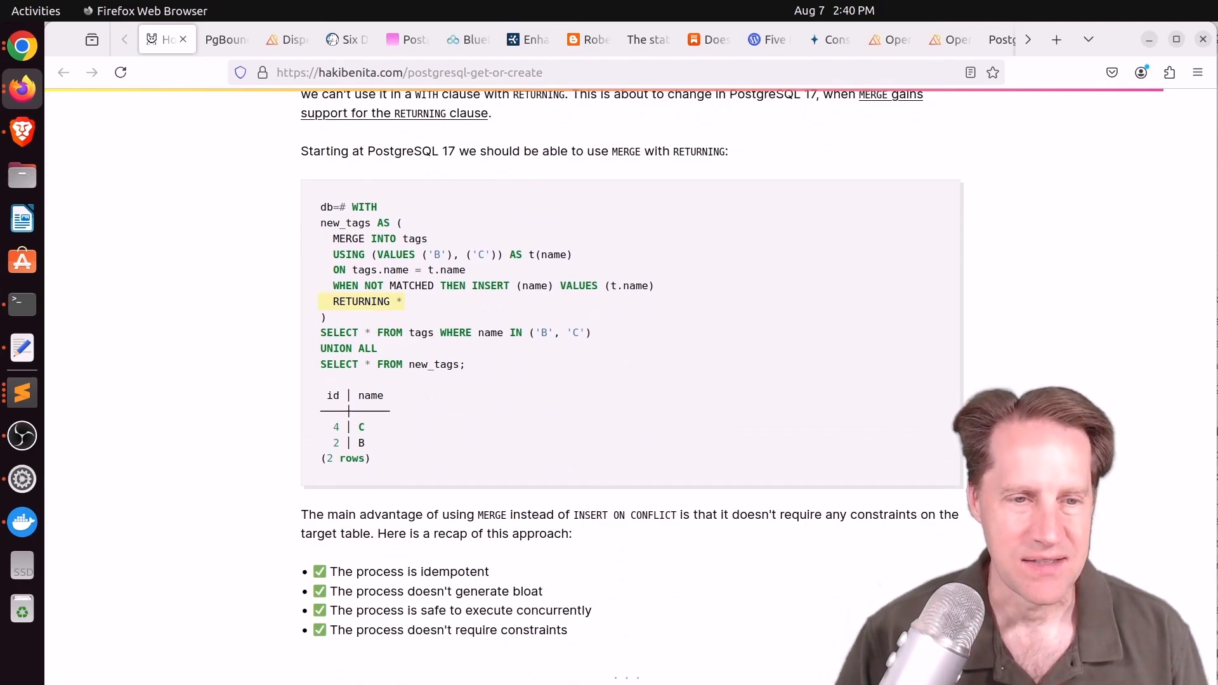
Read past the Summary comparison table and Takeaways, then switch to the PgBouncer 1.23.1 post
scroll(down, 3)
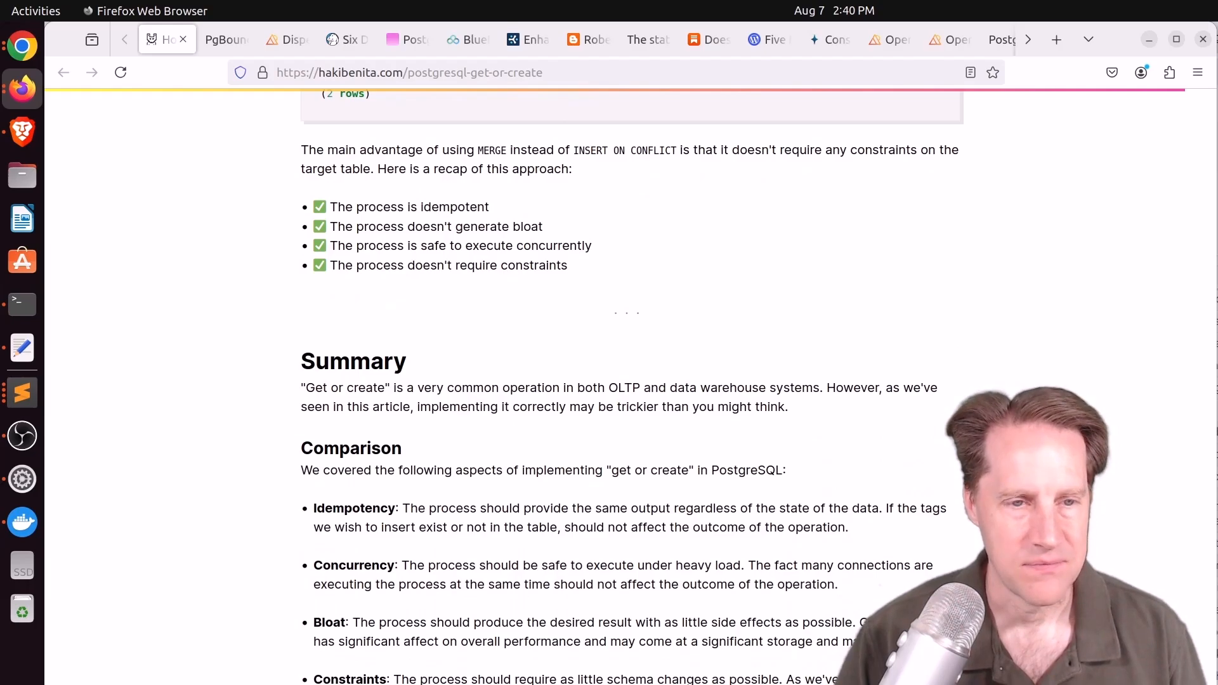
scroll(down, 3)
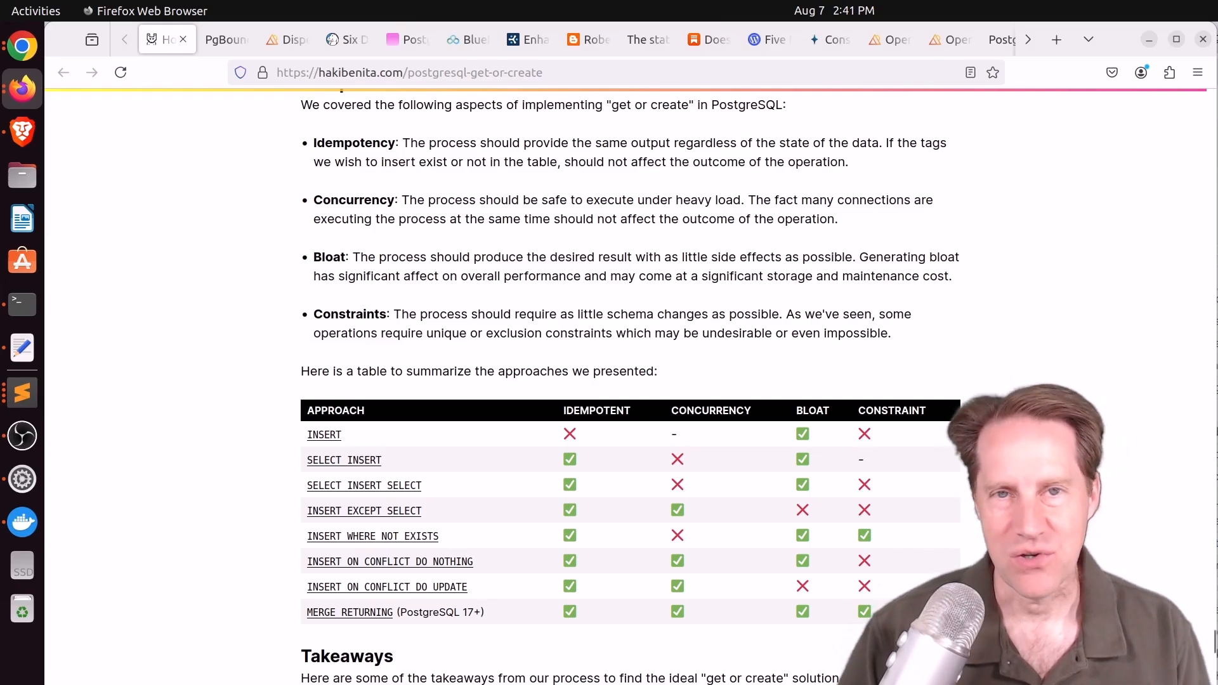
scroll(down, 3)
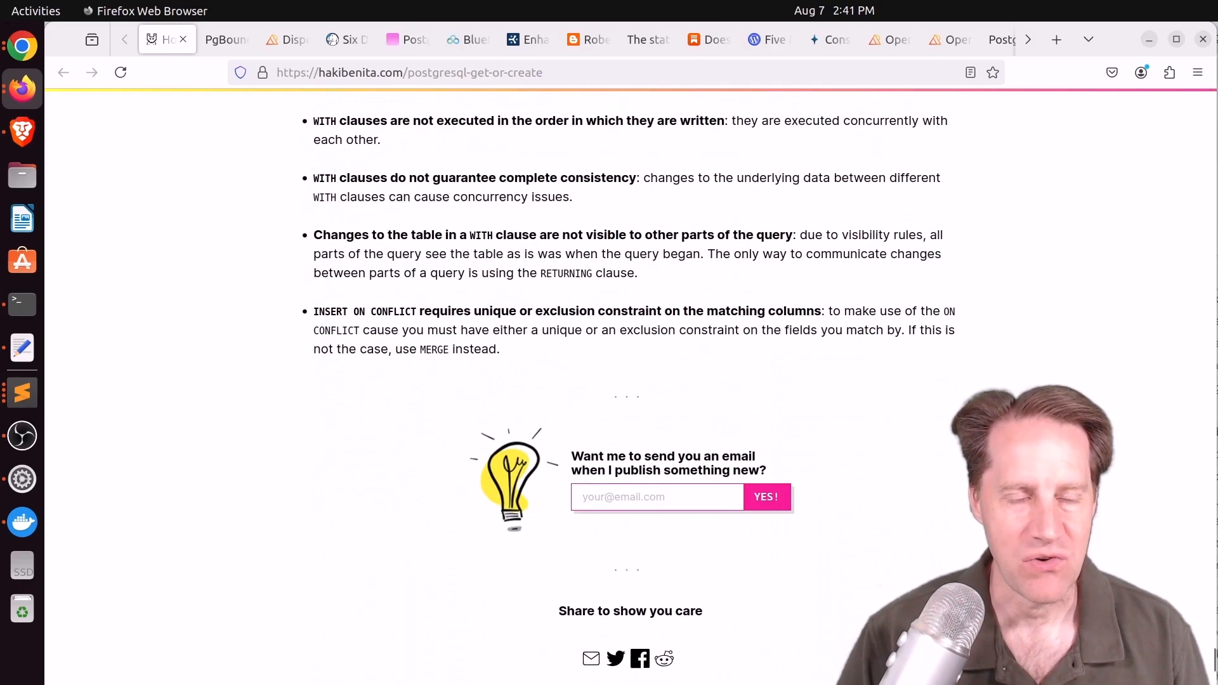
scroll(down, 3)
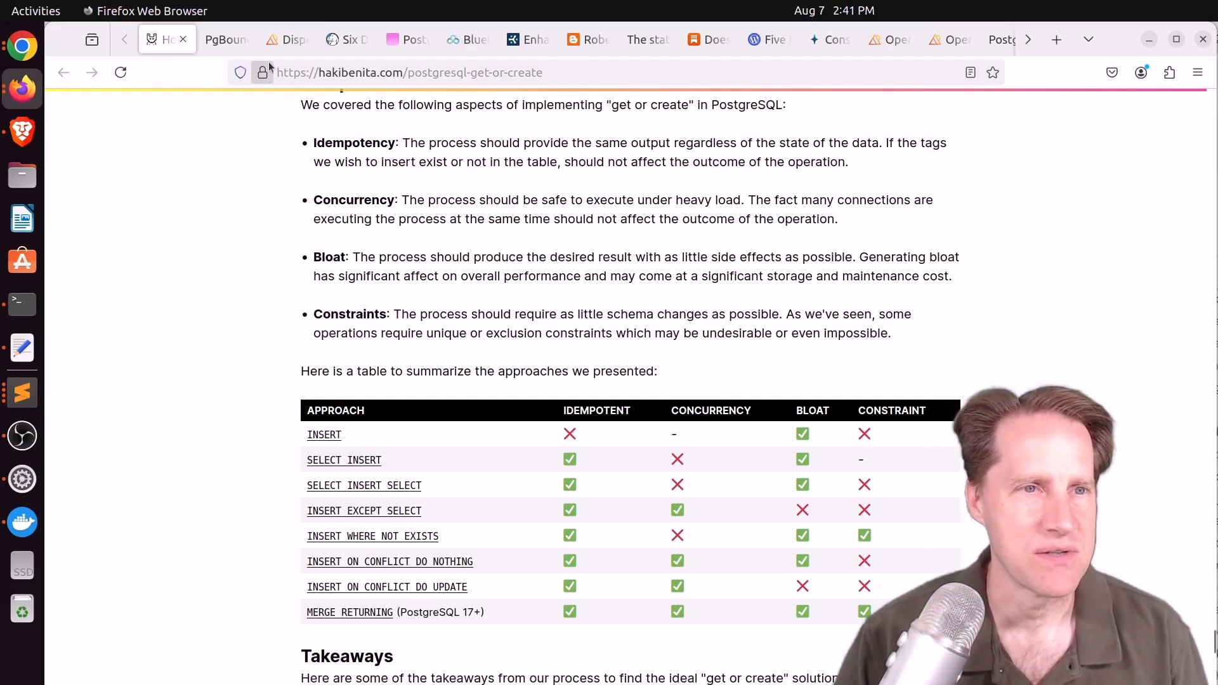
click(220, 39)
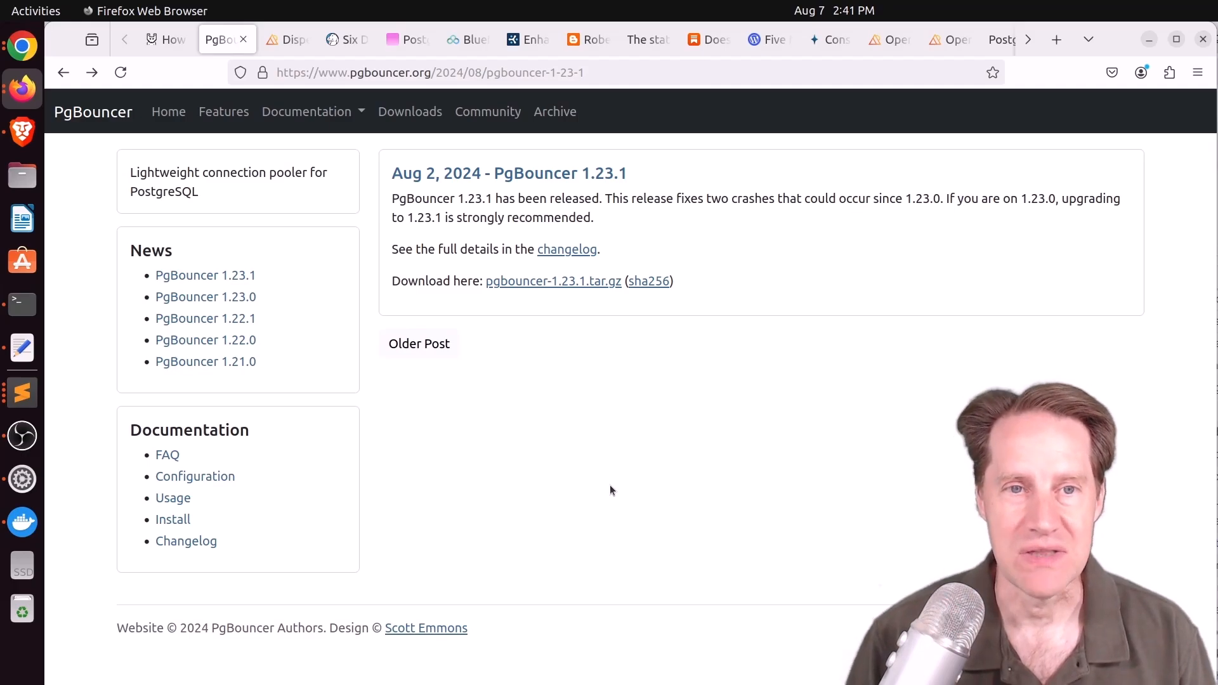
mouse_move(567, 249)
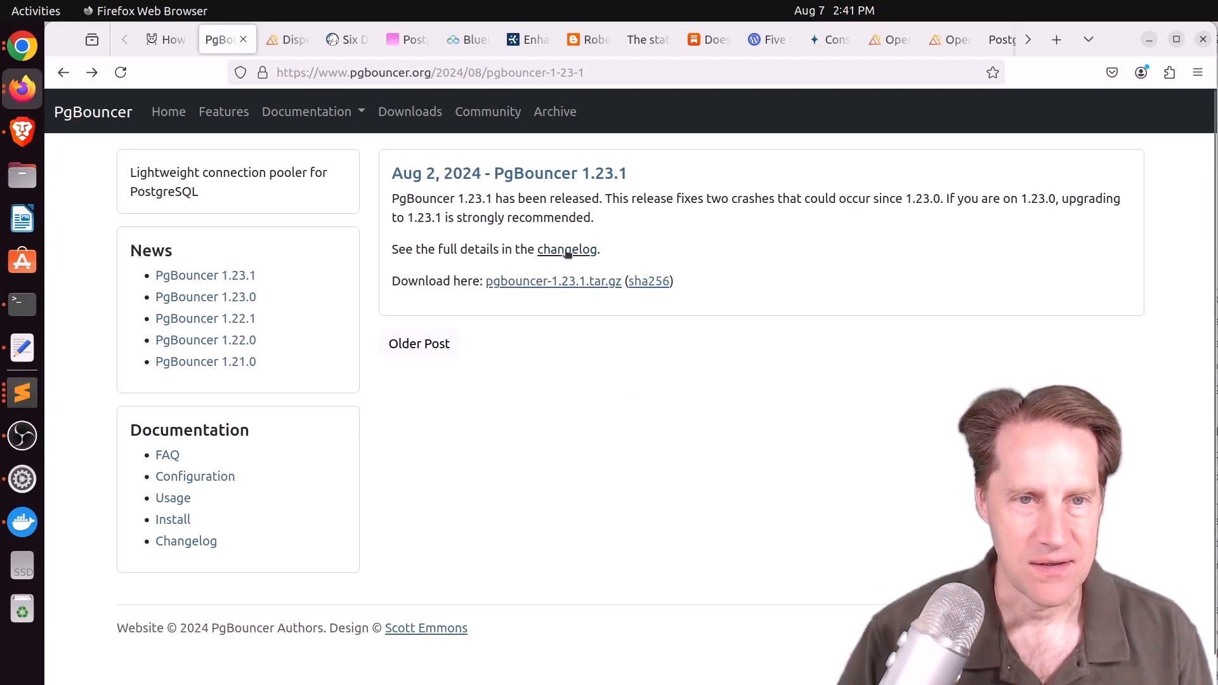
mouse_move(729, 212)
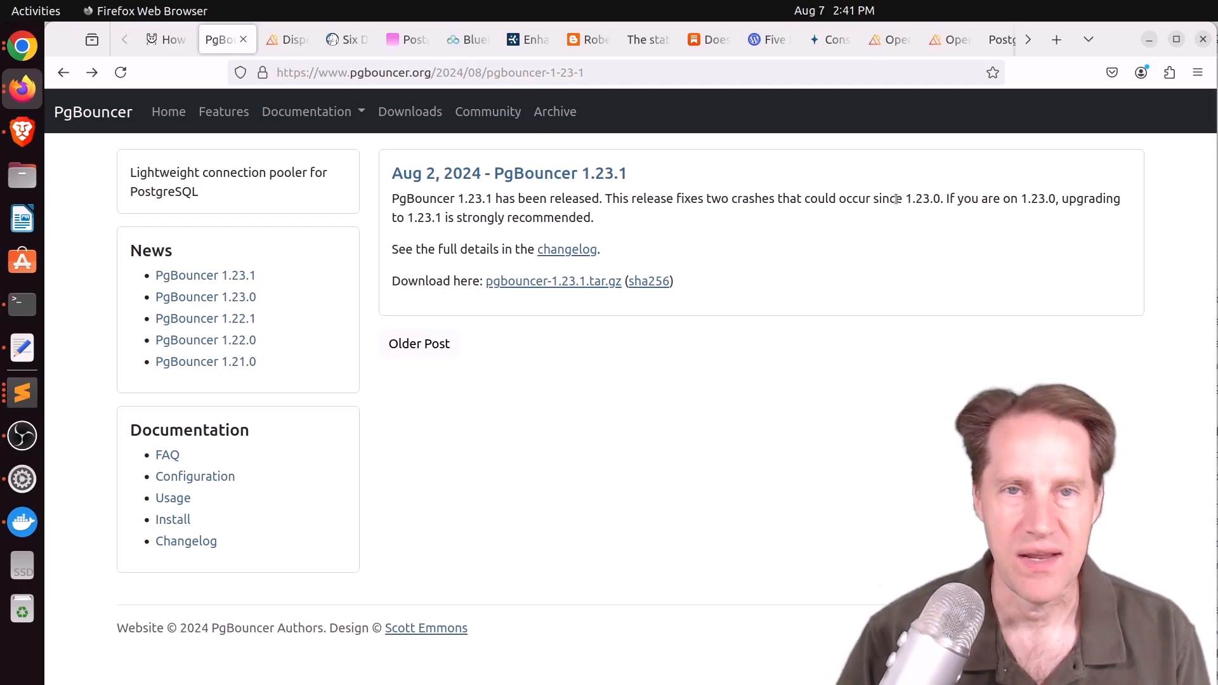
mouse_move(567, 250)
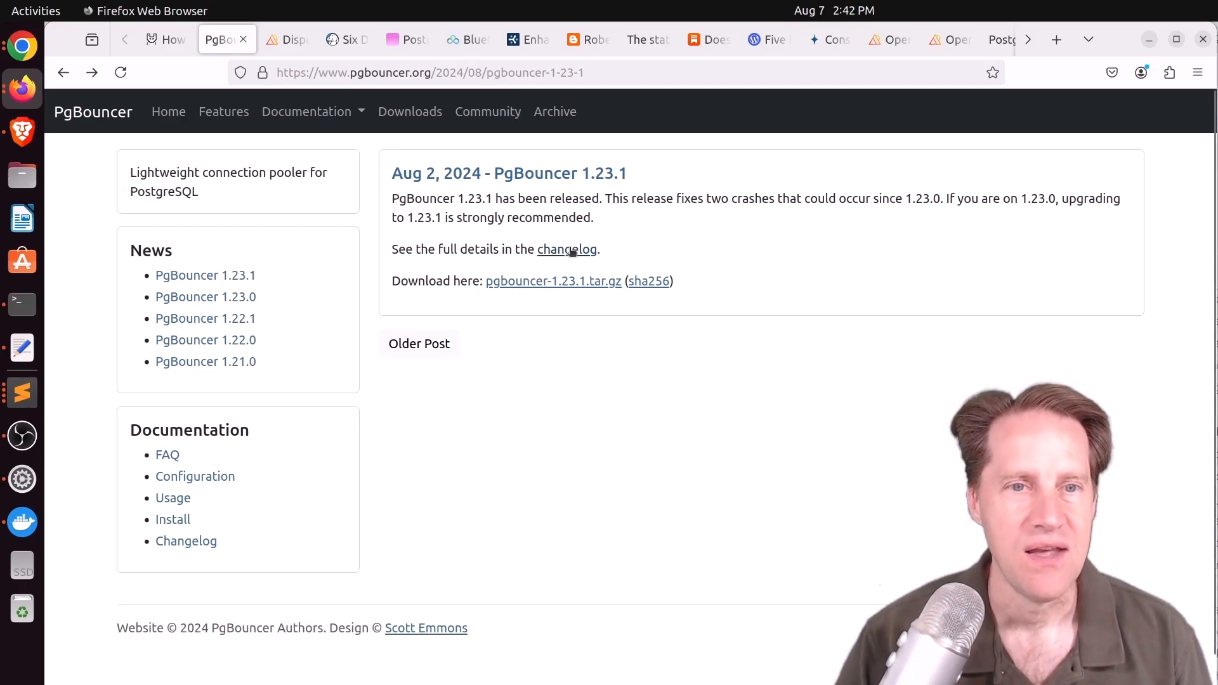
Open the PgBouncer changelog, select the 1.23.1 release title, then switch to the Percona article
click(566, 249)
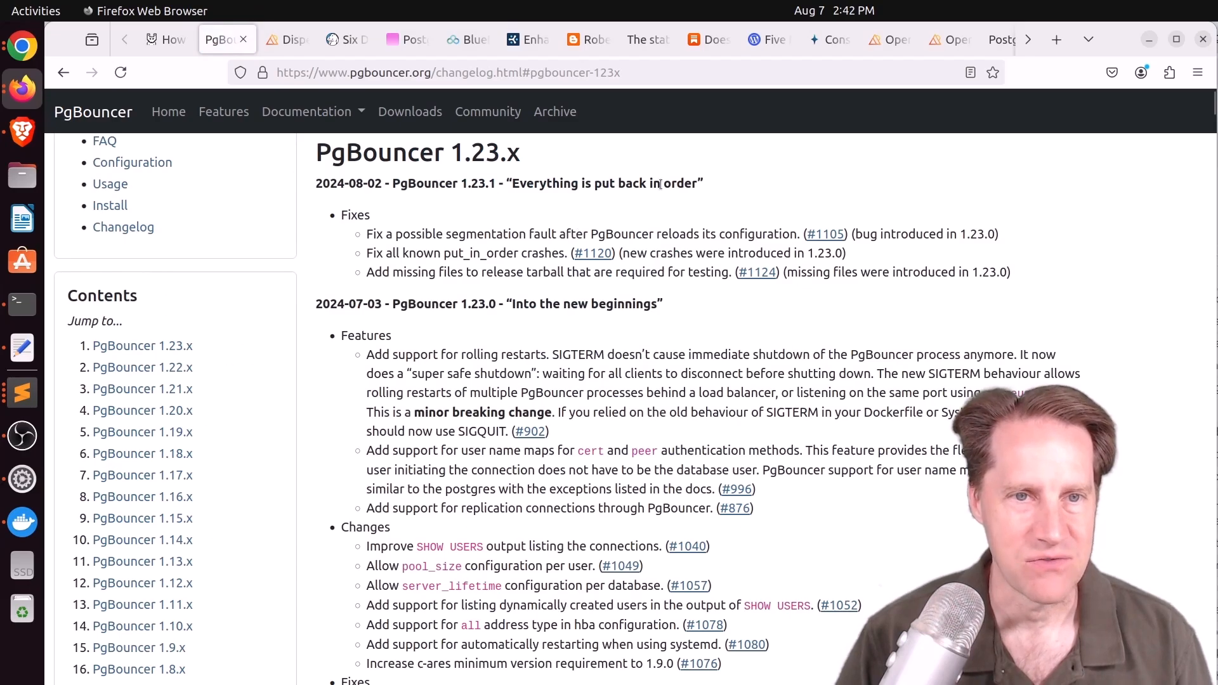
drag(513, 184, 640, 183)
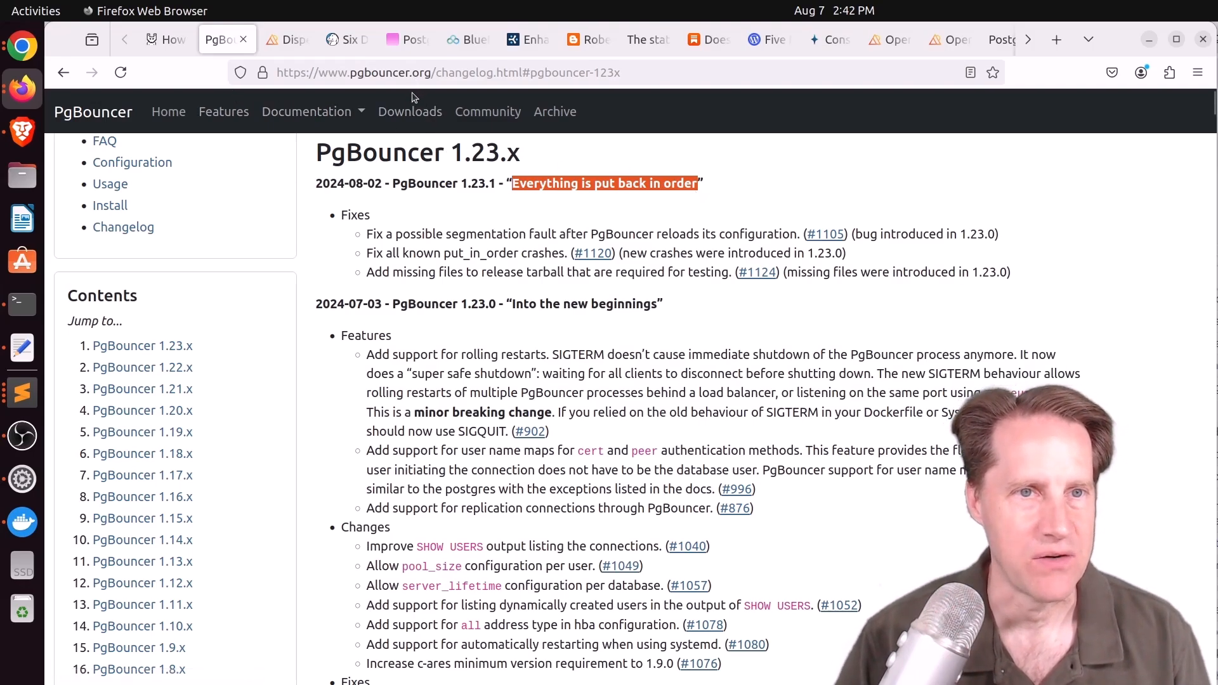
click(288, 38)
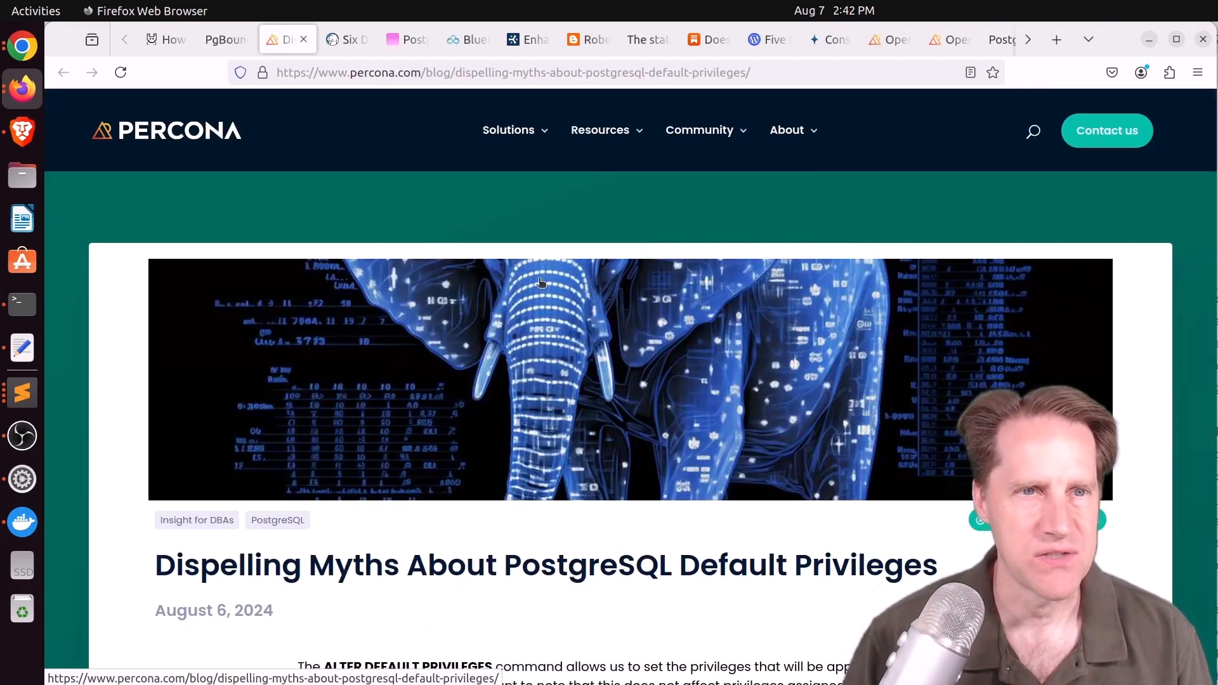
Scroll the Percona default-privileges post down to the 'Setting default privileges' section
scroll(down, 3)
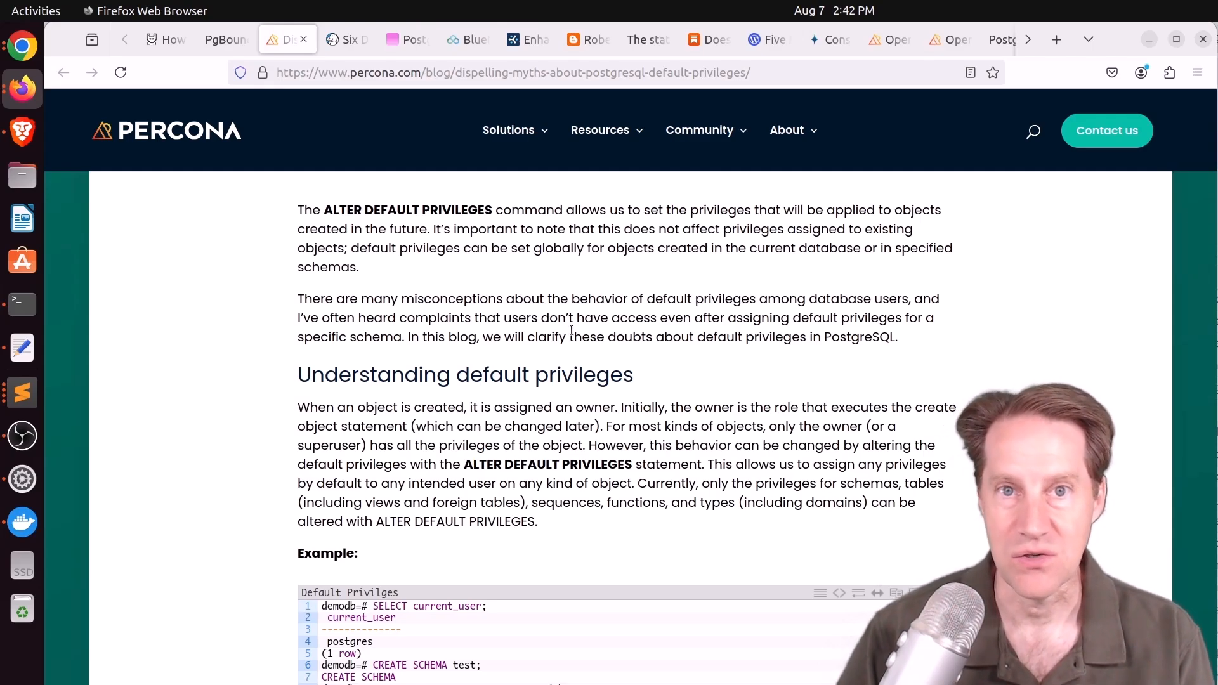
scroll(down, 3)
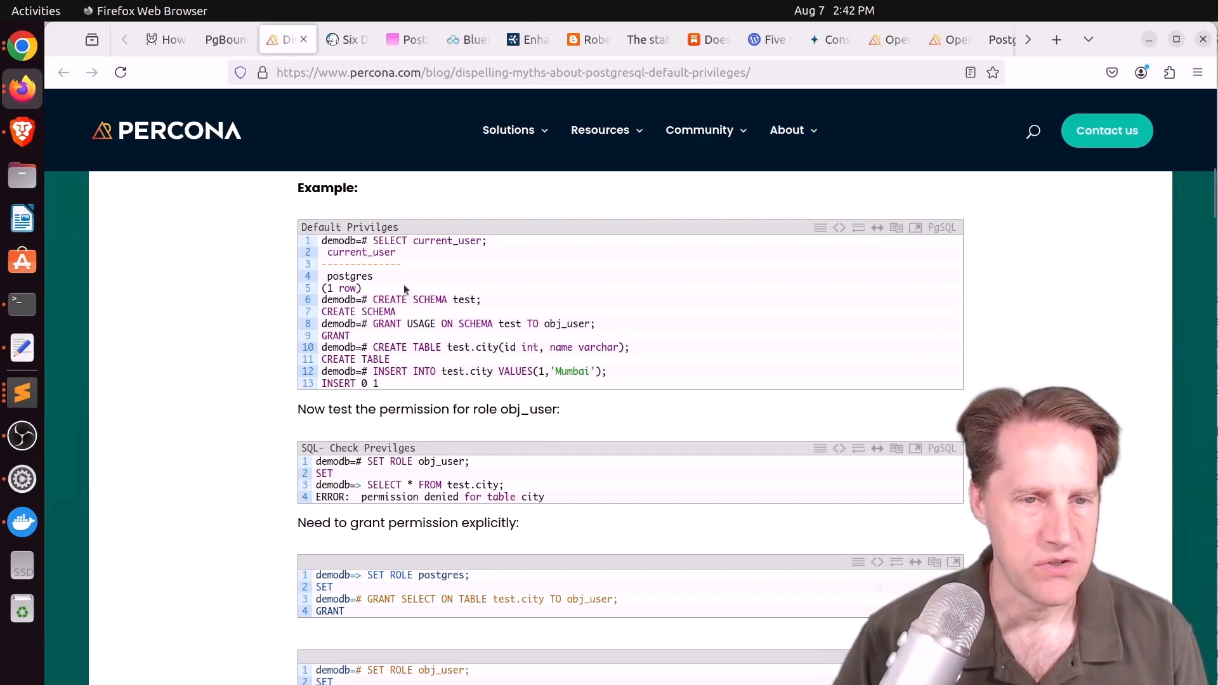
mouse_move(386, 322)
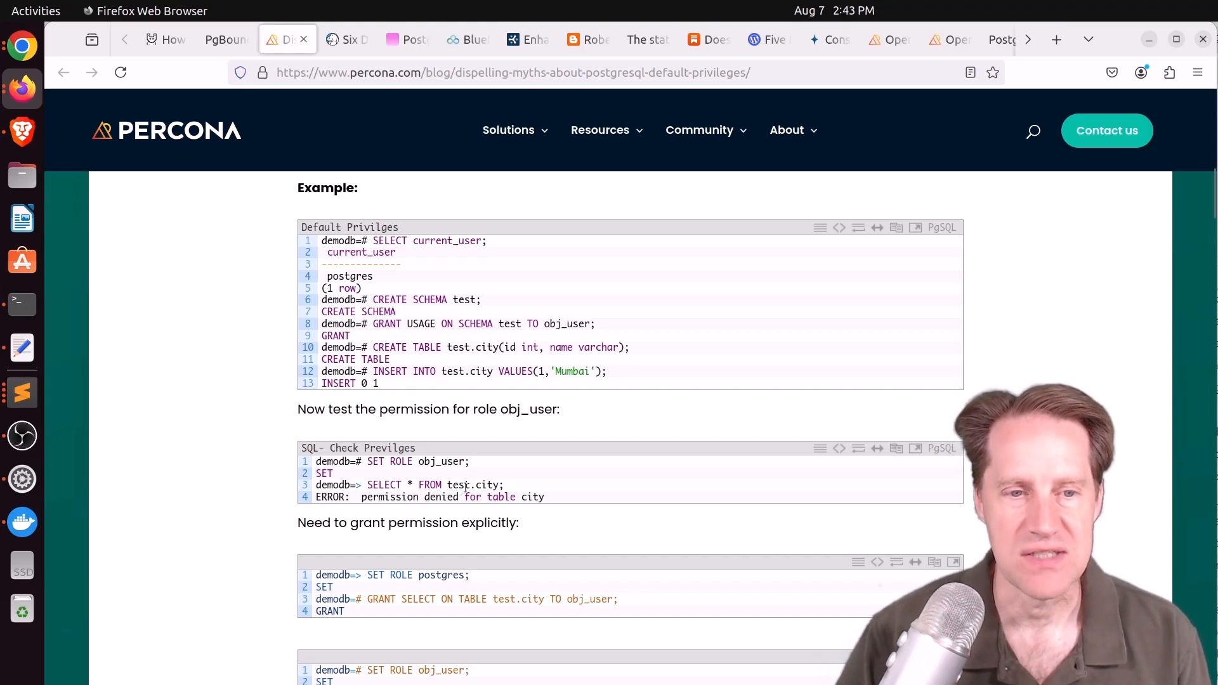
scroll(down, 3)
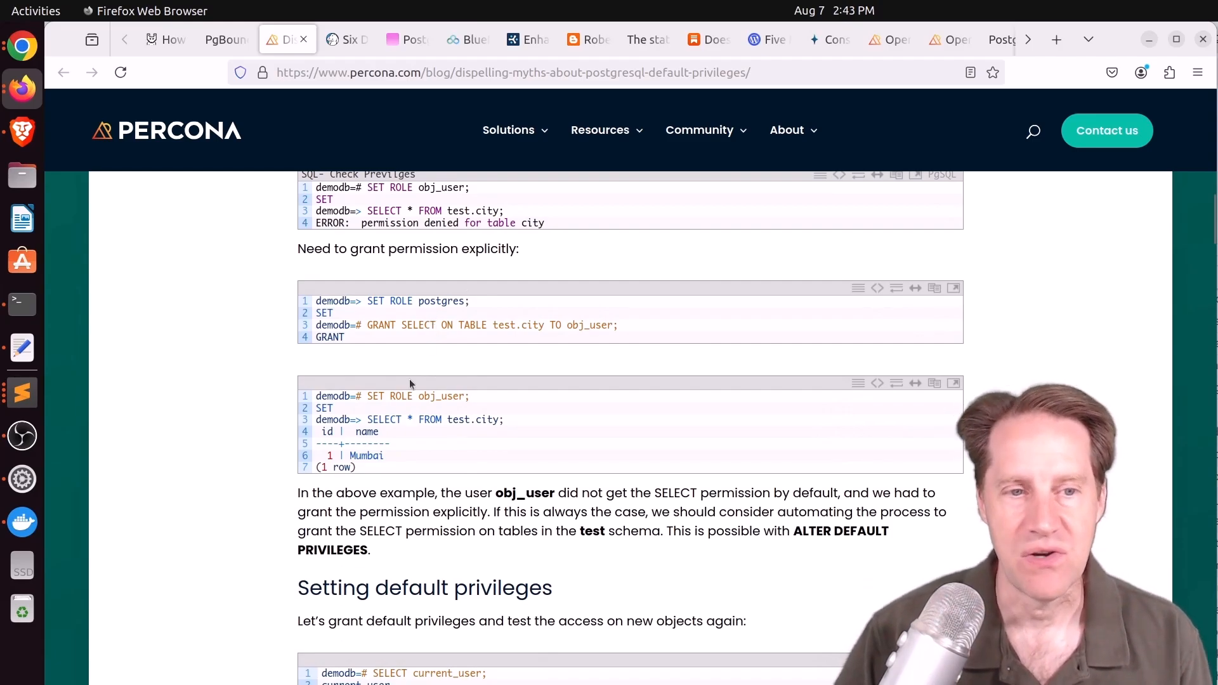
scroll(down, 3)
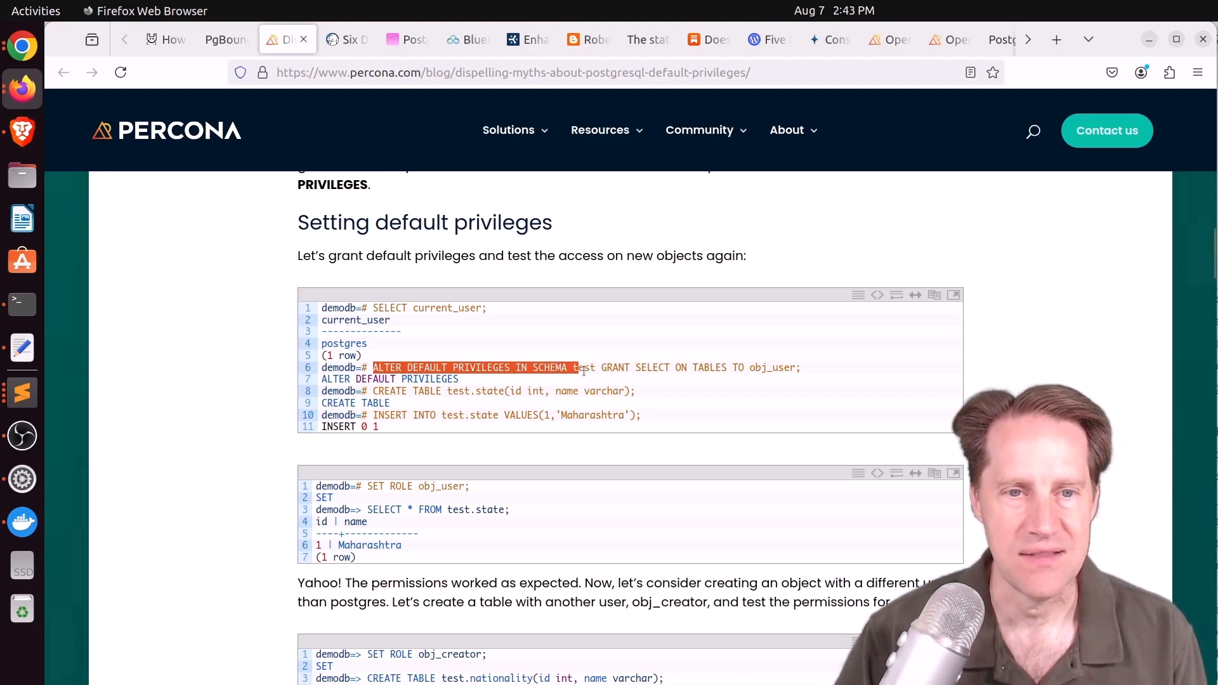
Highlight the ALTER DEFAULT PRIVILEGES IN SCHEMA statement and scroll to 'Resolving the myth'
drag(575, 367, 674, 367)
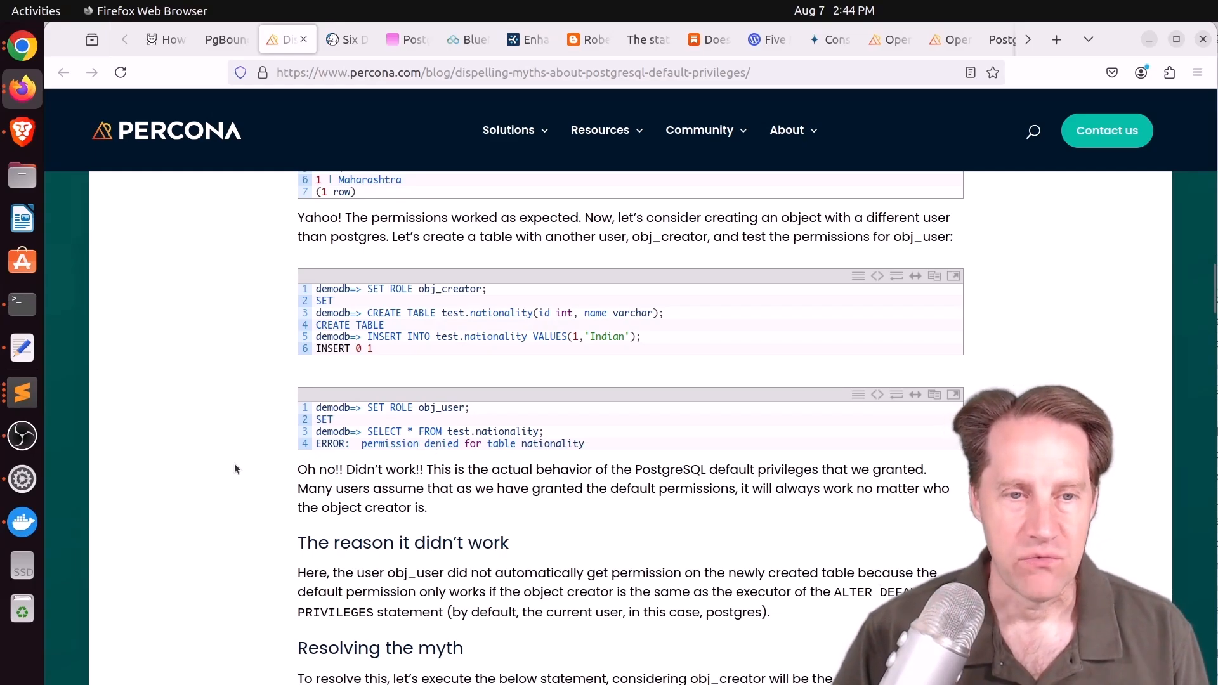
scroll(down, 3)
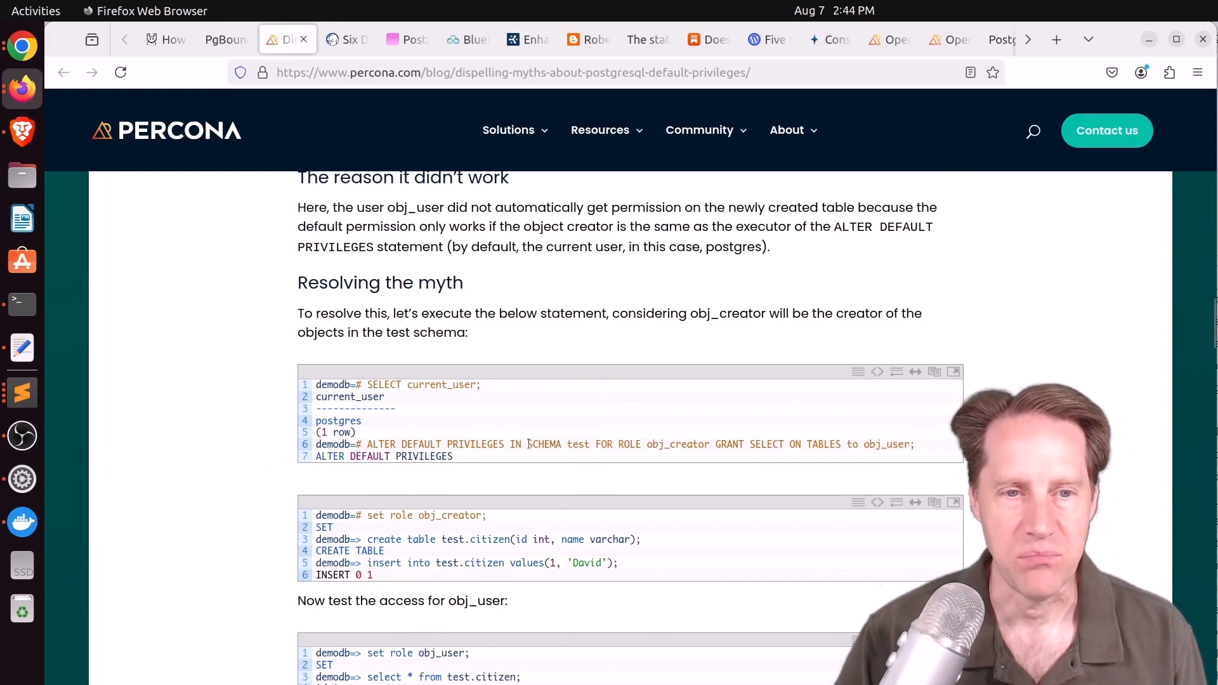
mouse_move(533, 441)
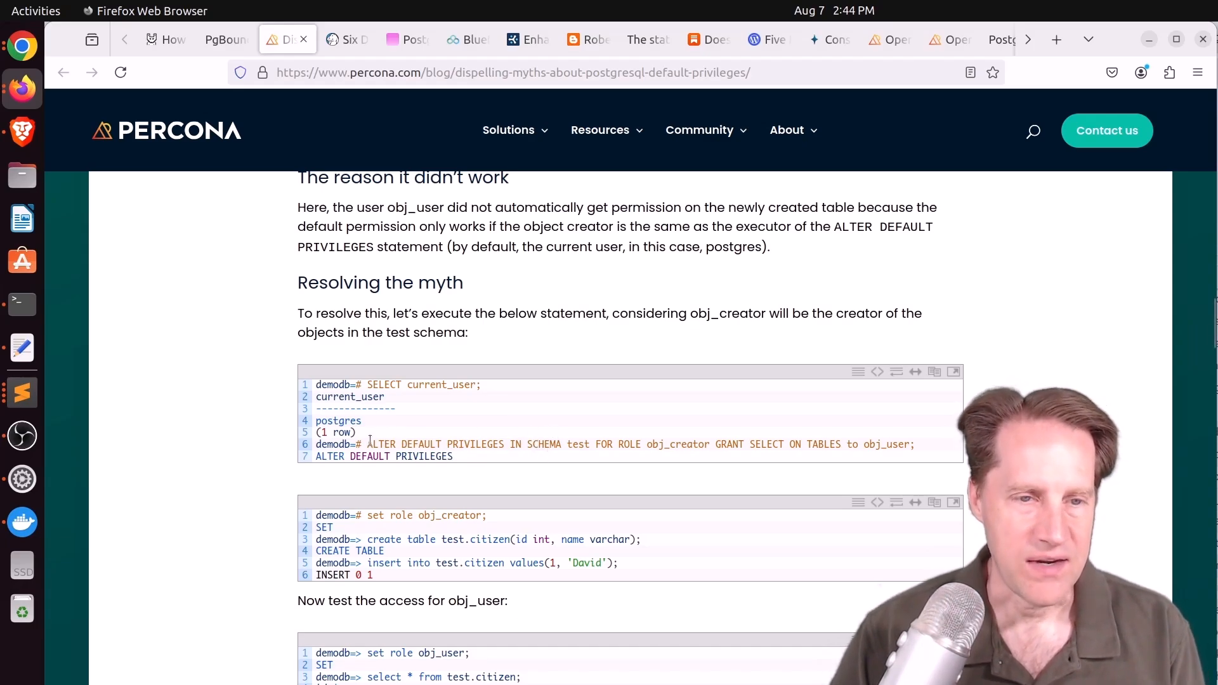
Select the ALTER DEFAULT PRIVILEGES line and scroll to the sample and REVOKE statements
drag(367, 444, 571, 443)
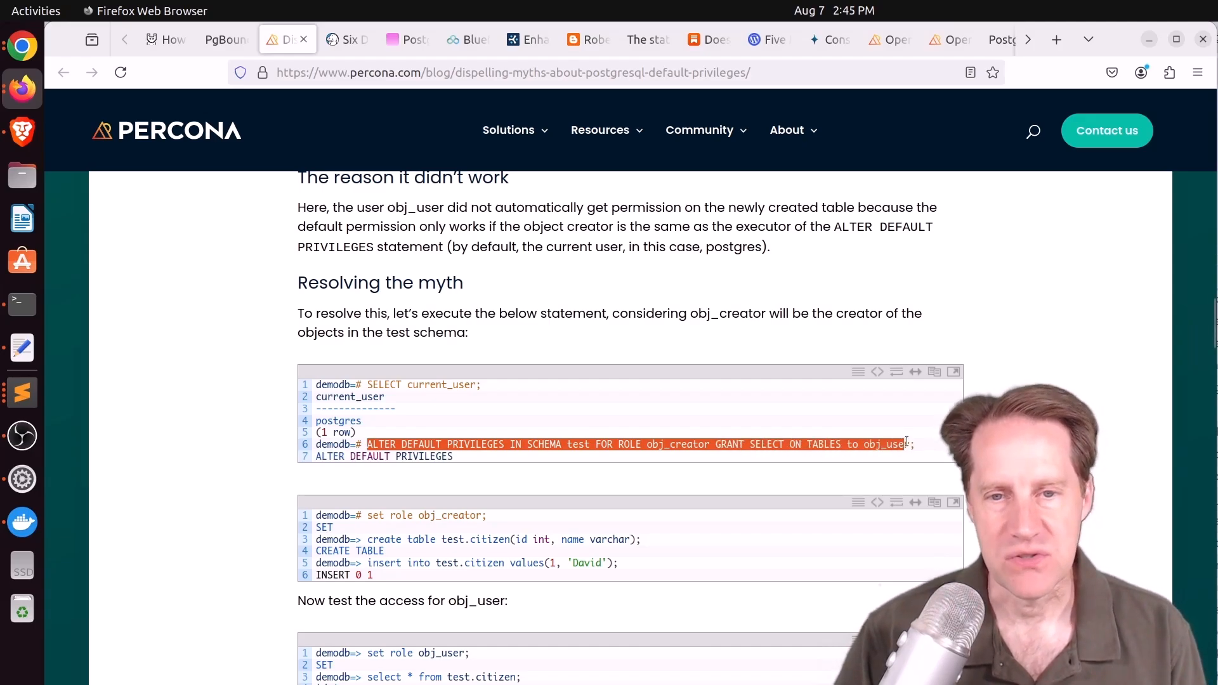
mouse_move(611, 457)
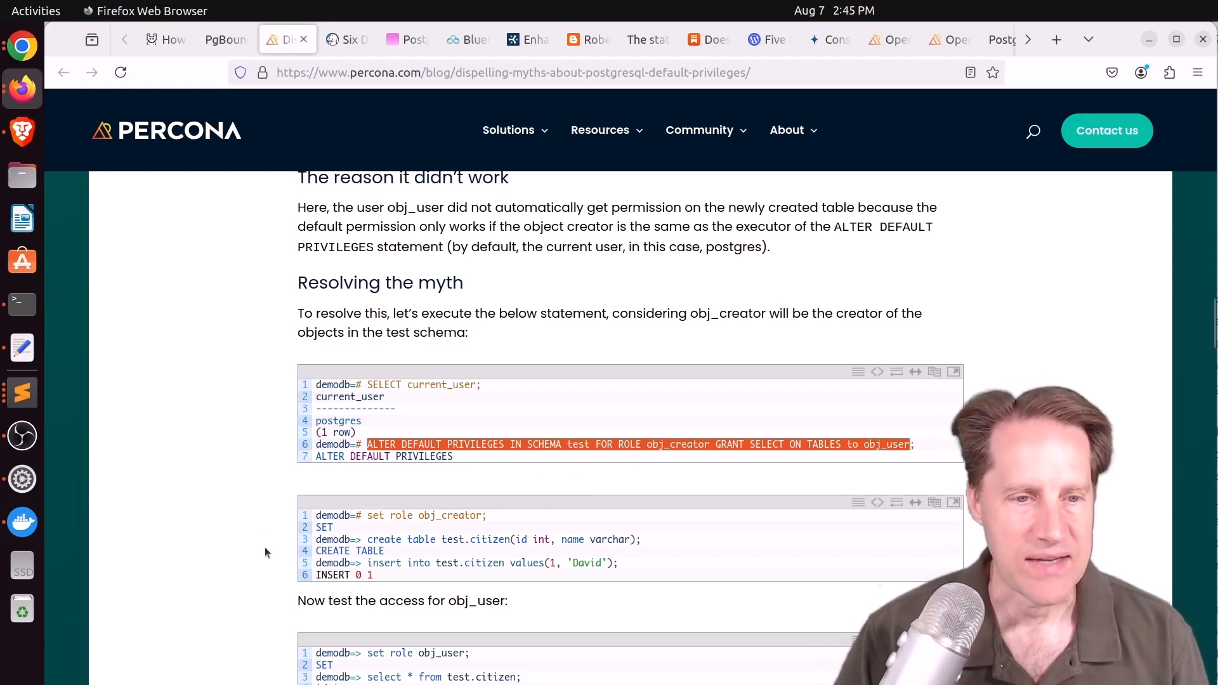
scroll(down, 3)
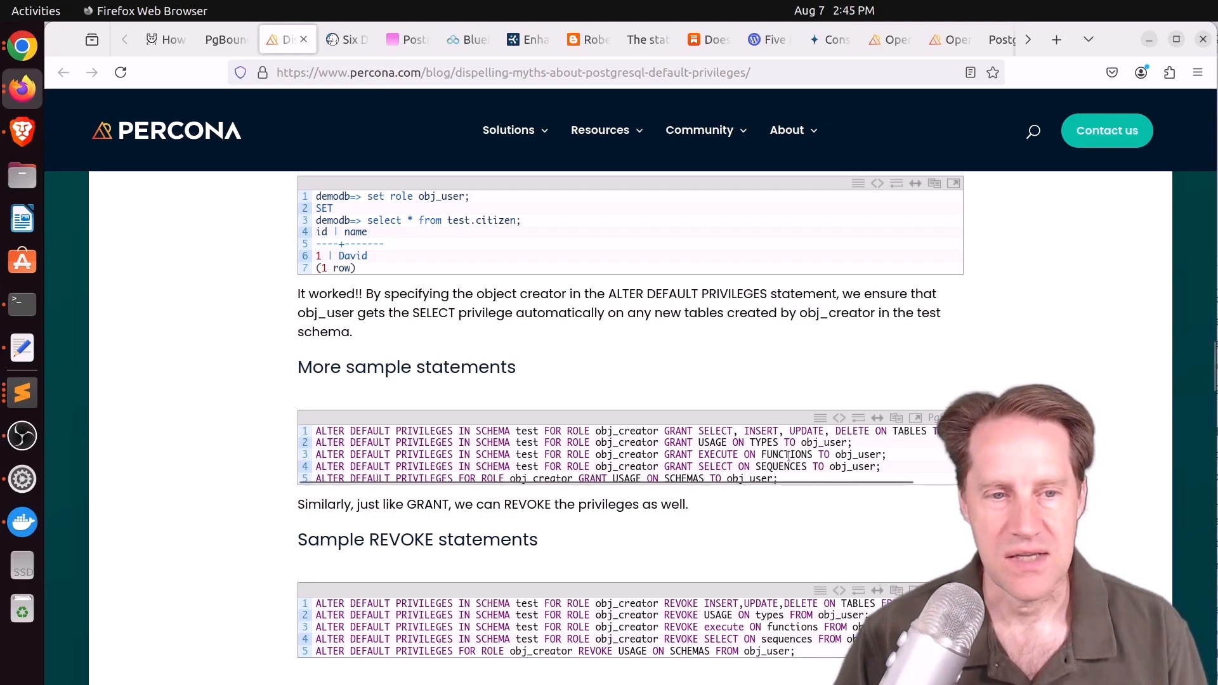
Scroll to 'Listing out the default privileges', then switch to the 'Six Degrees of Kevin Bacon' article
scroll(down, 3)
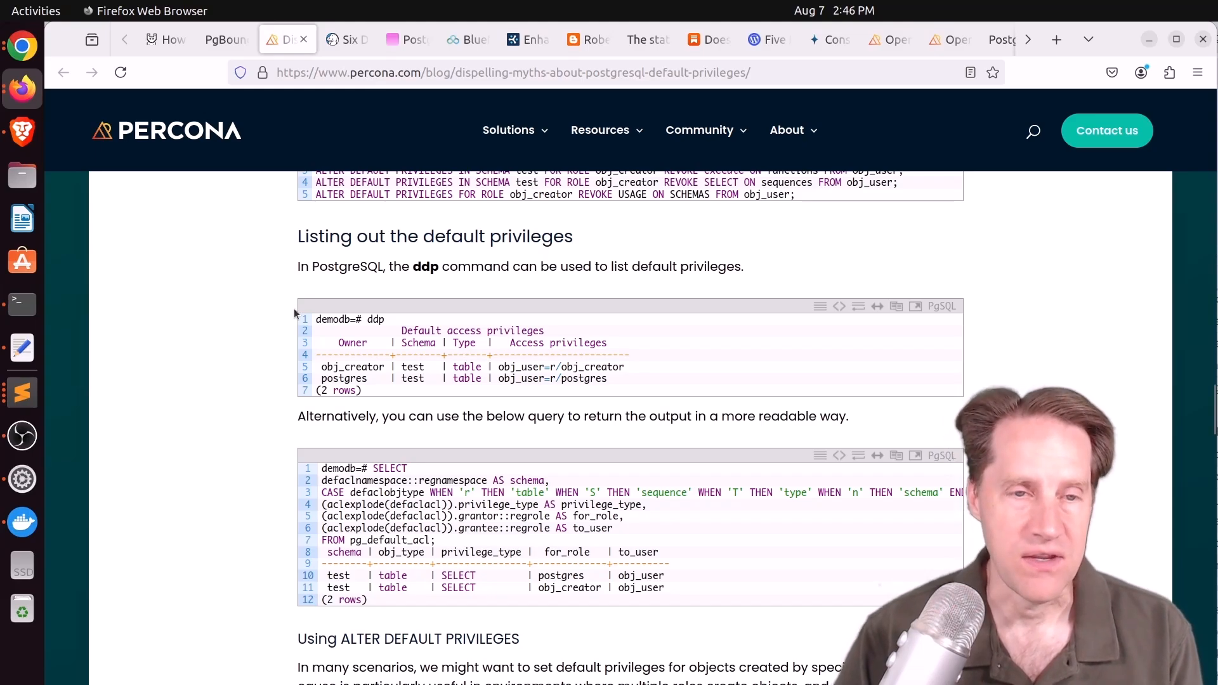
mouse_move(436, 257)
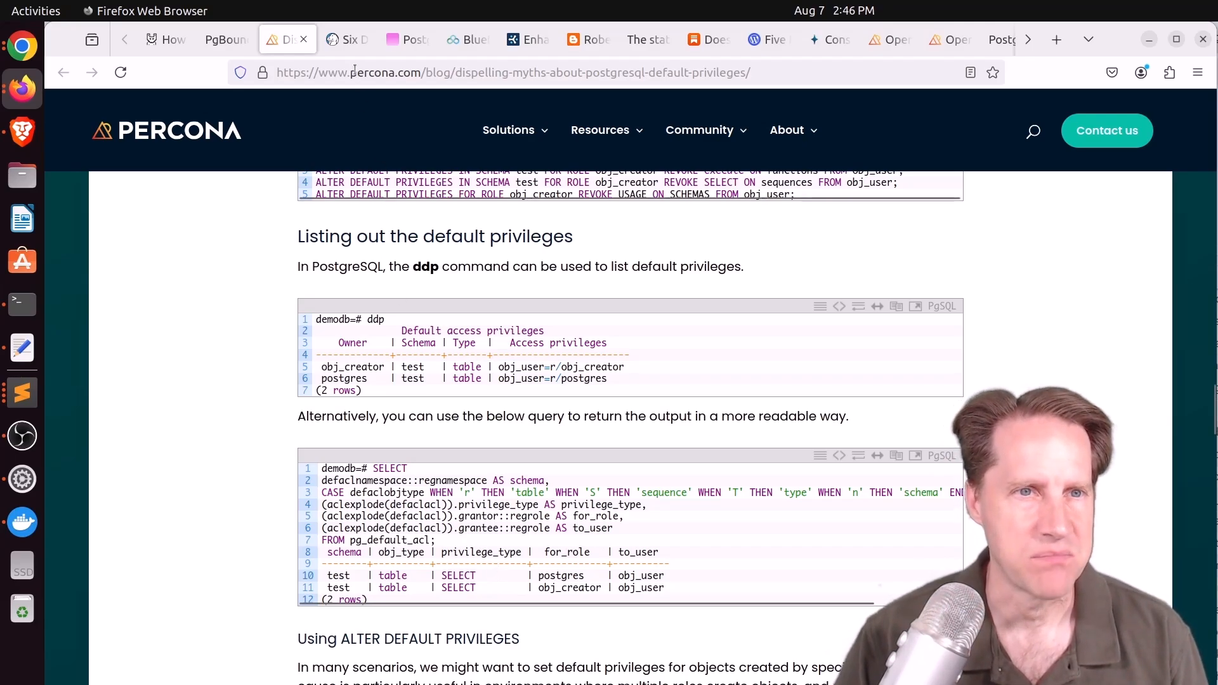
click(346, 39)
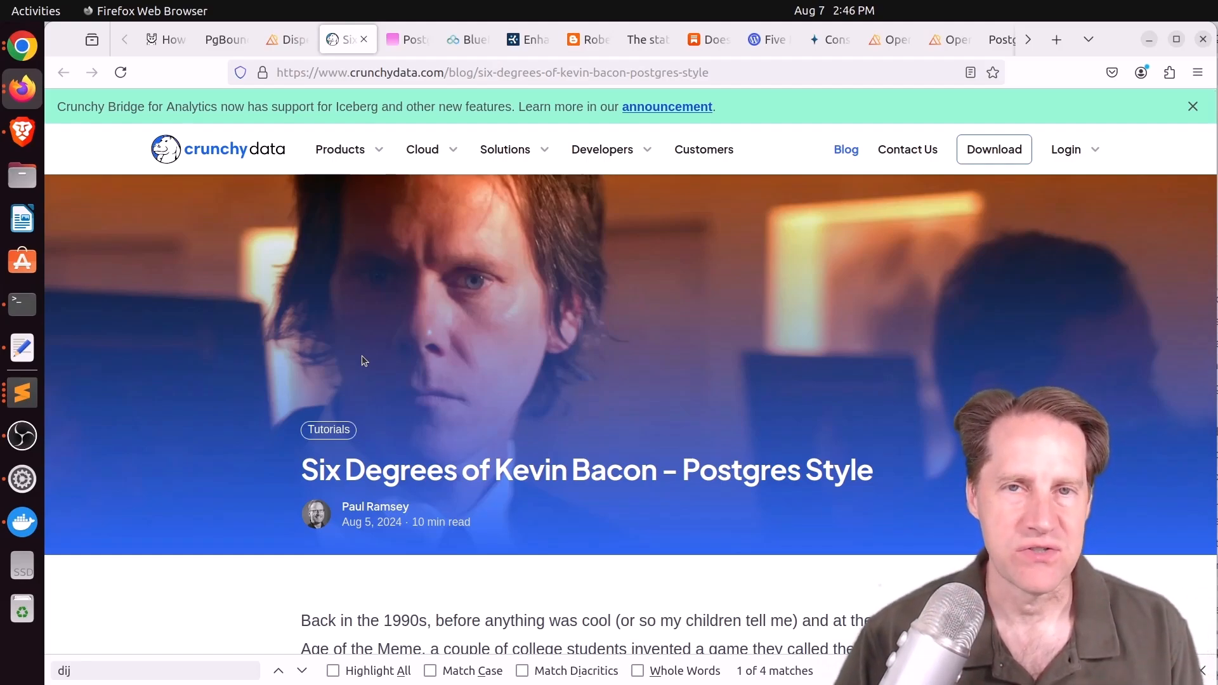
Scroll the Kevin Bacon article through the Bacon Number and IMDB Data sections
scroll(down, 3)
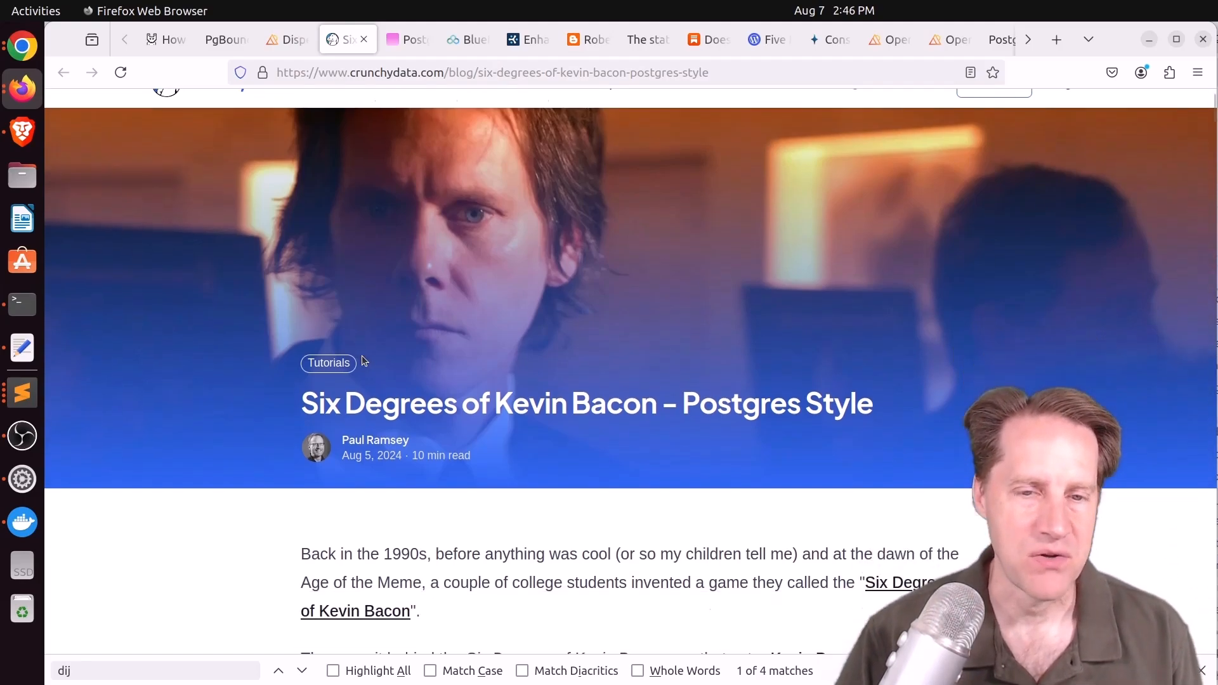
scroll(down, 3)
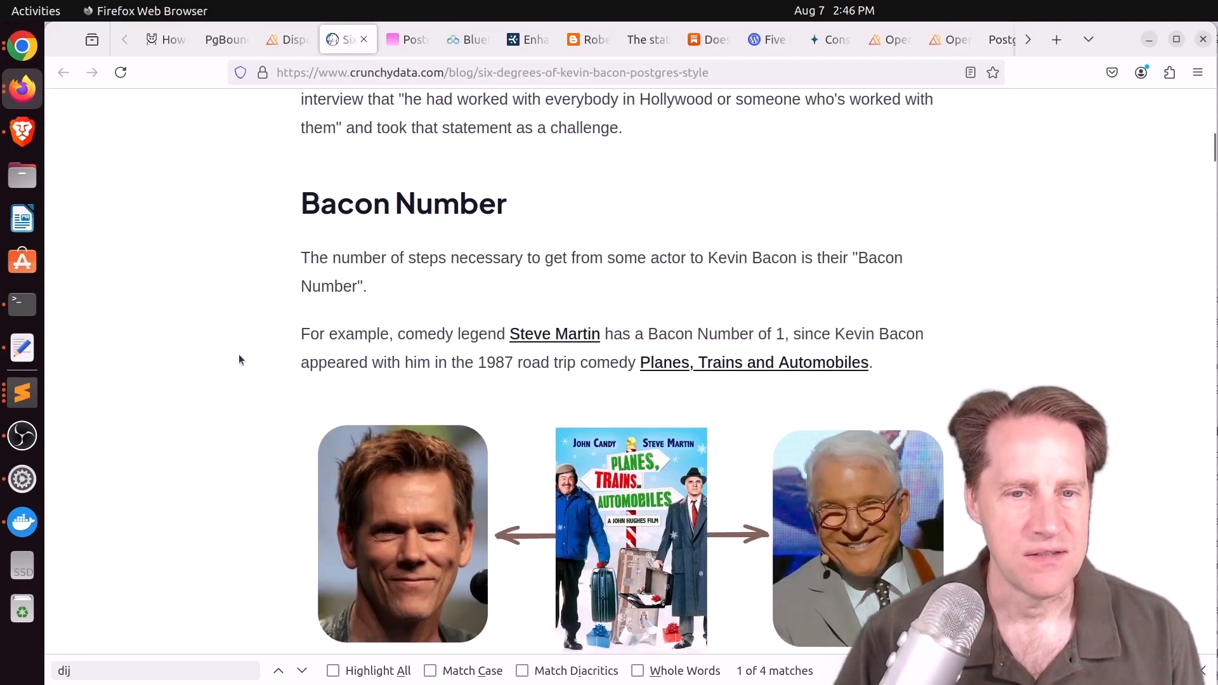
scroll(down, 3)
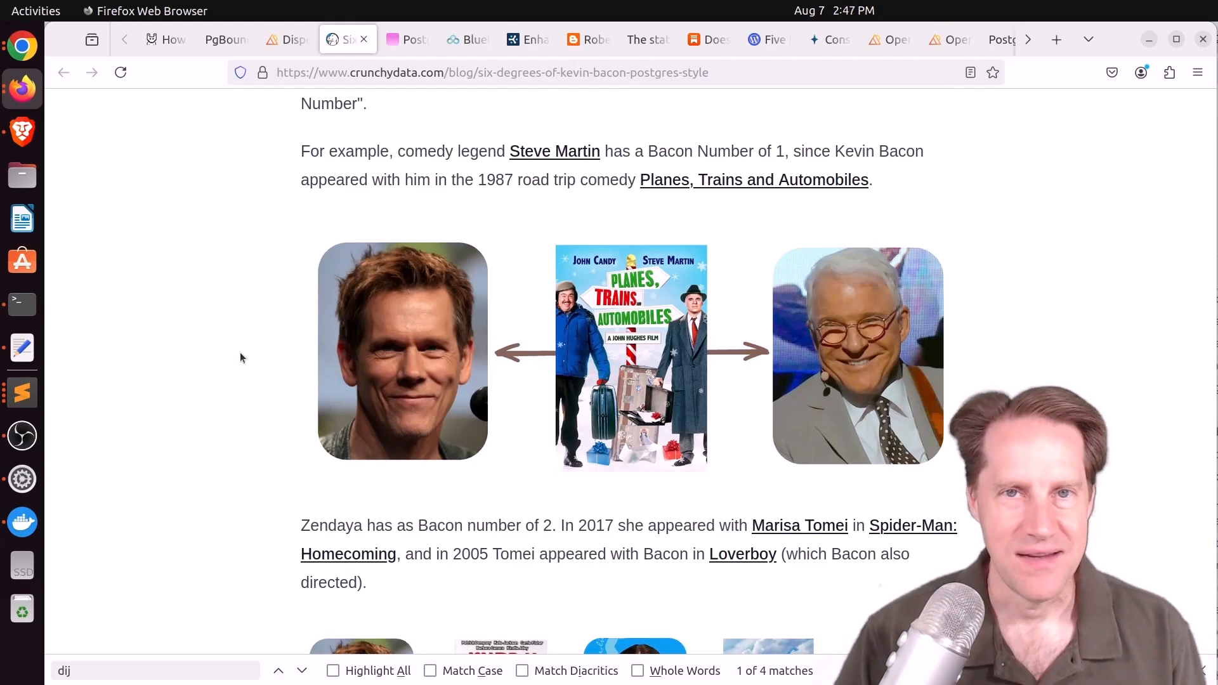
scroll(down, 3)
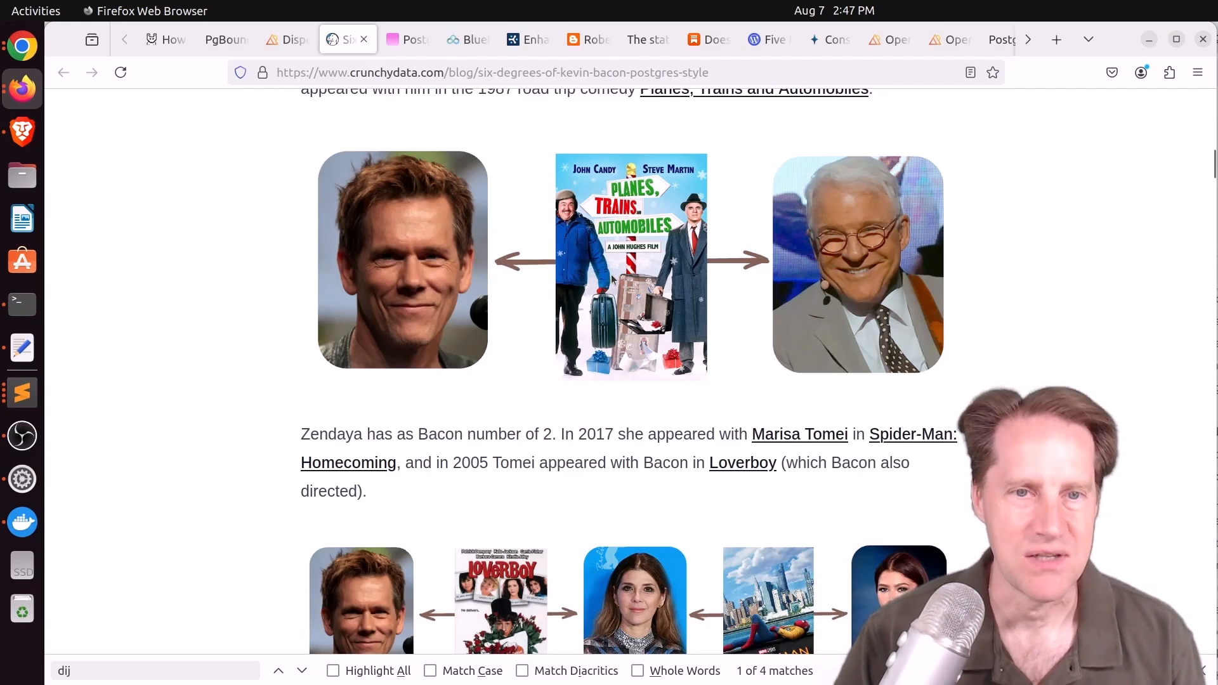
scroll(down, 3)
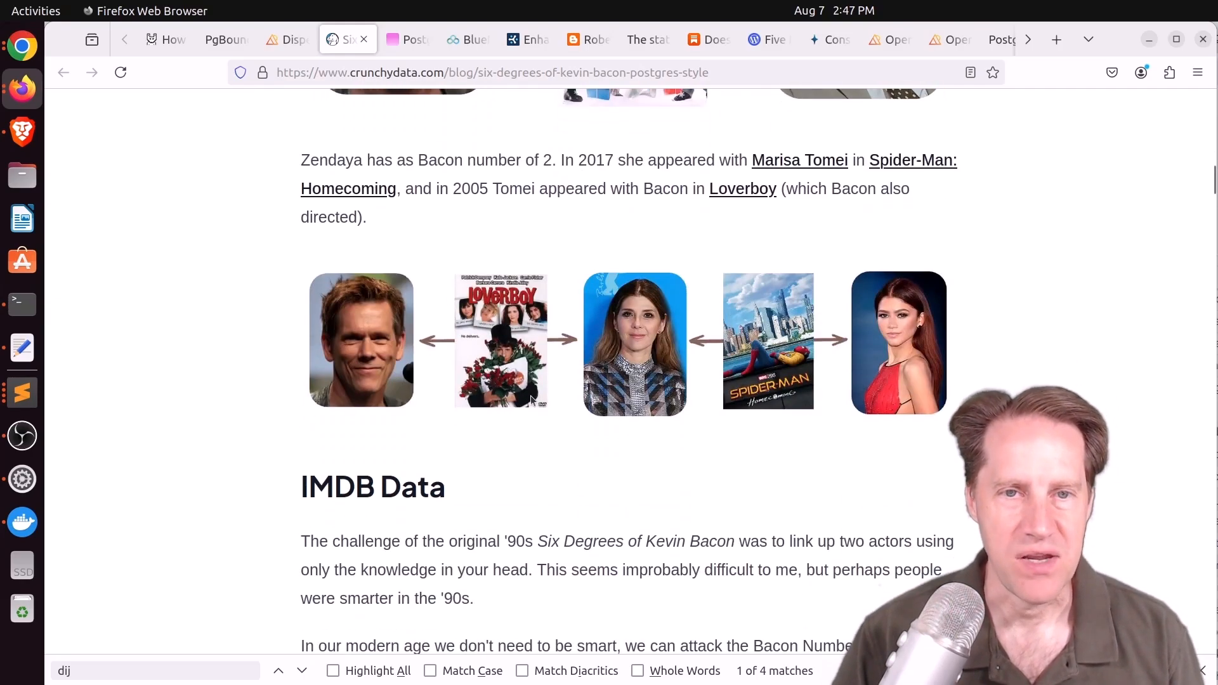
scroll(down, 3)
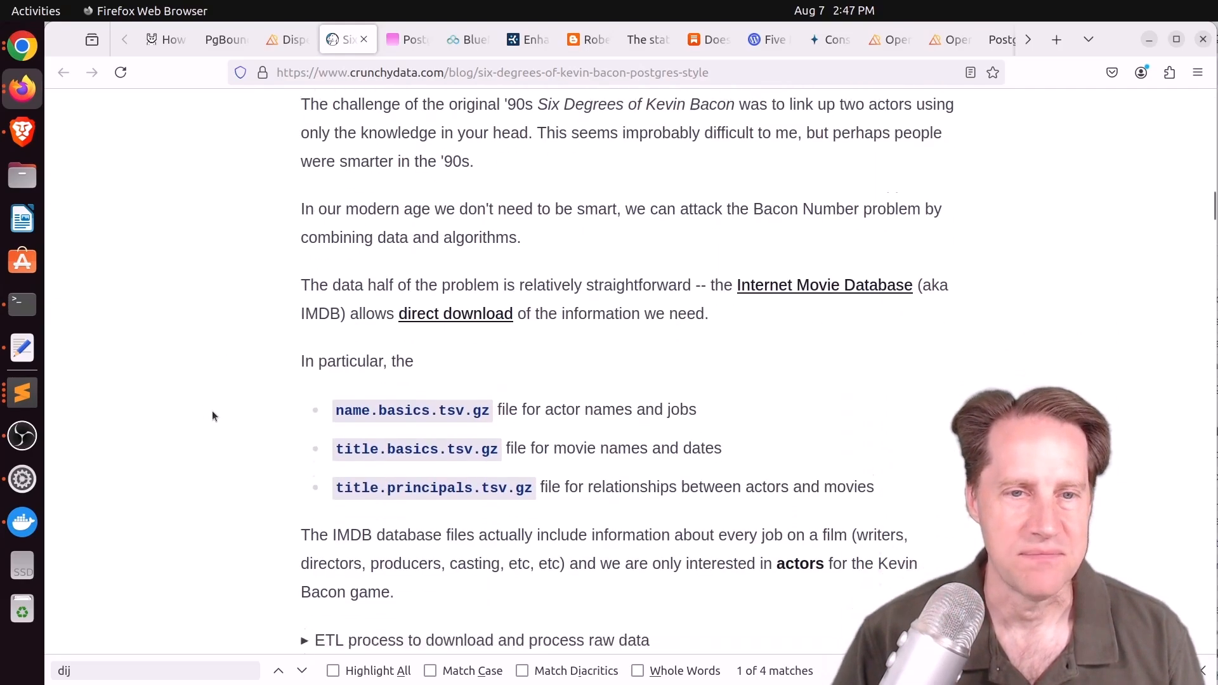
scroll(up, 3)
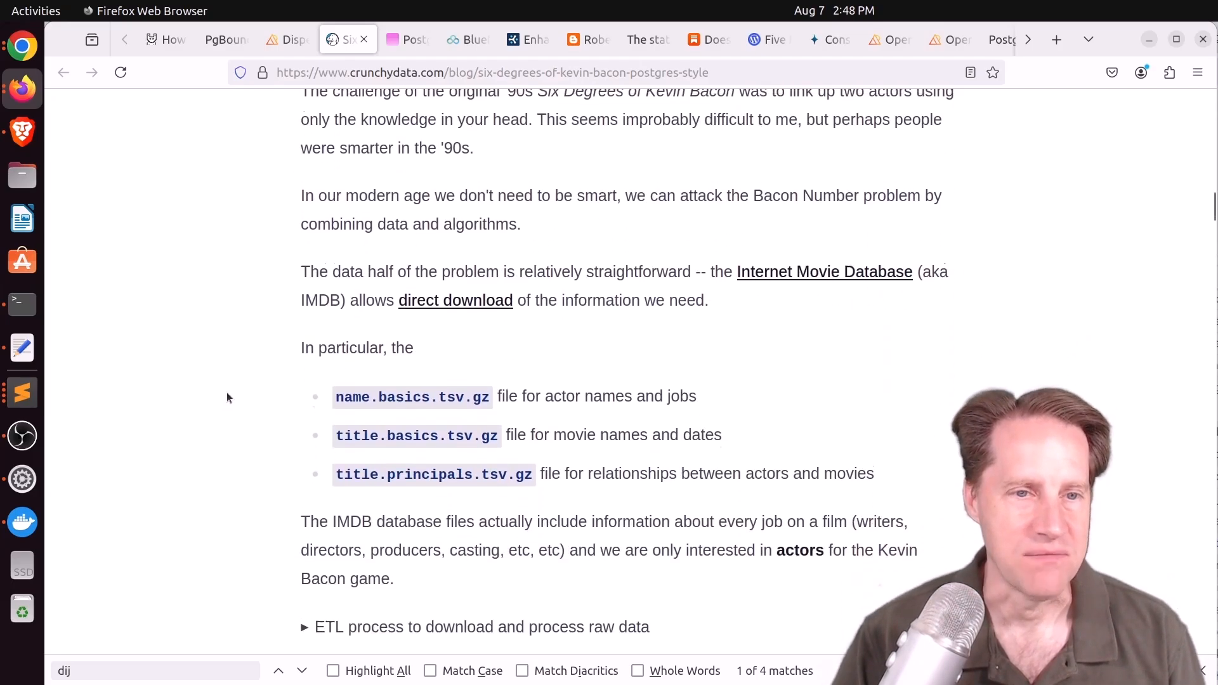
Continue through Graph Solver, Build the Graph and pgRouting to the Dijkstra shortest-path result
scroll(down, 3)
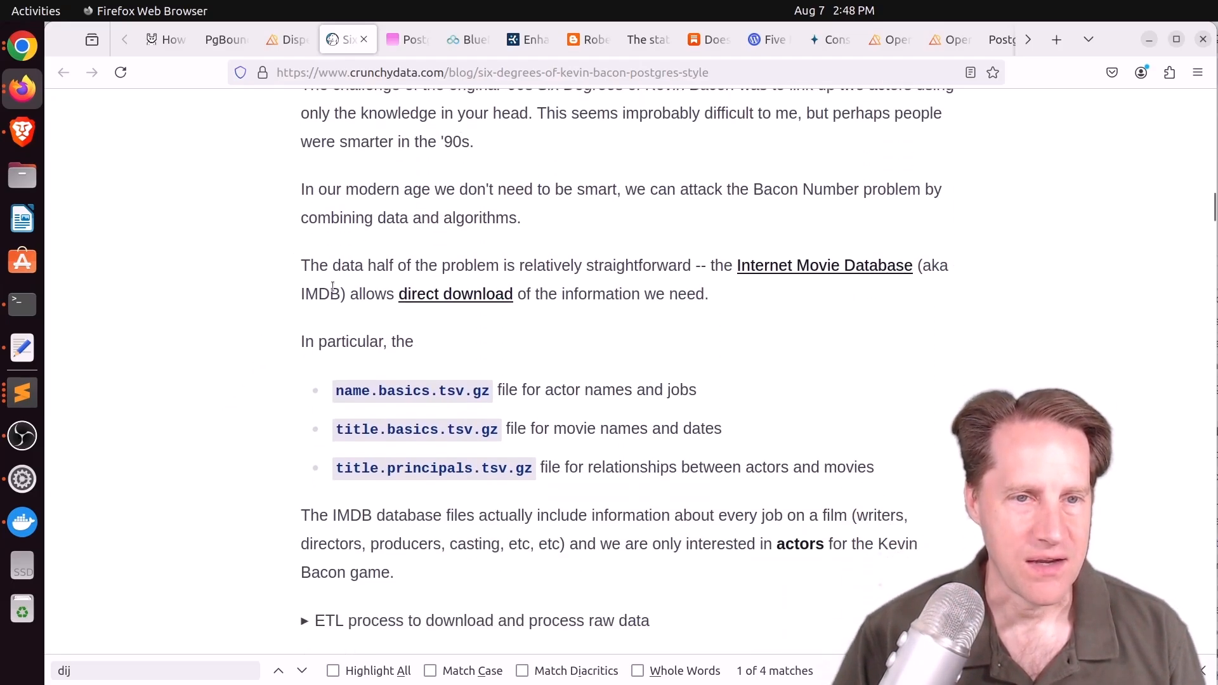
scroll(down, 3)
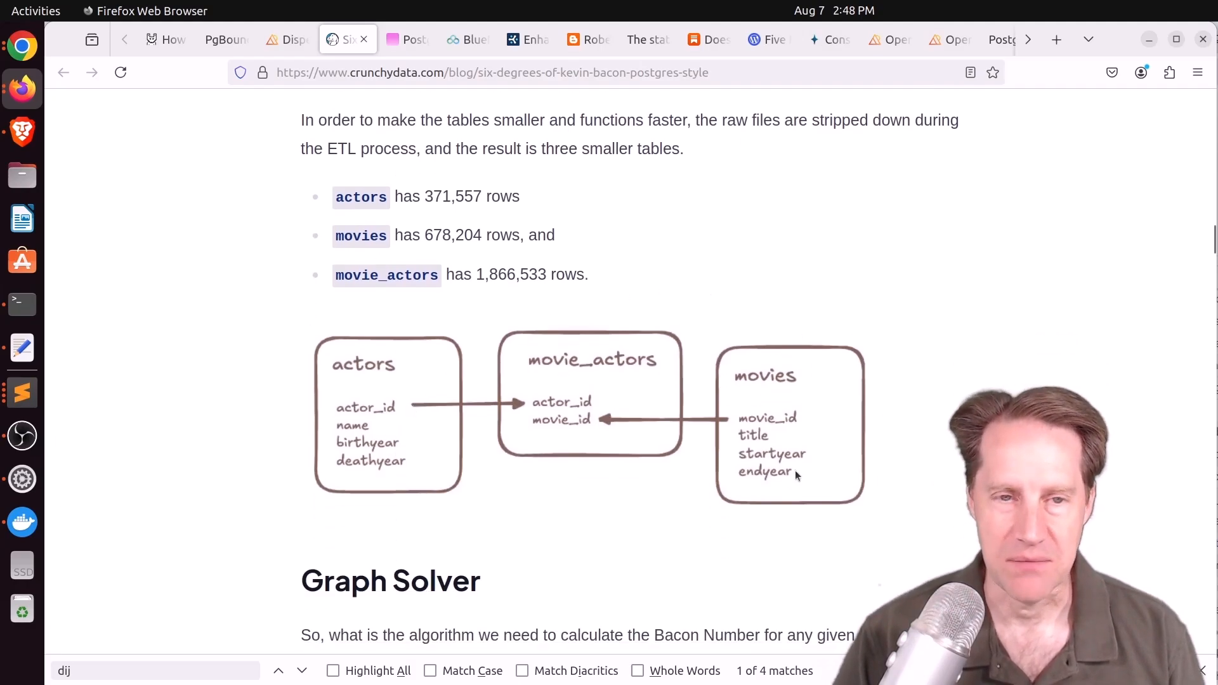
mouse_move(330, 444)
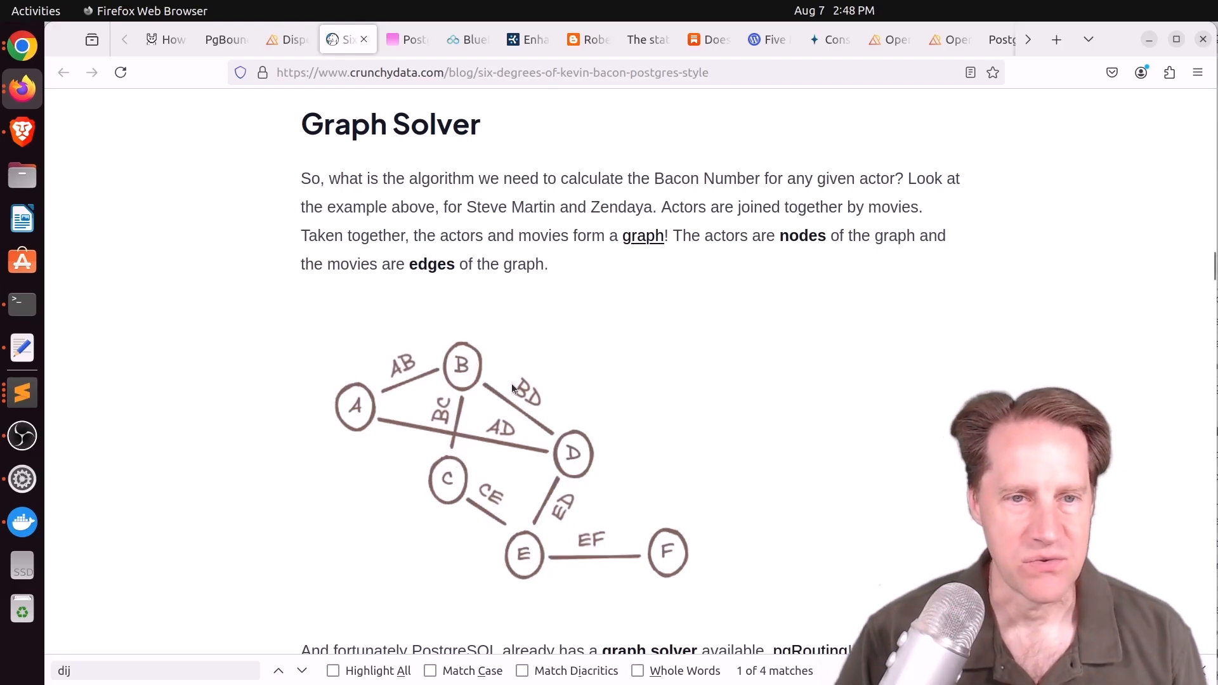
scroll(down, 3)
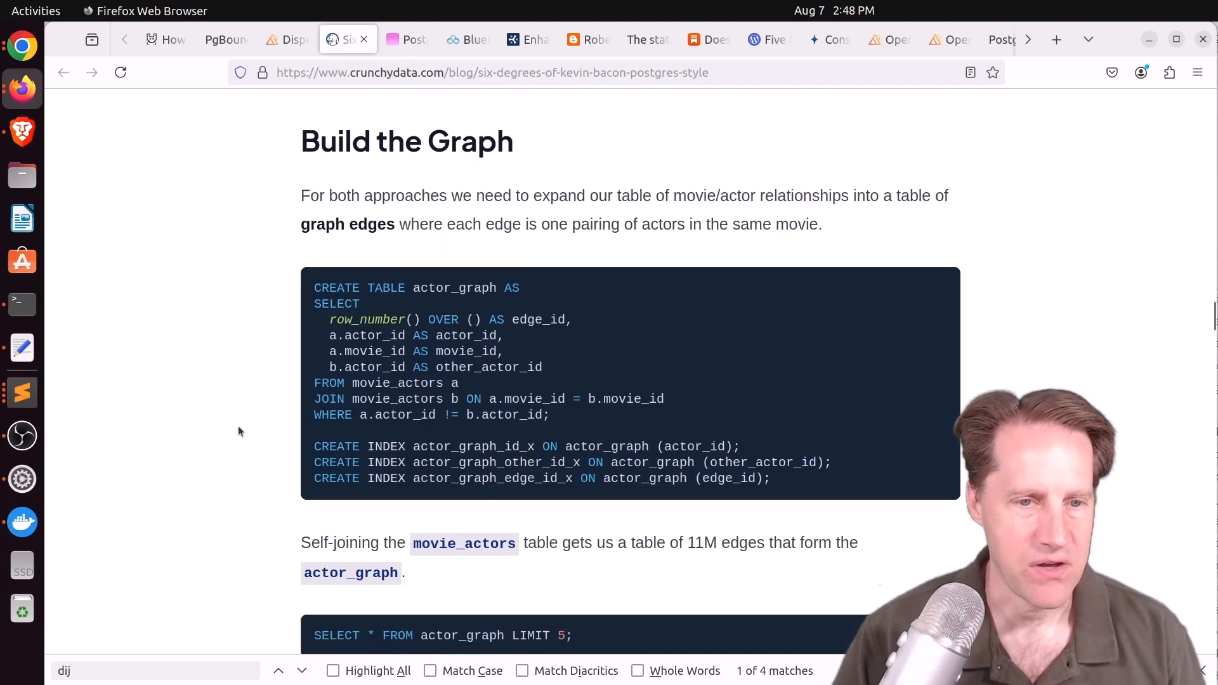
scroll(down, 3)
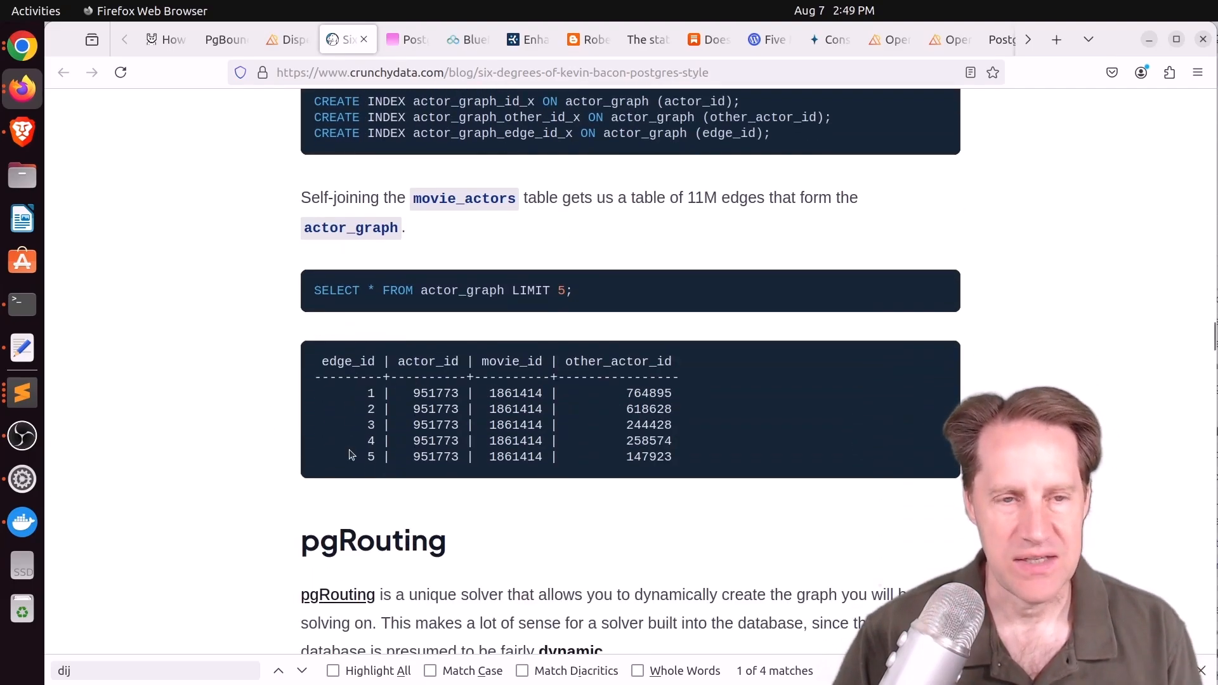
mouse_move(509, 357)
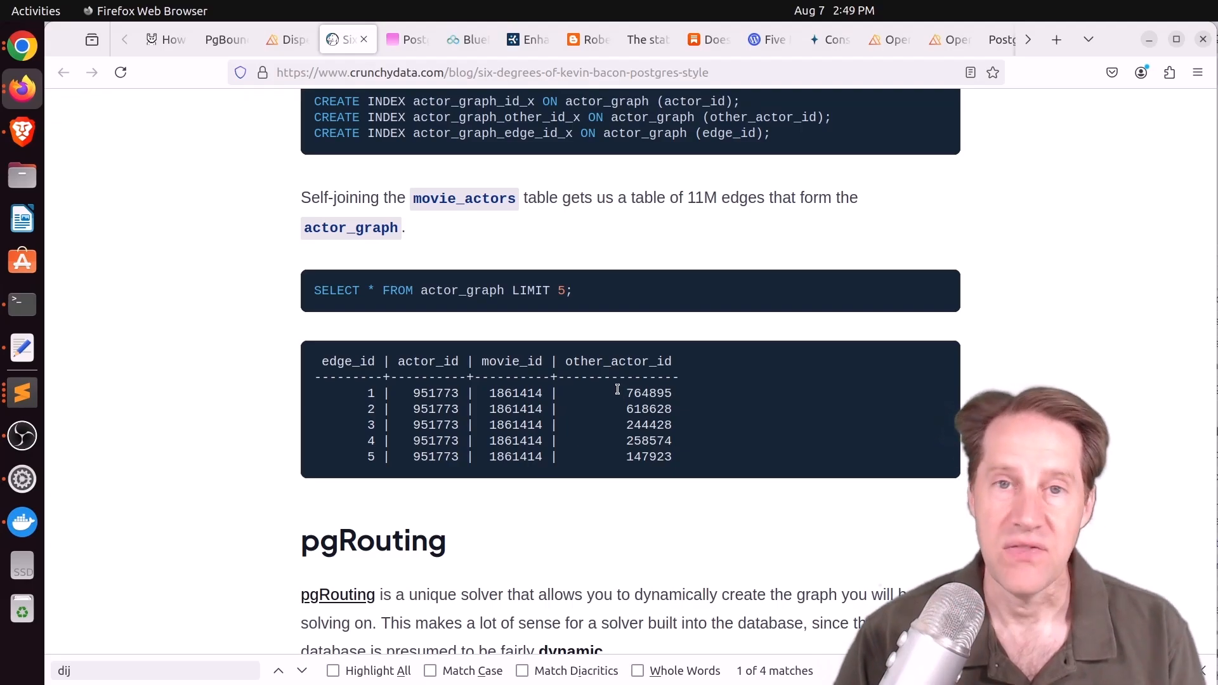
mouse_move(427, 373)
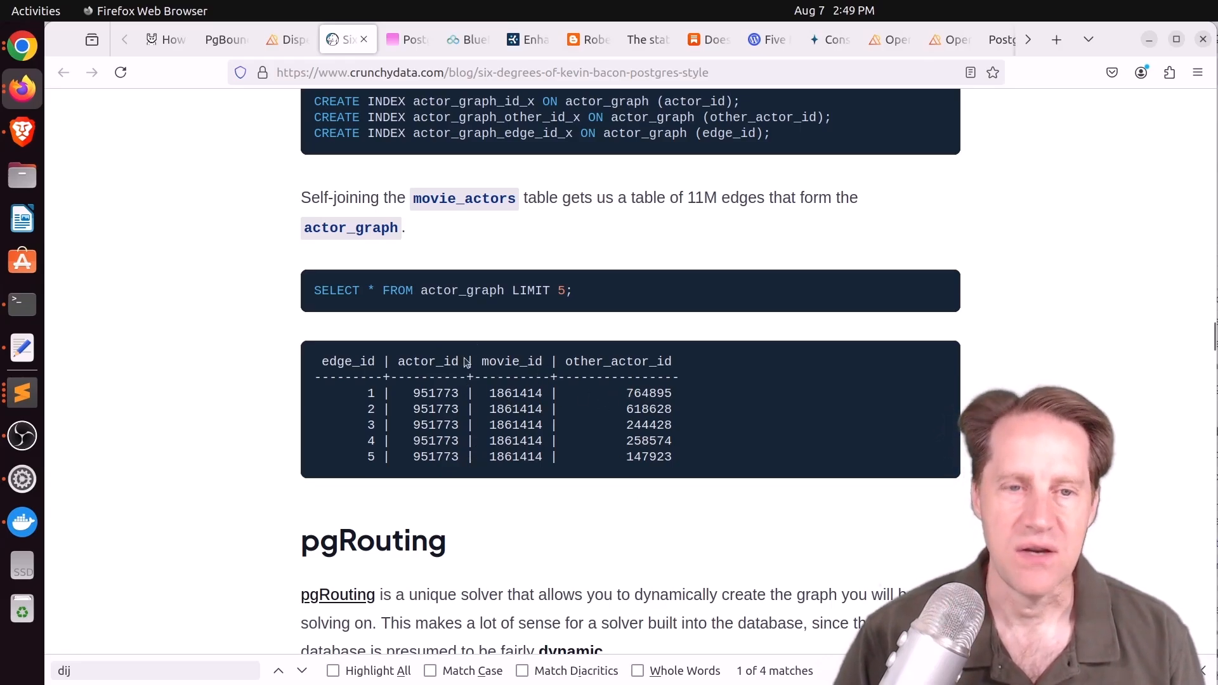
scroll(down, 3)
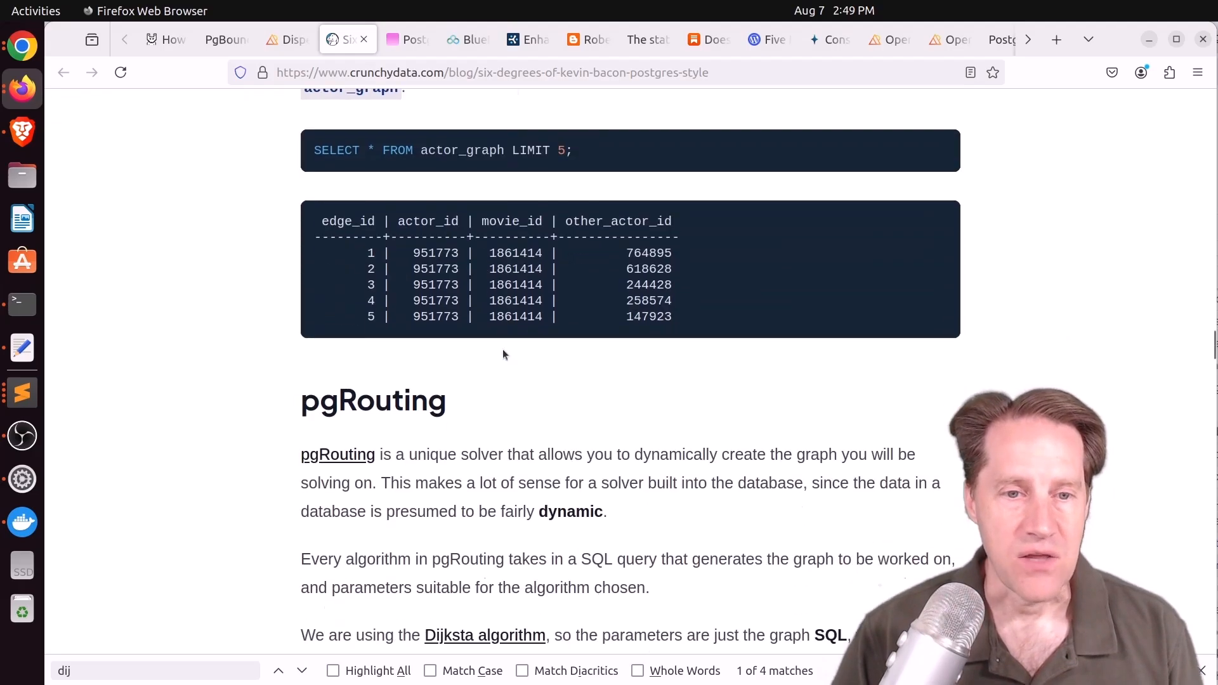
scroll(down, 3)
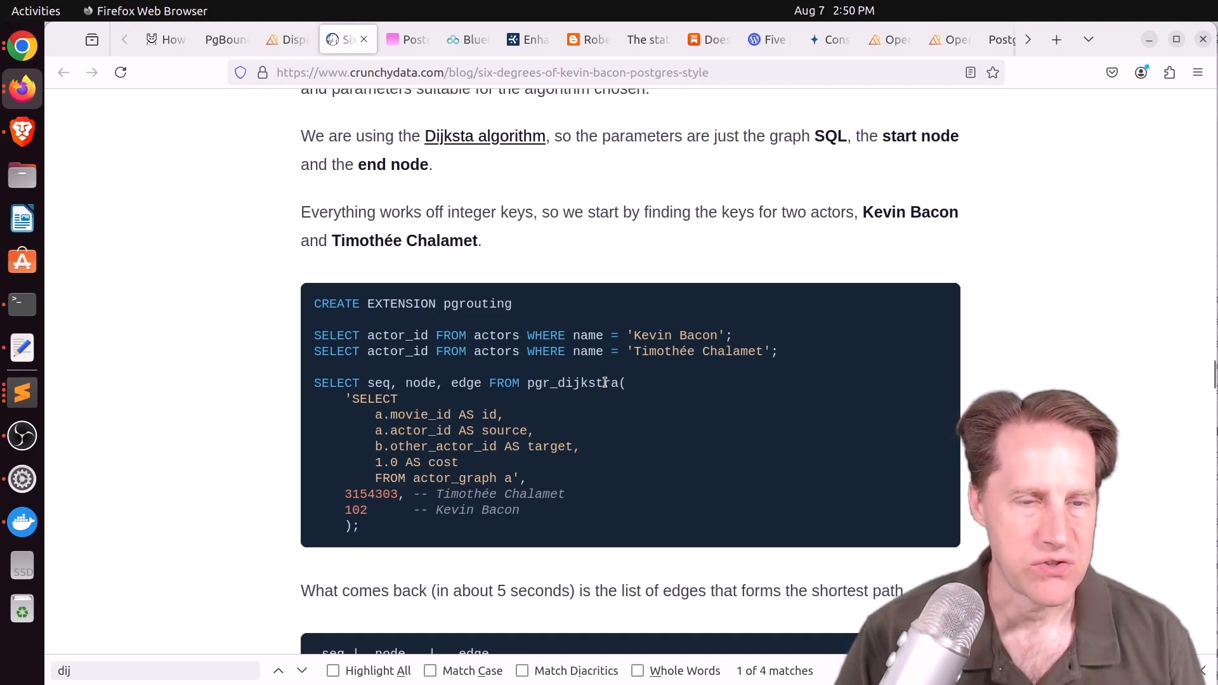
mouse_move(434, 414)
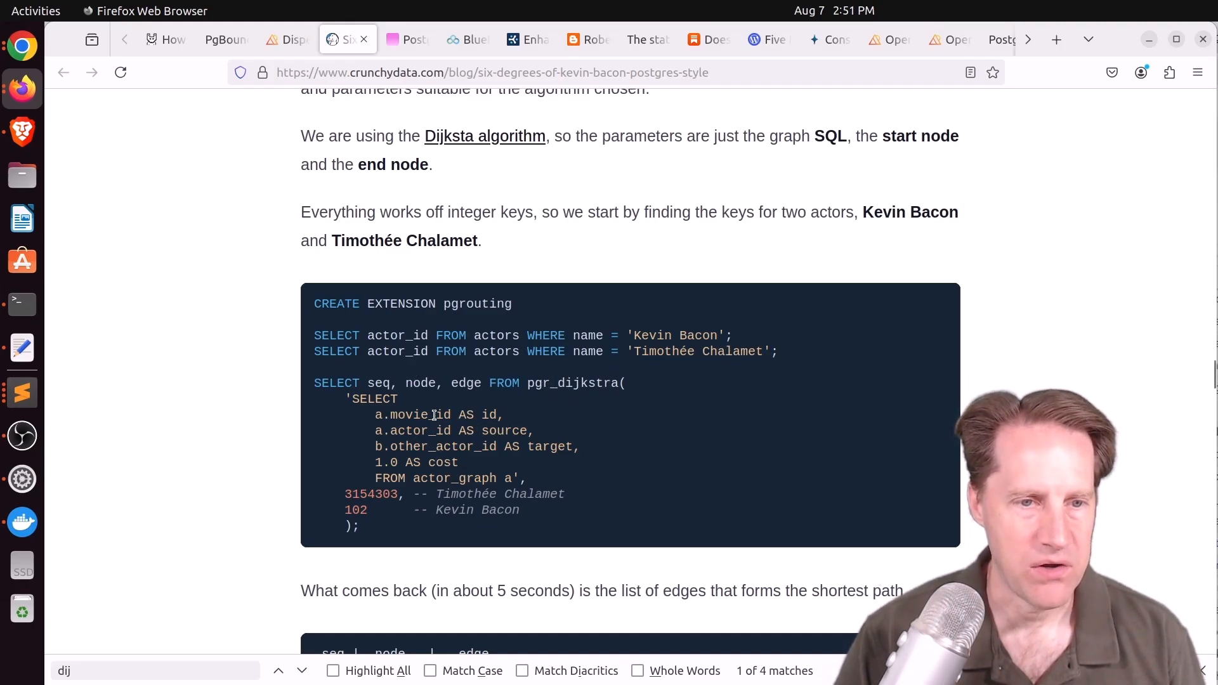
scroll(down, 3)
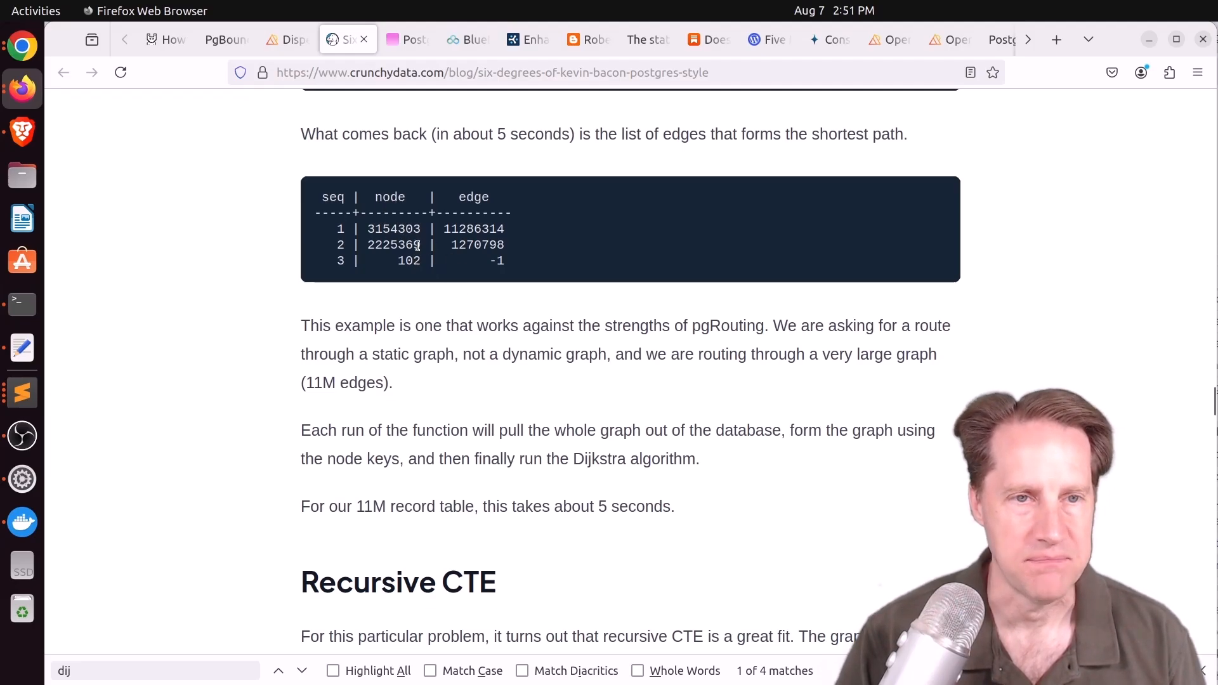
scroll(down, 3)
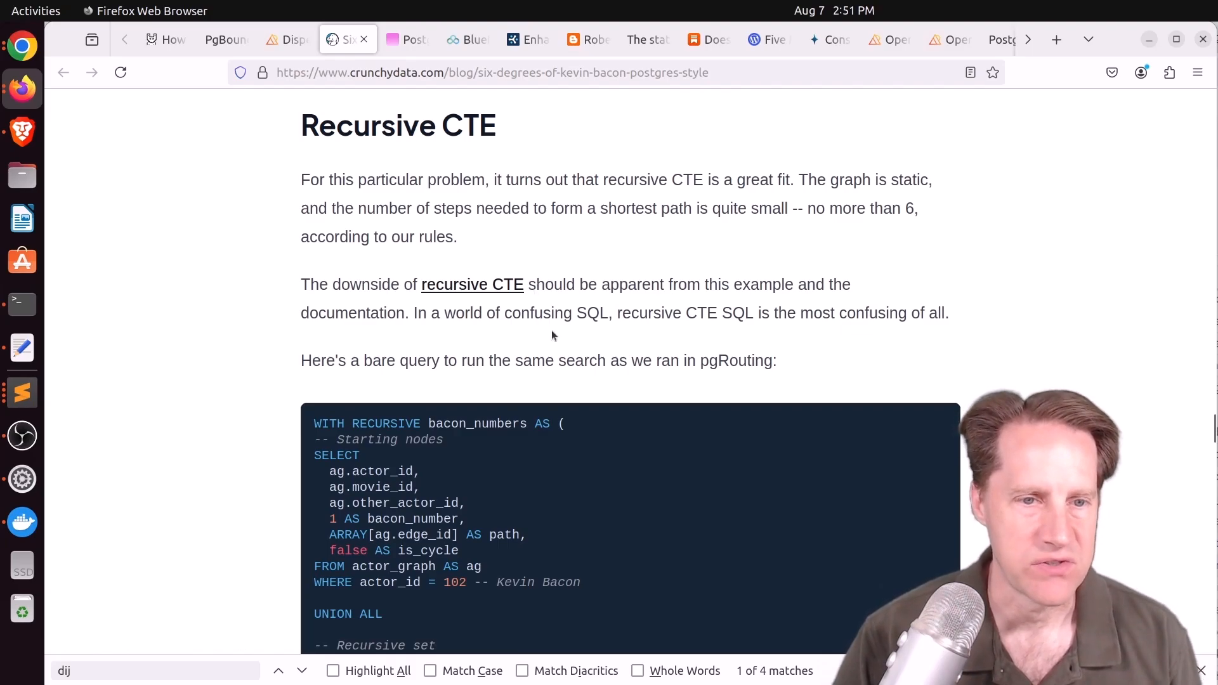
scroll(down, 3)
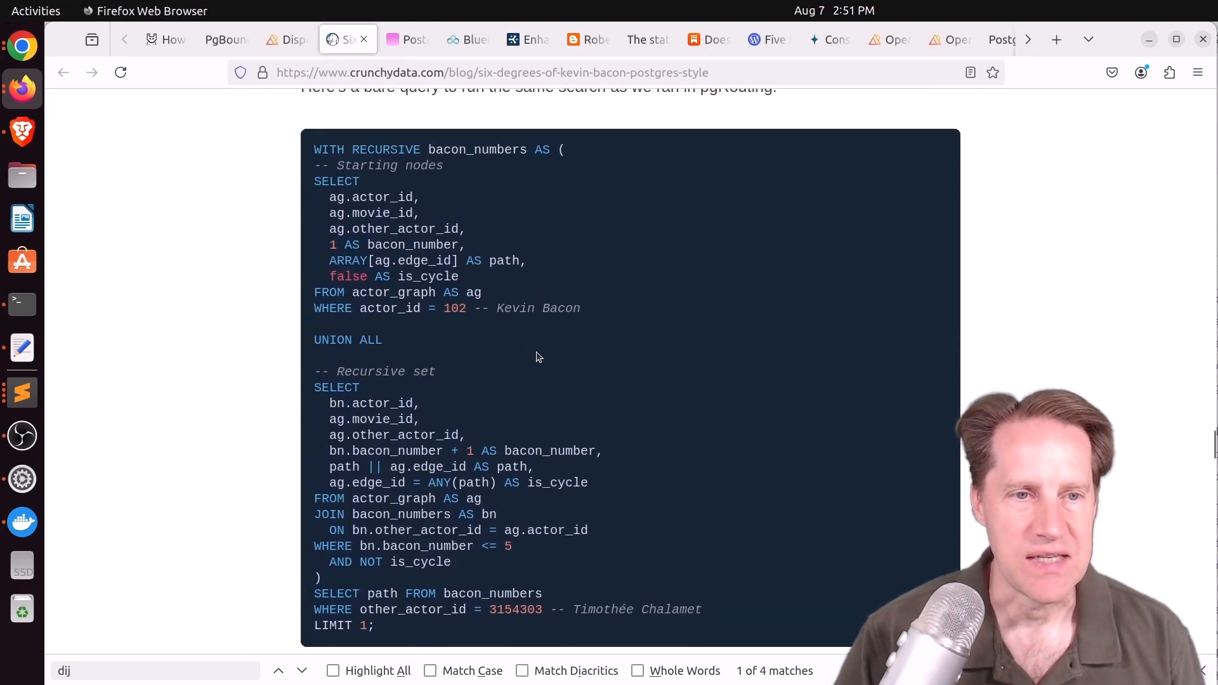
mouse_move(613, 315)
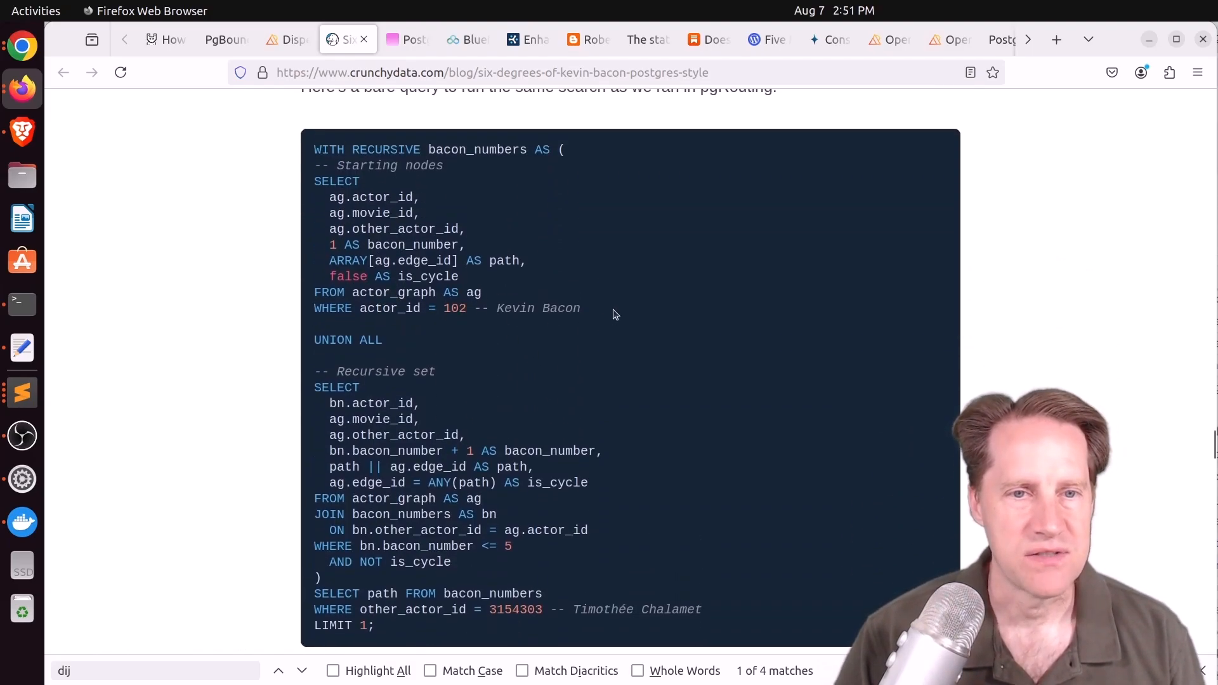
drag(314, 181, 578, 308)
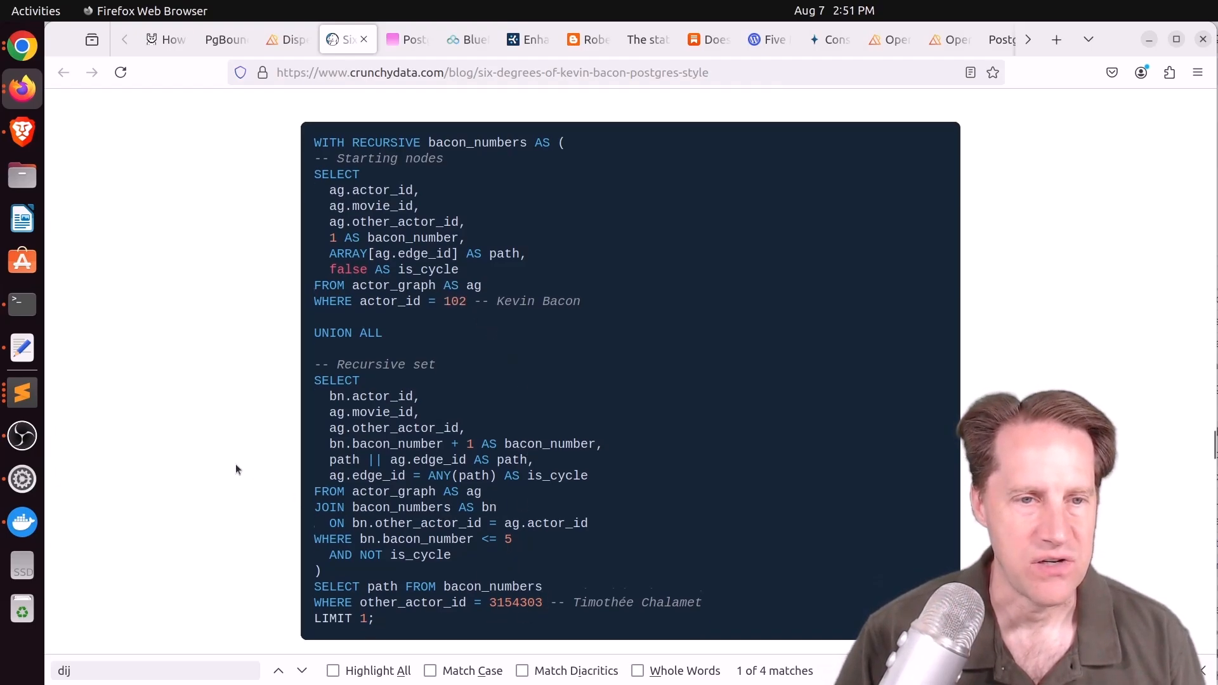
scroll(down, 3)
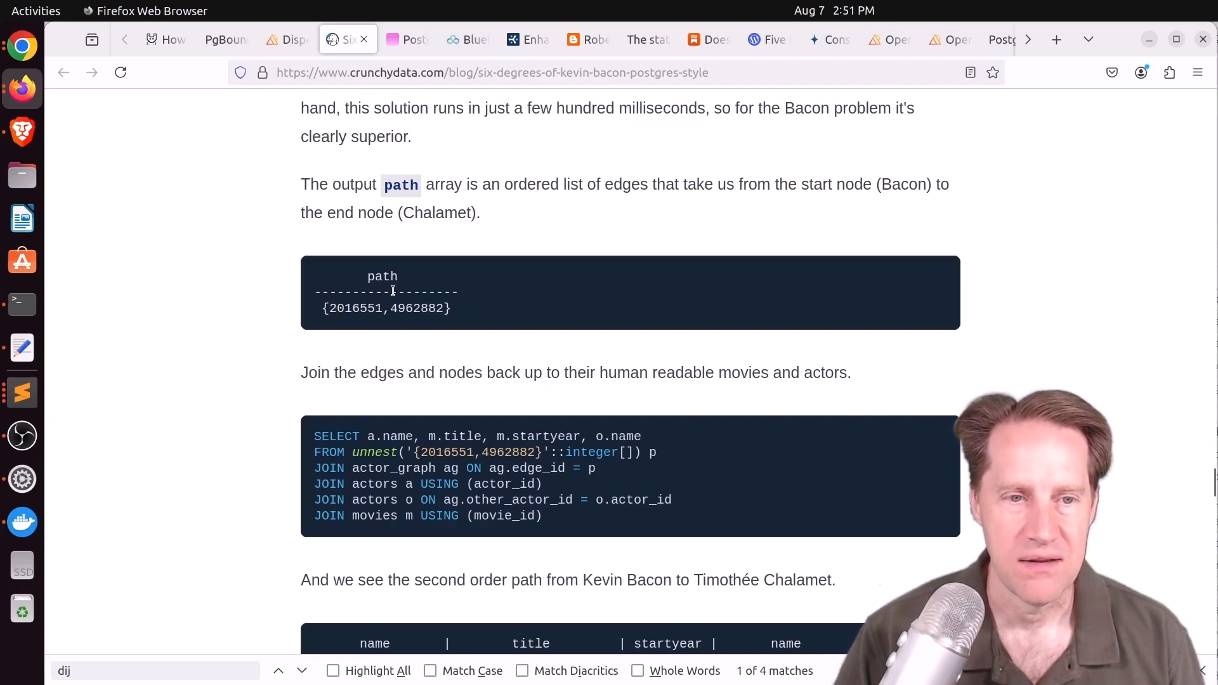
scroll(down, 3)
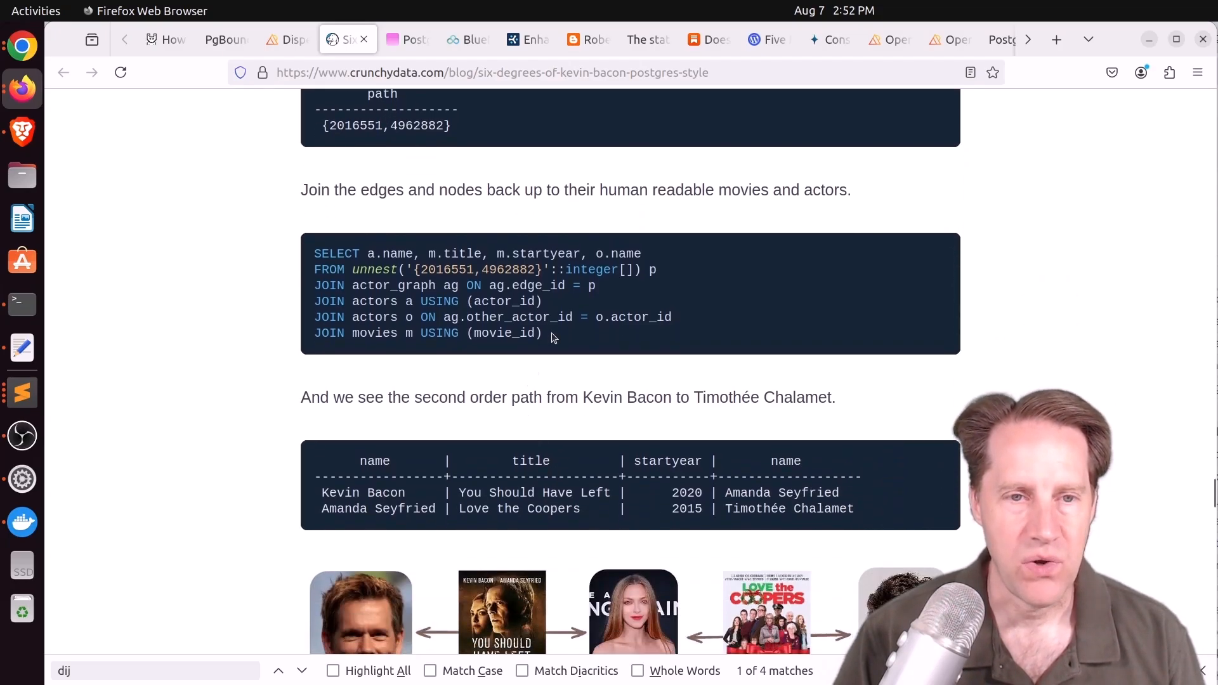
drag(314, 253, 541, 332)
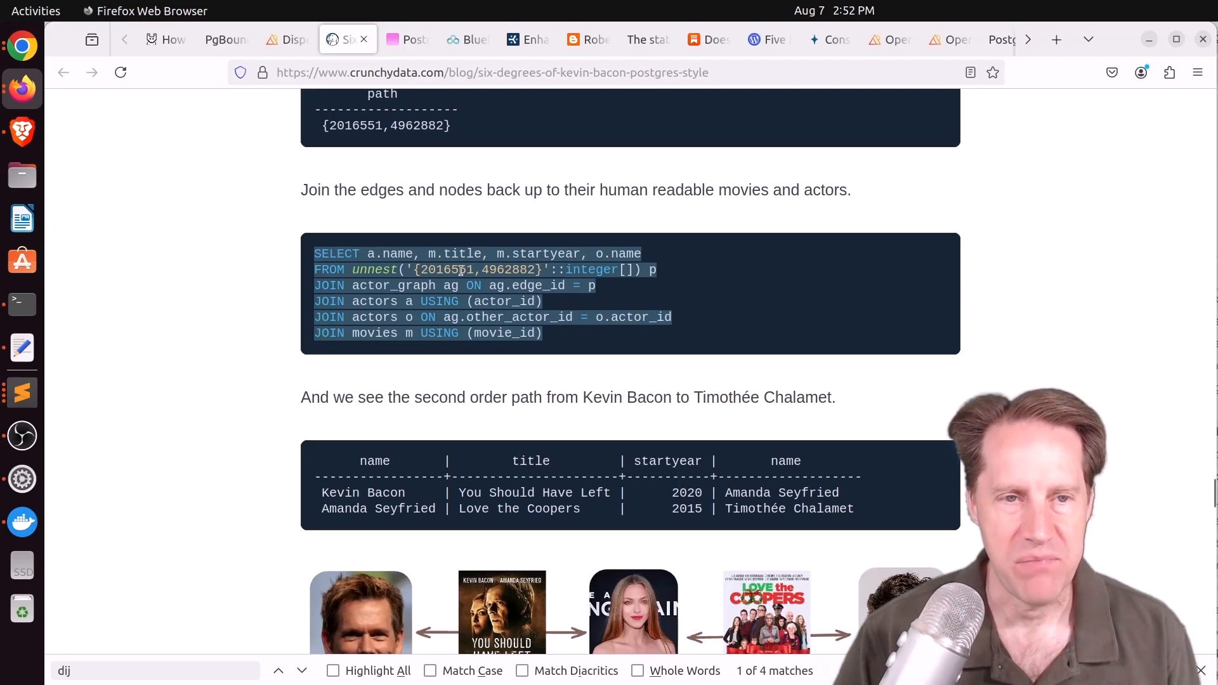
mouse_move(503, 286)
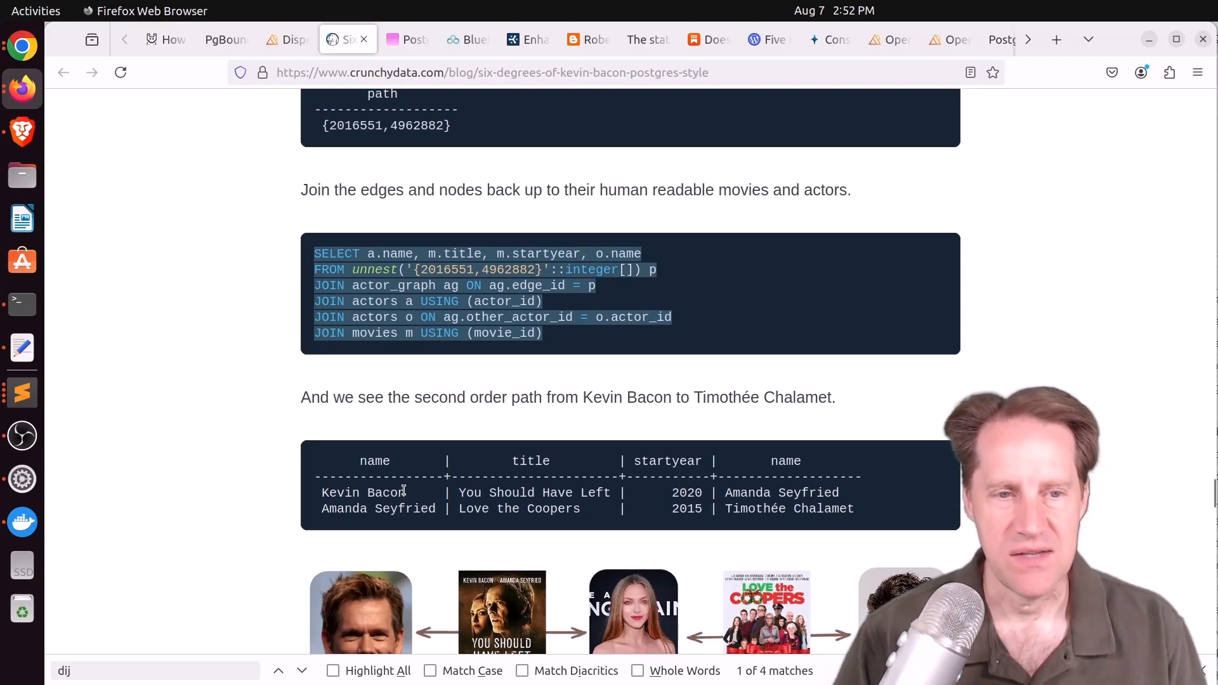
mouse_move(215, 484)
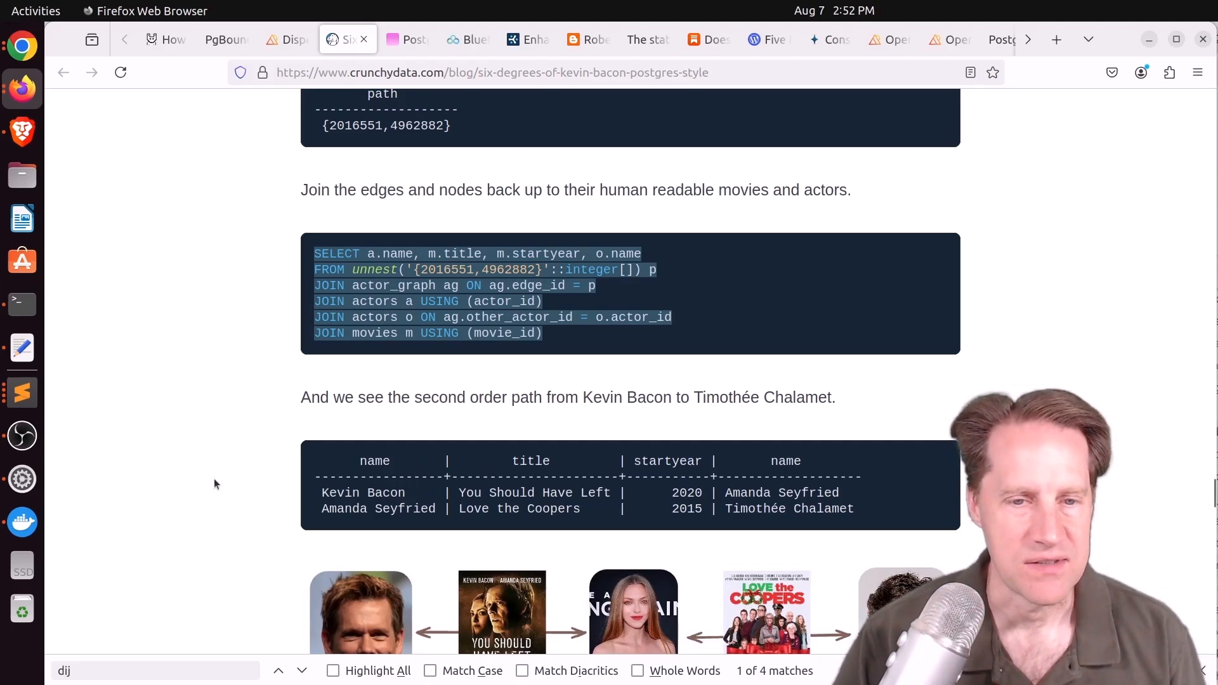
scroll(down, 3)
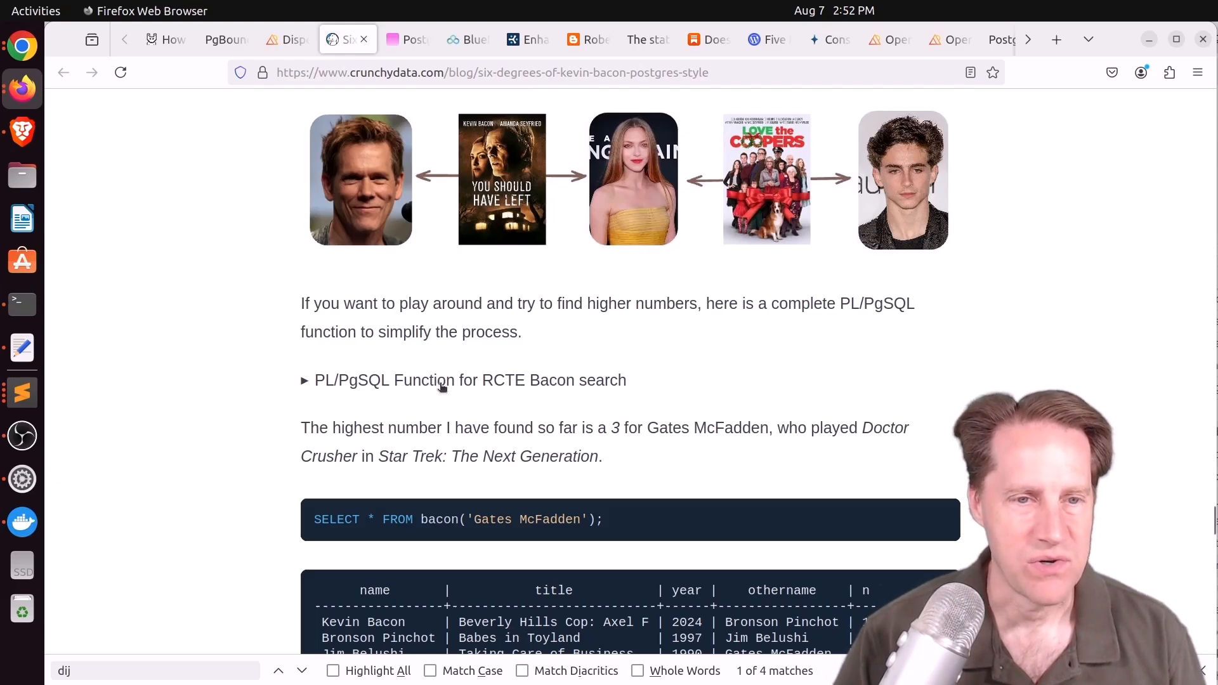
mouse_move(427, 525)
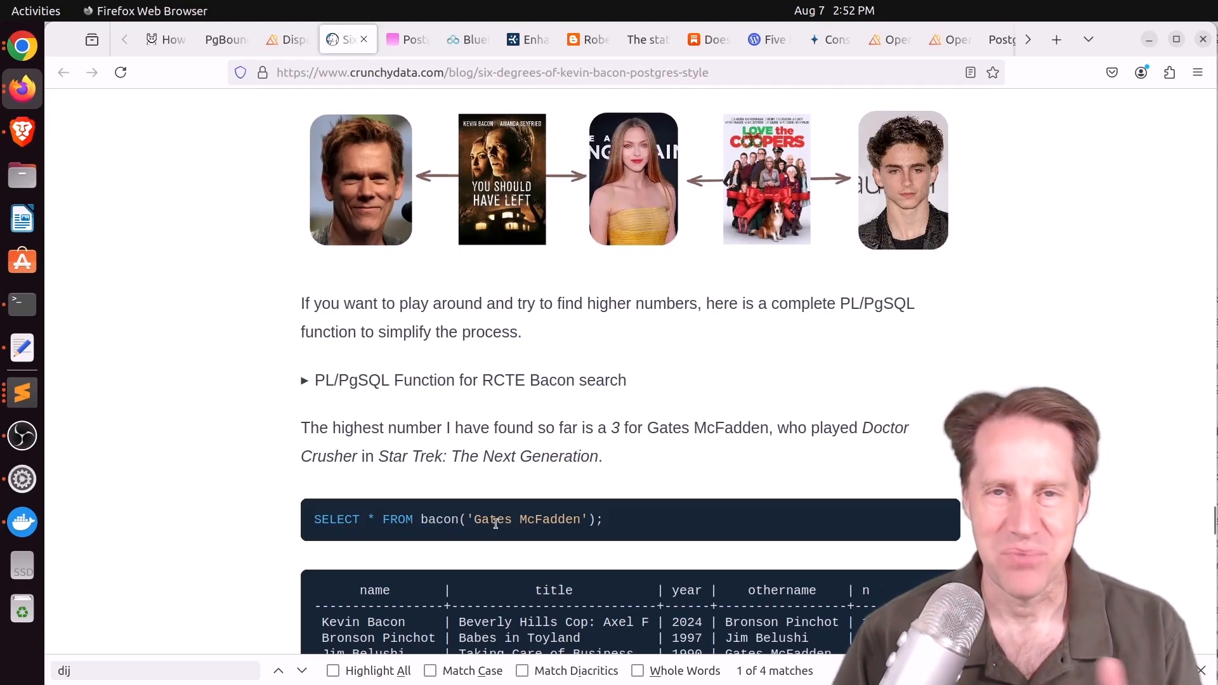
scroll(down, 3)
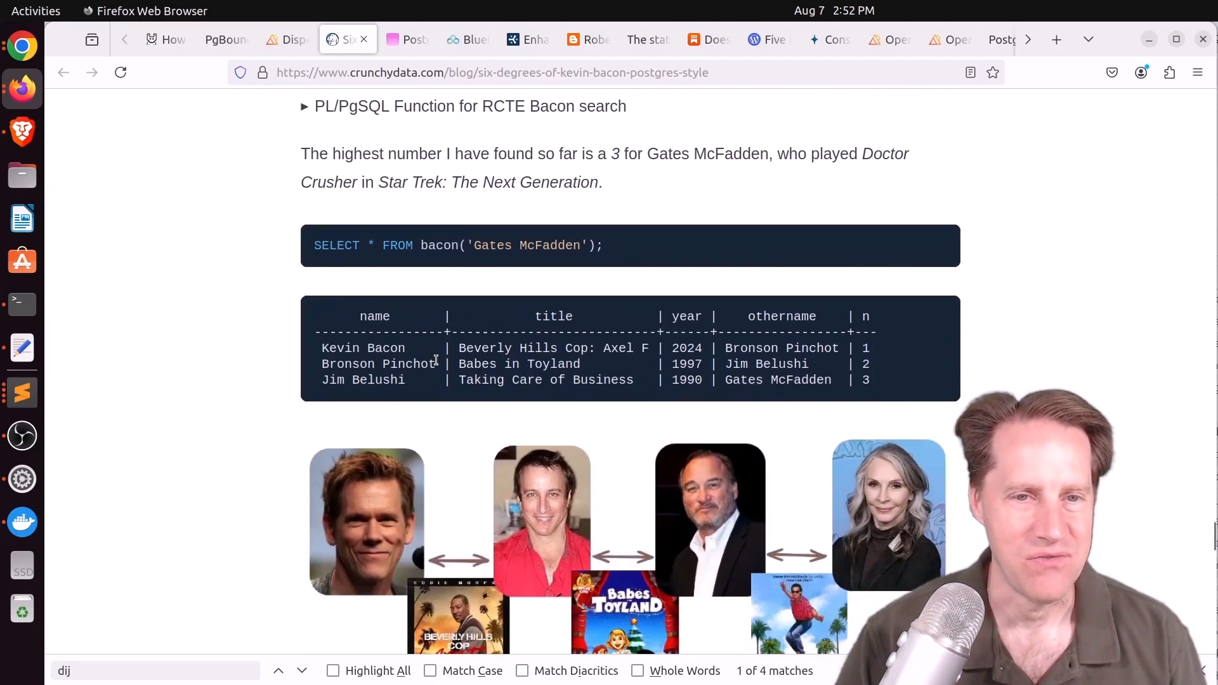
scroll(down, 3)
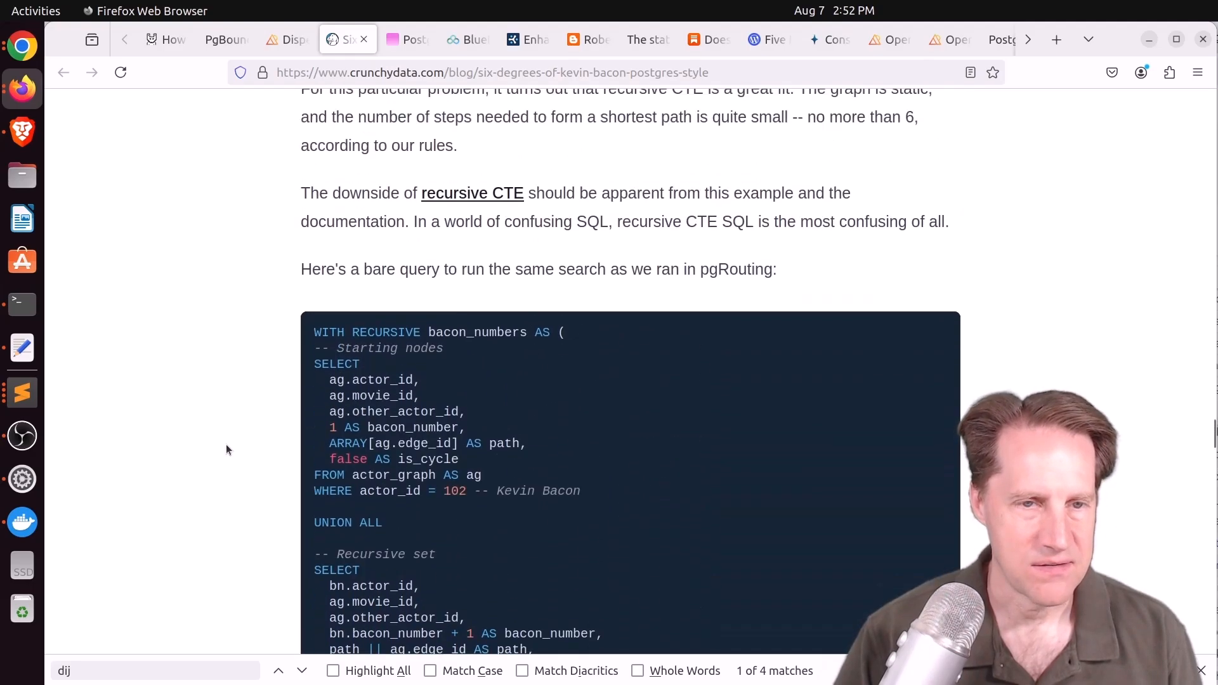
scroll(down, 3)
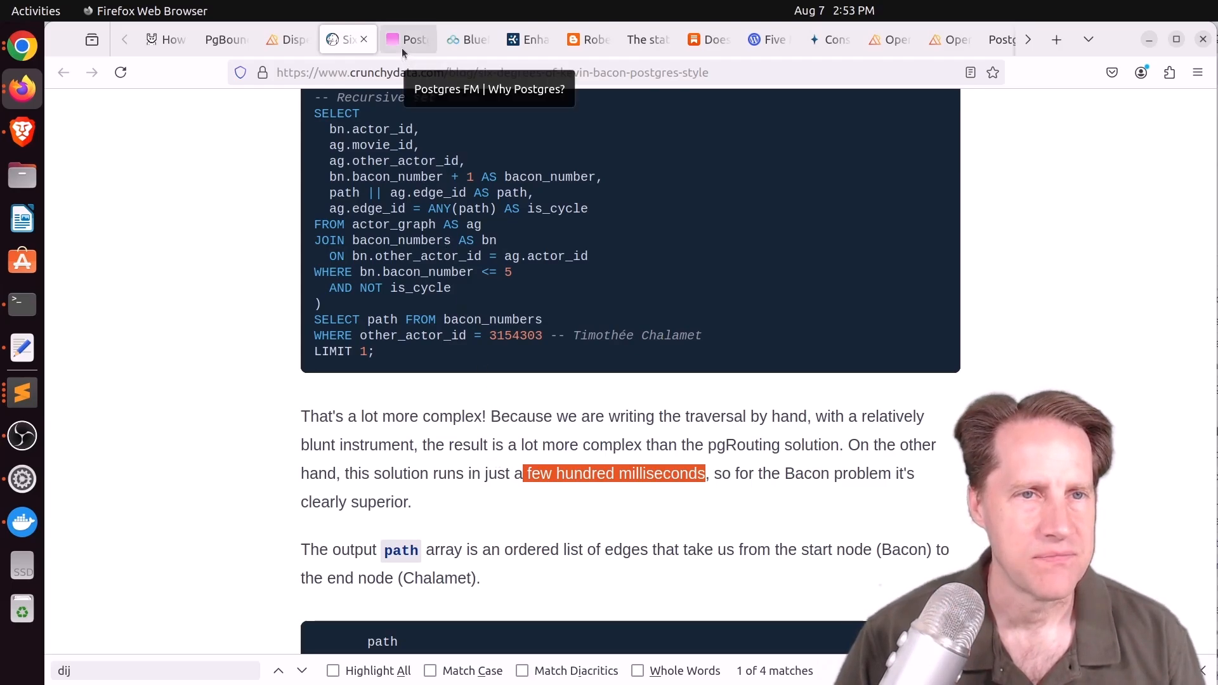
Review the 'Why Postgres?' show notes down to its YouTube embed, then go to EDB's Bluefin article
click(407, 38)
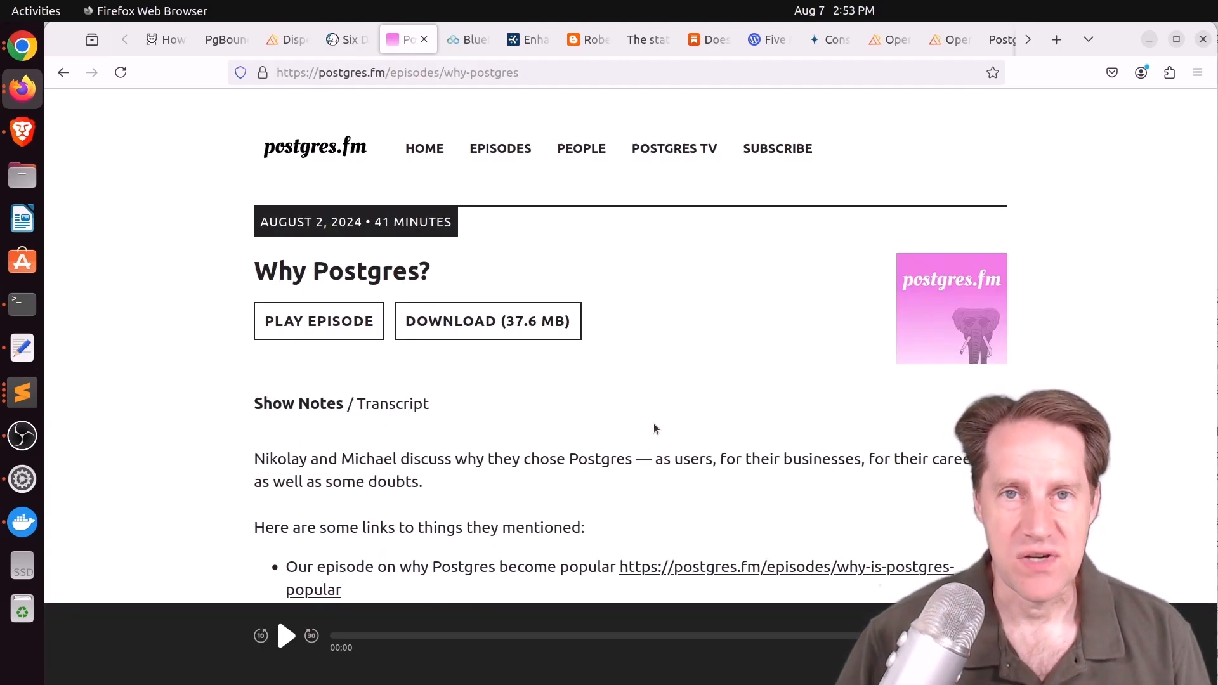
mouse_move(463, 291)
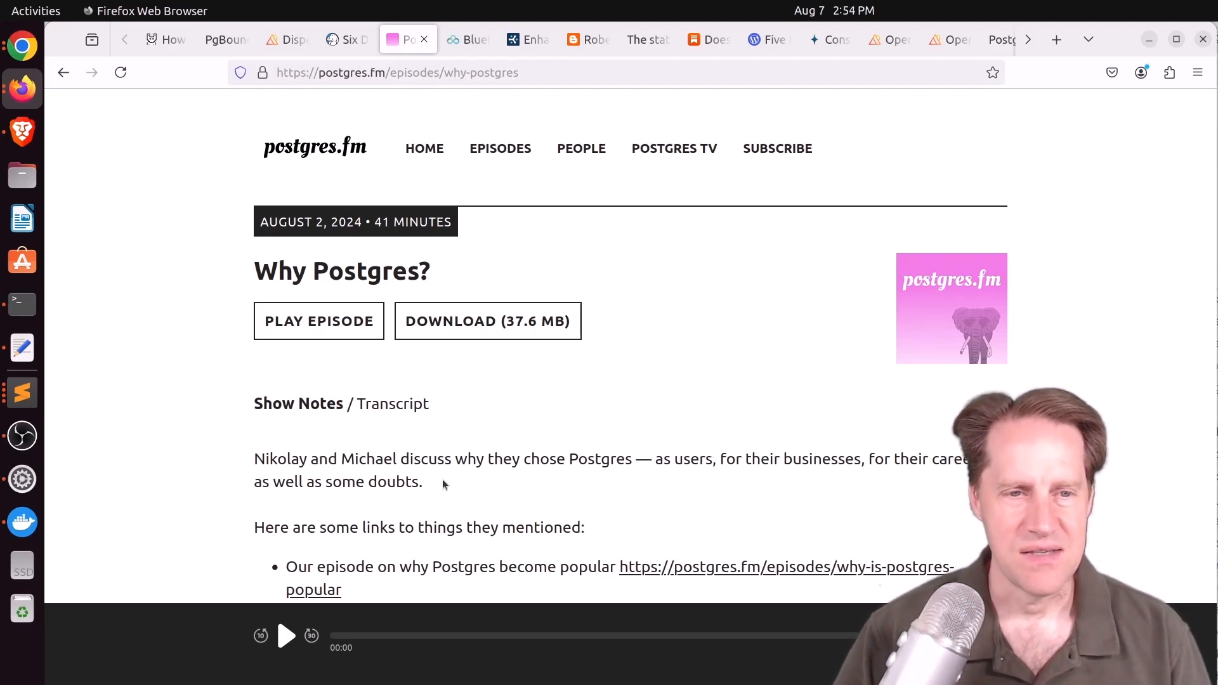
mouse_move(451, 482)
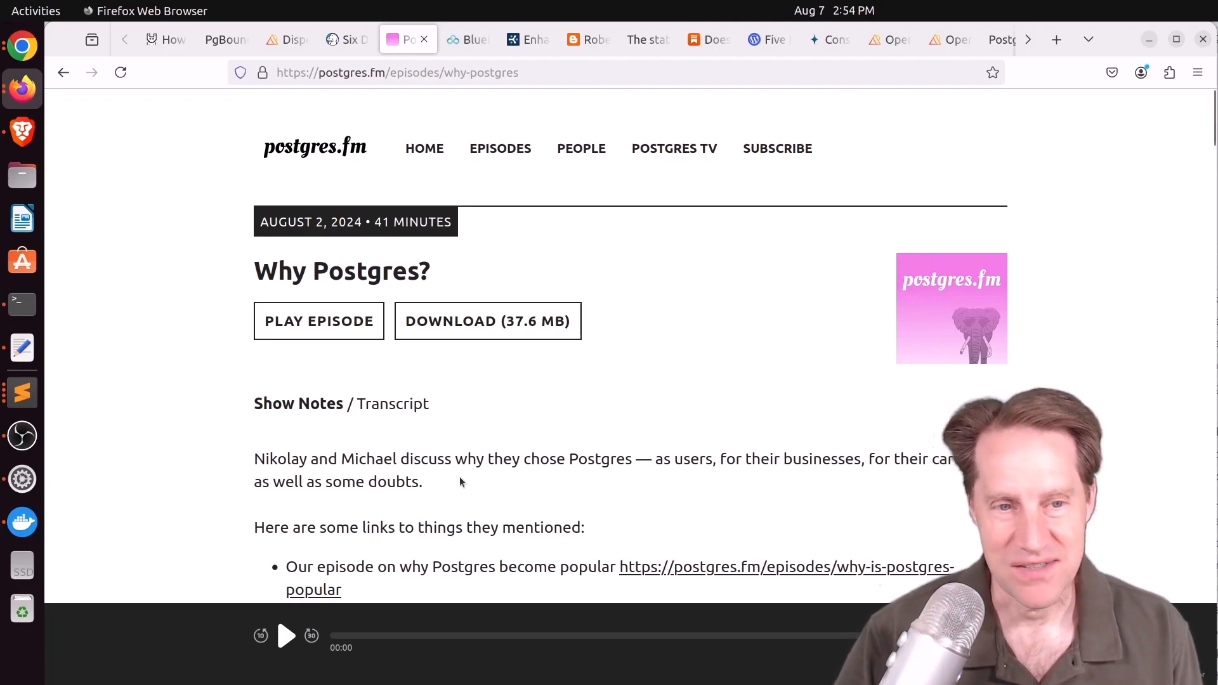
mouse_move(467, 481)
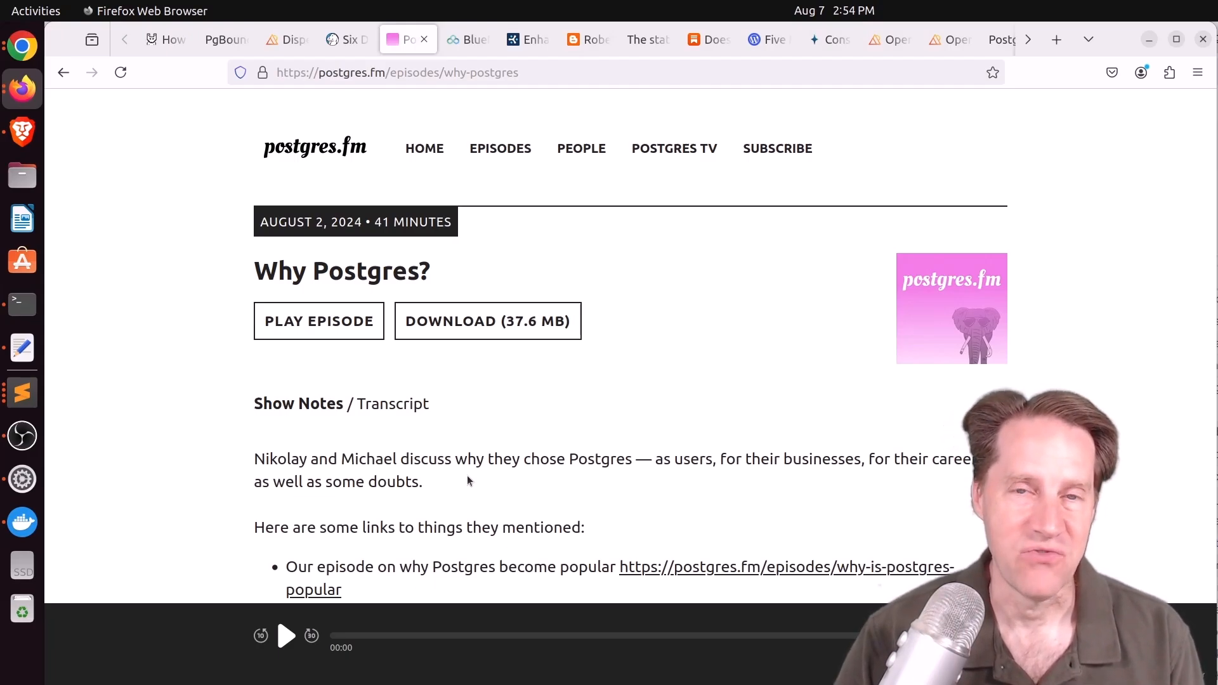
scroll(down, 3)
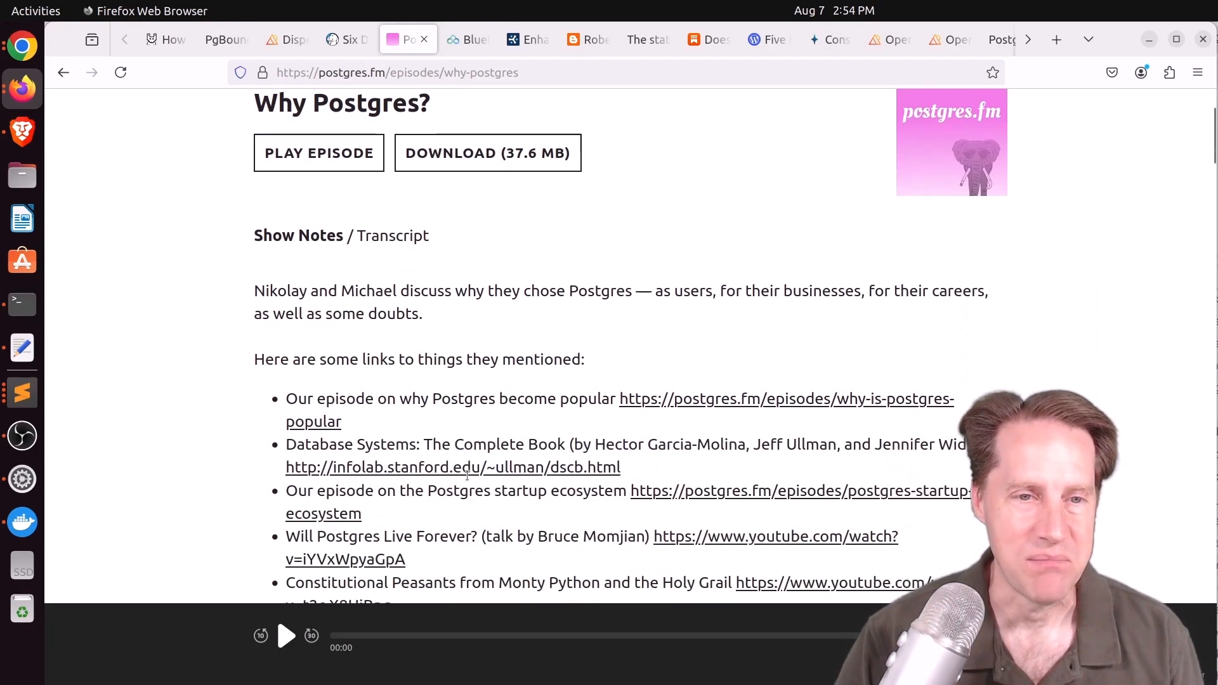
scroll(down, 3)
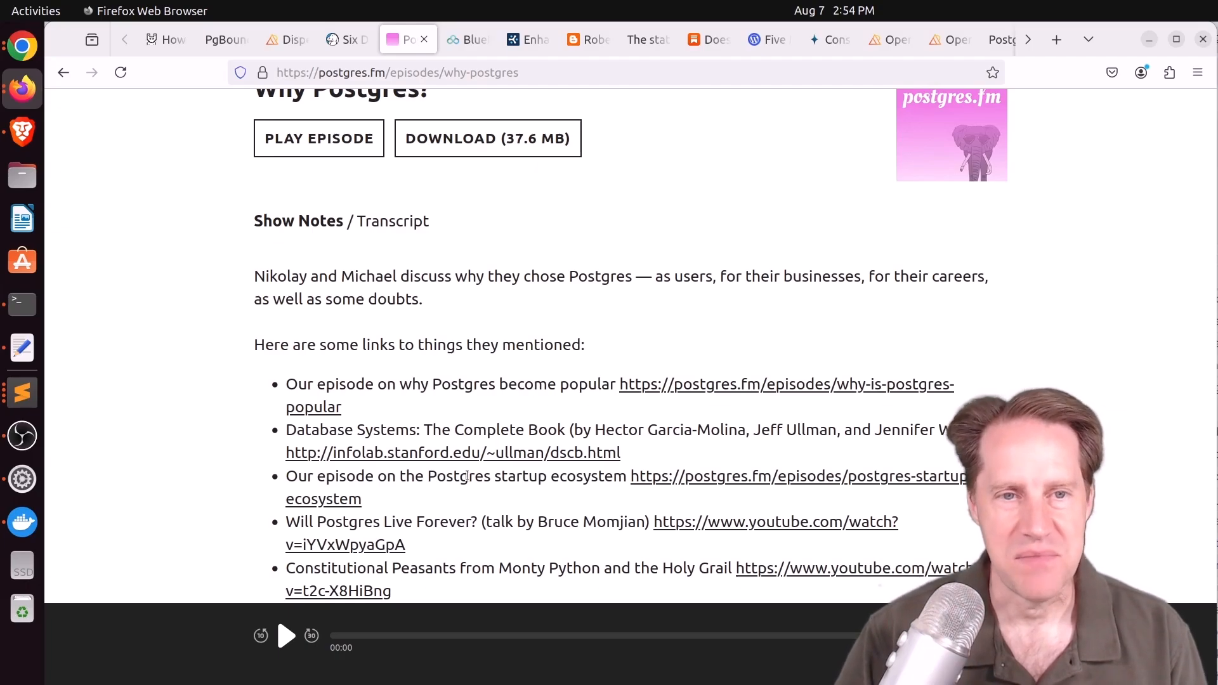
scroll(down, 3)
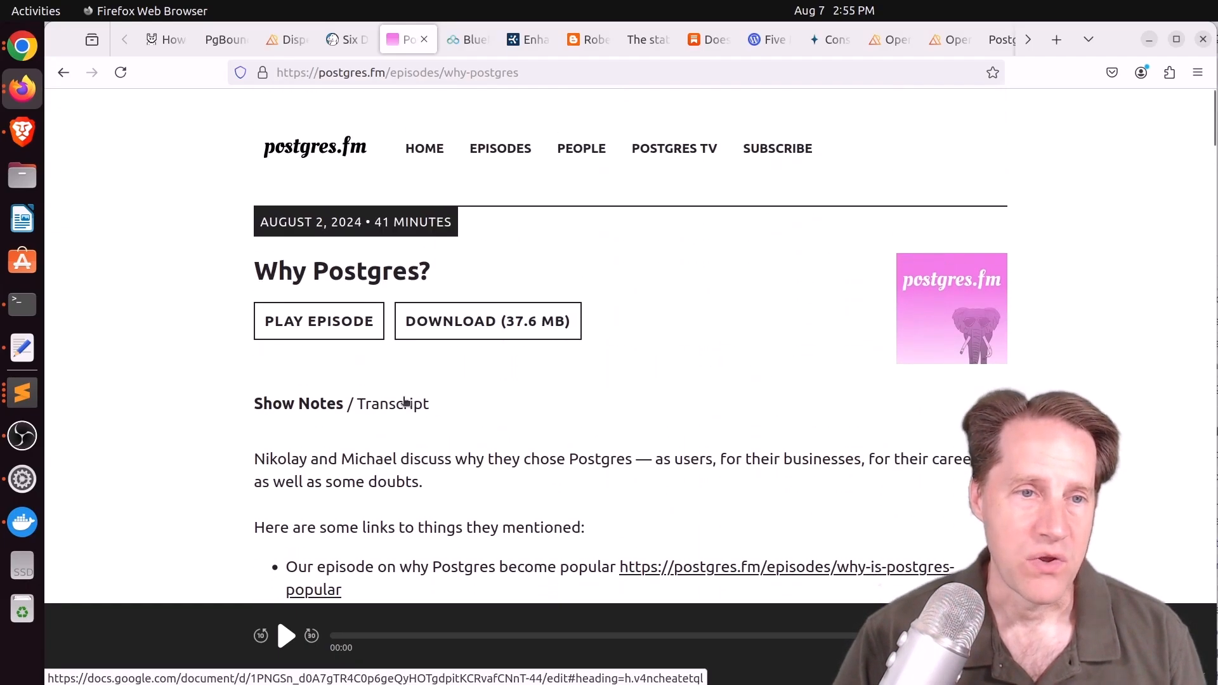
scroll(down, 3)
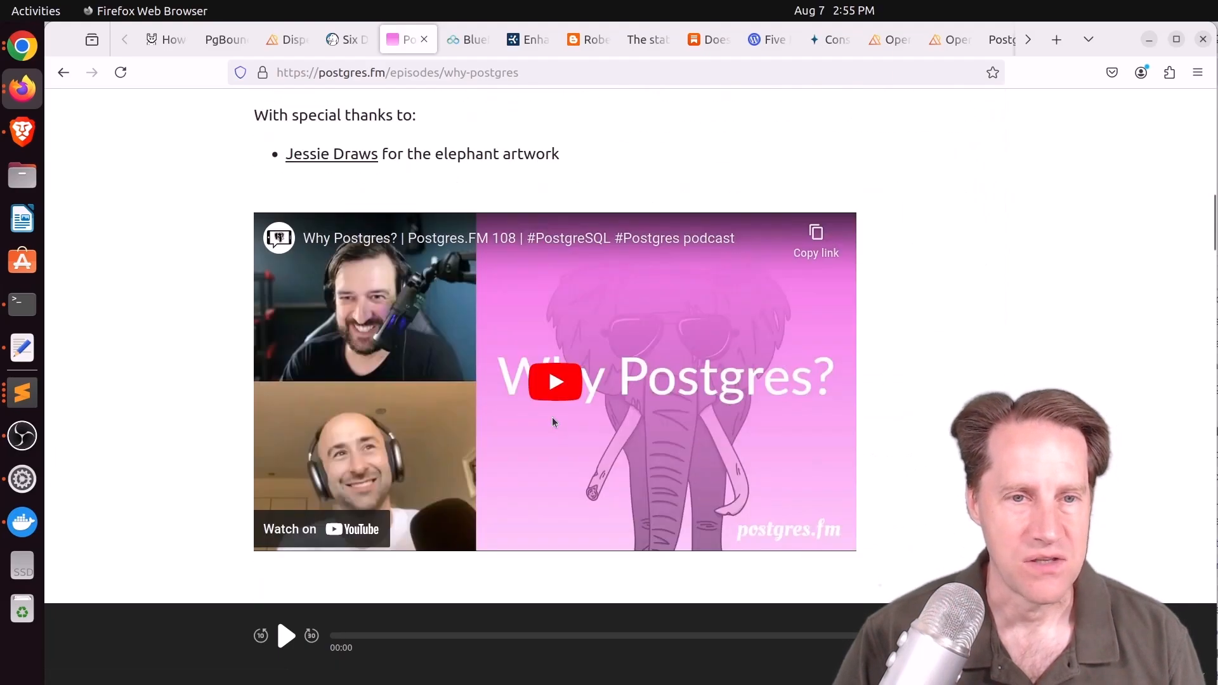
click(466, 39)
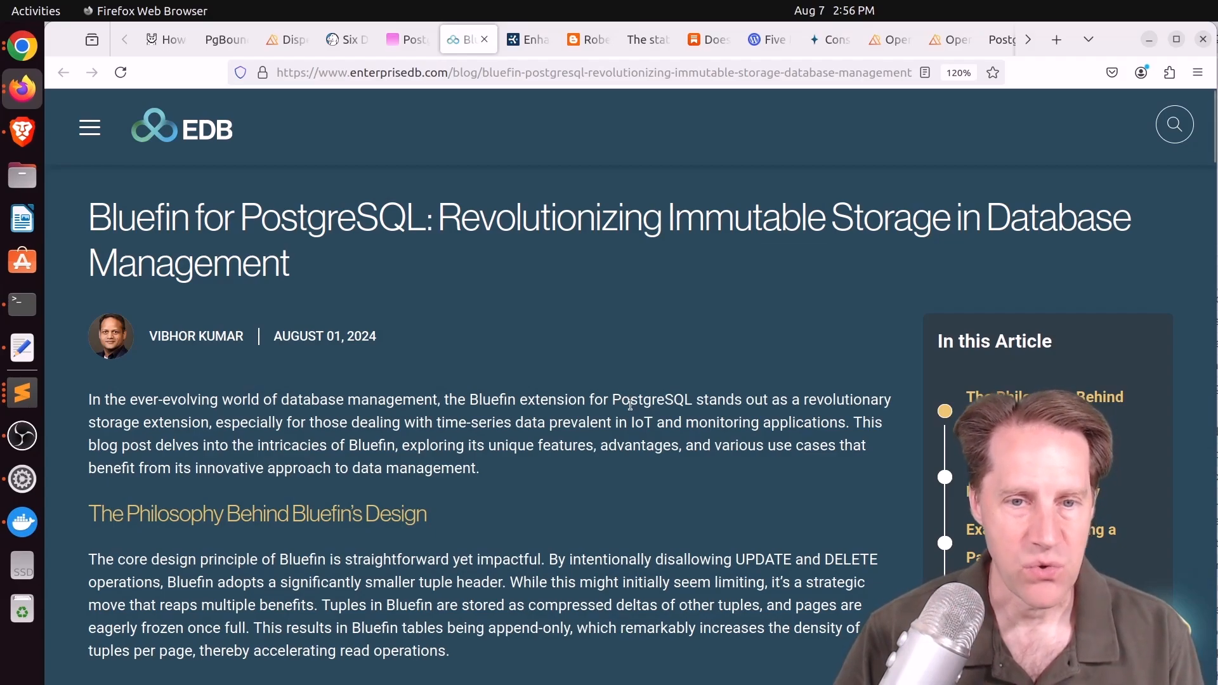
Read the Bluefin article to its conclusion, highlighting the compressed tuple deltas sentence, then go to Cybertec
scroll(down, 3)
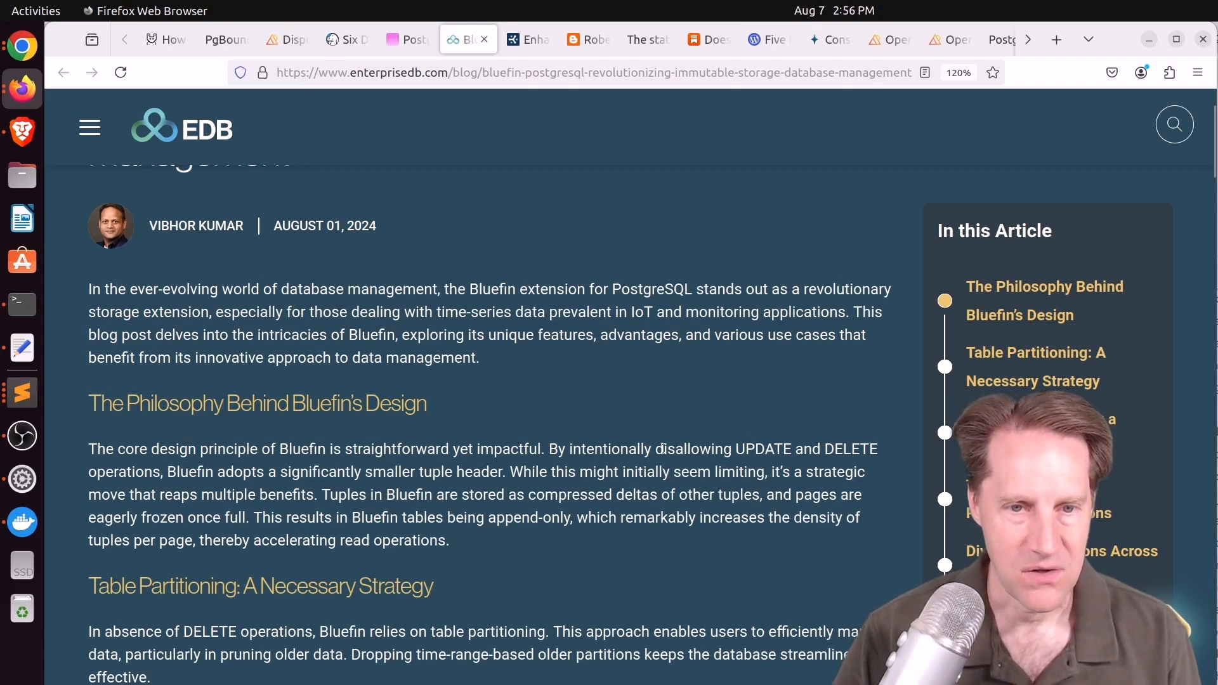
drag(655, 449, 876, 449)
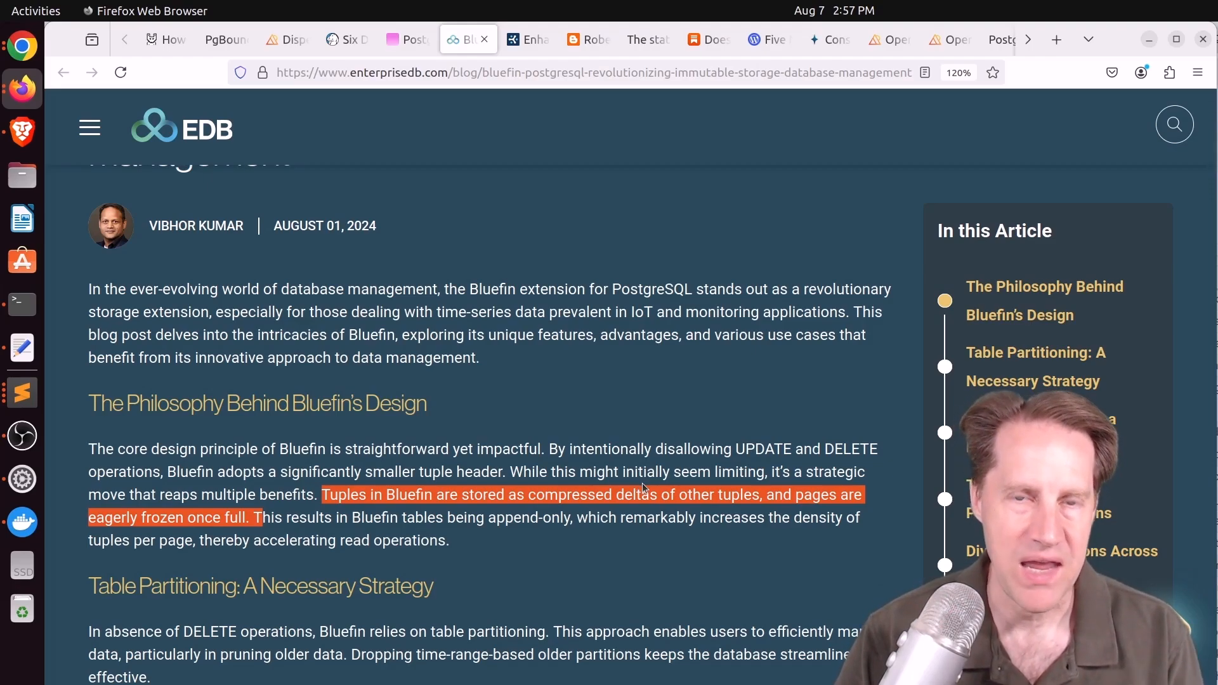
scroll(down, 3)
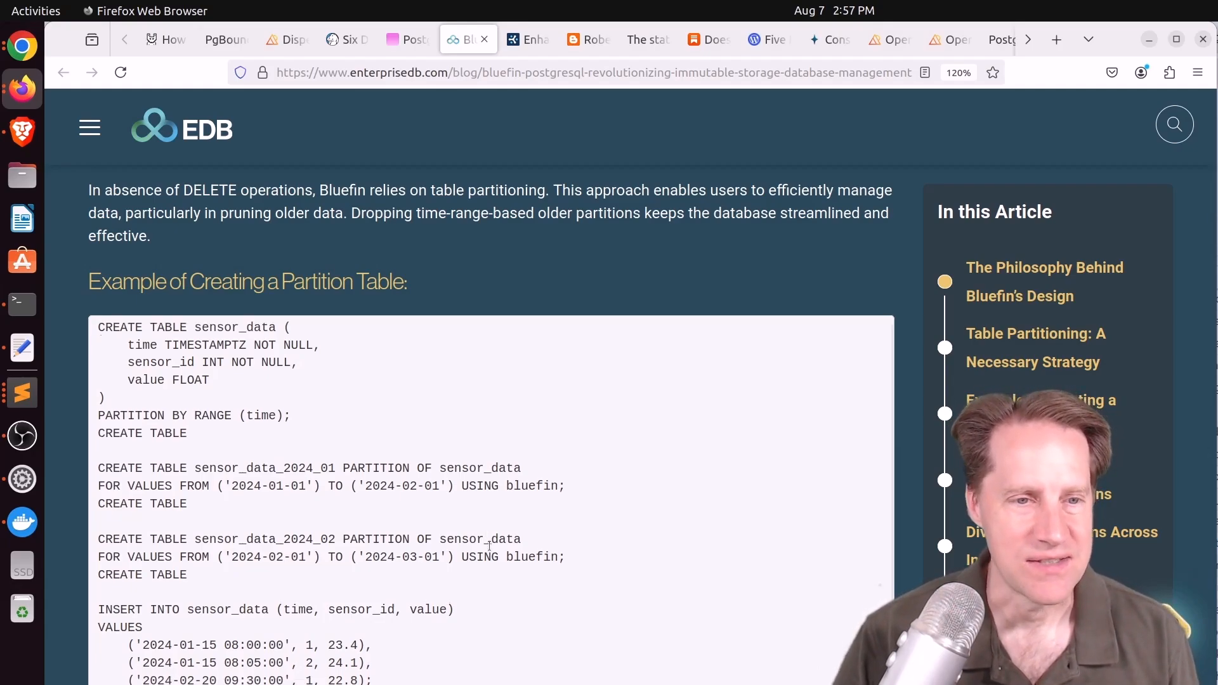
scroll(down, 3)
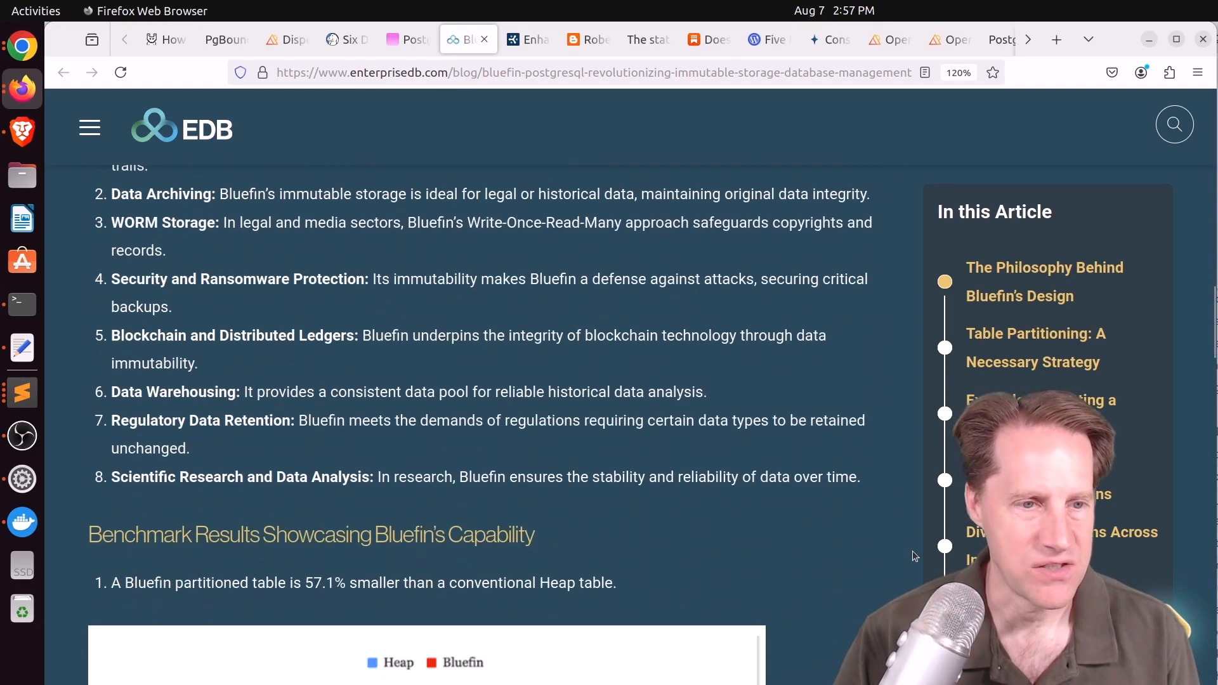
scroll(down, 3)
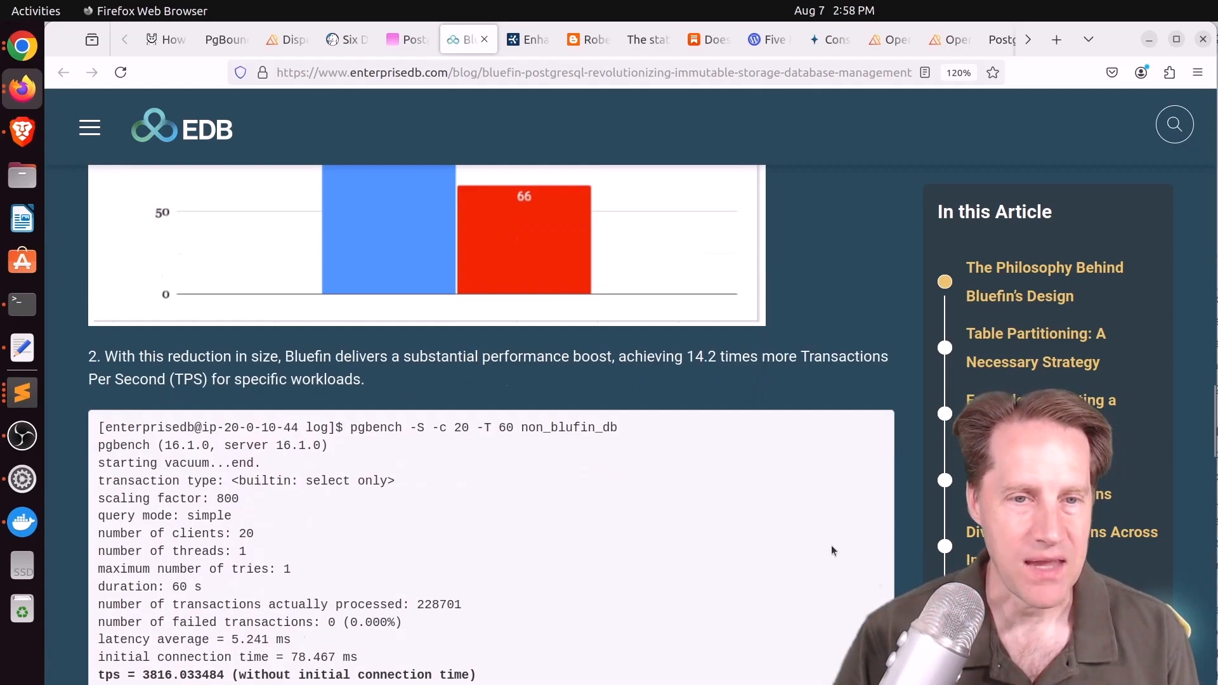
scroll(down, 3)
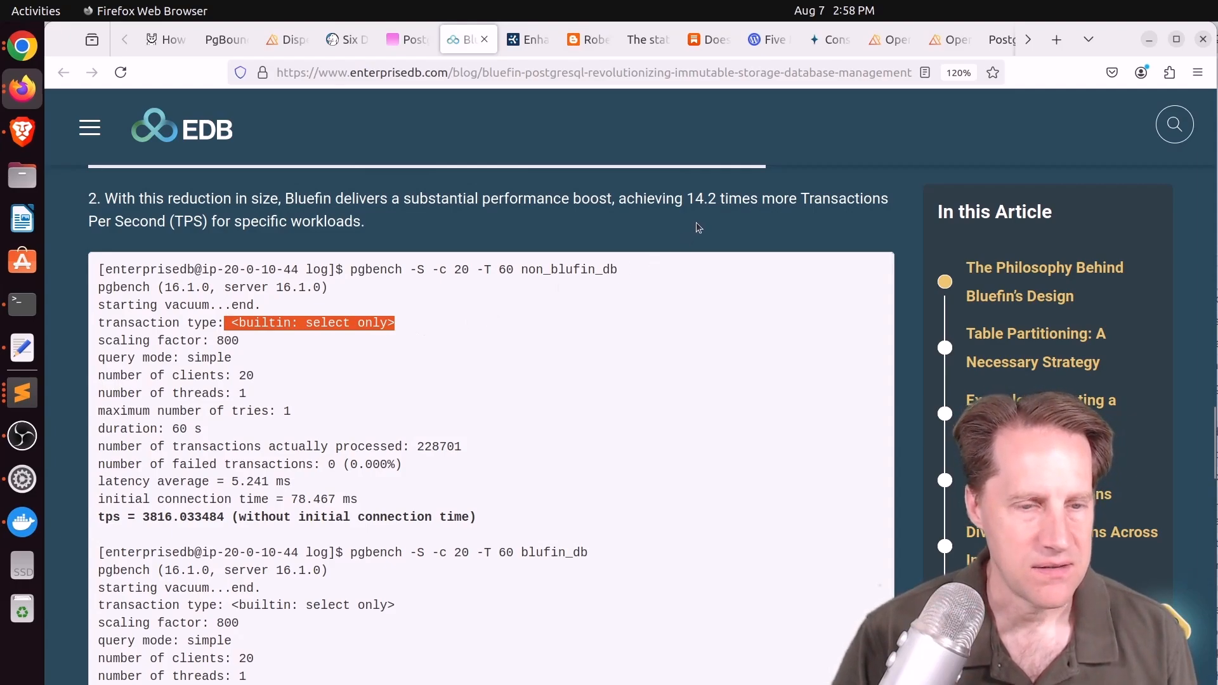
mouse_move(699, 221)
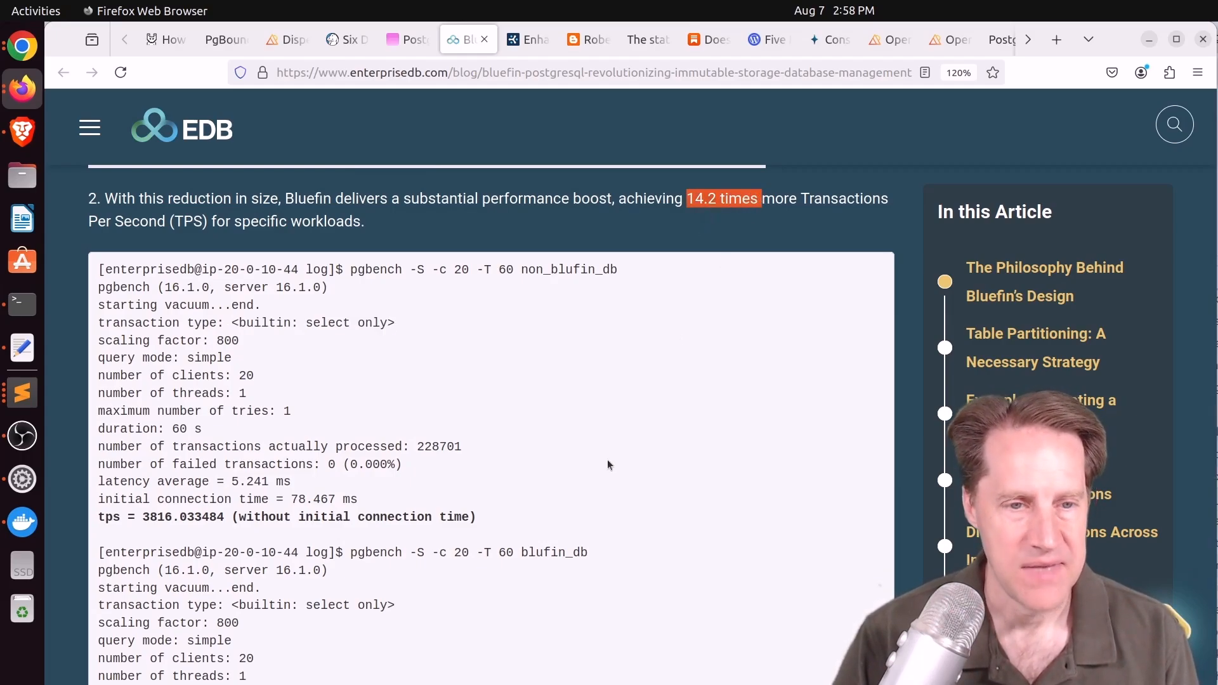
scroll(down, 3)
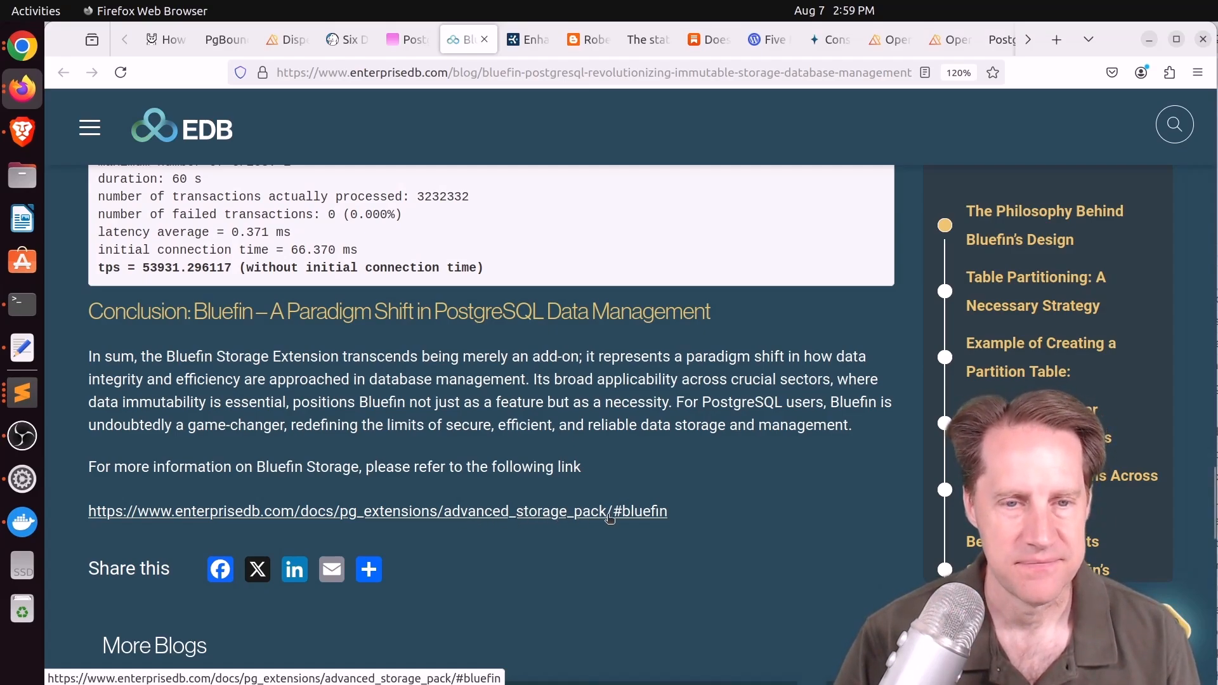
click(526, 40)
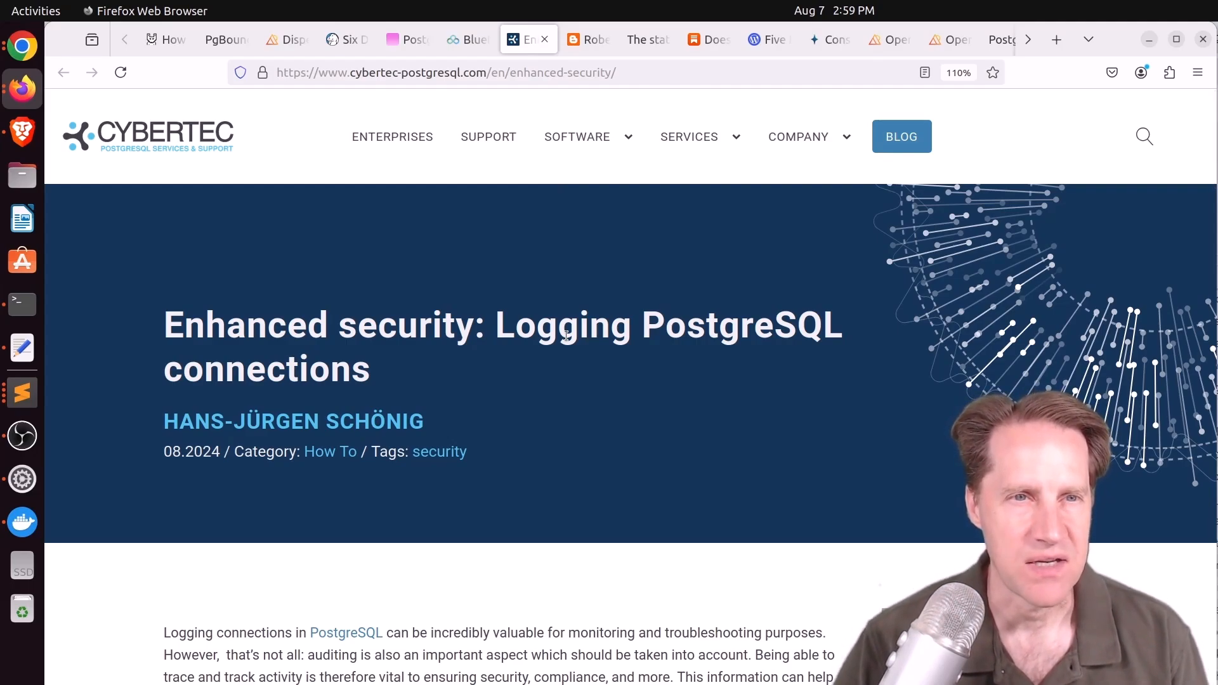
Scroll the Cybertec log_connections post to its end, then go to Robert Haas's patches post
scroll(down, 3)
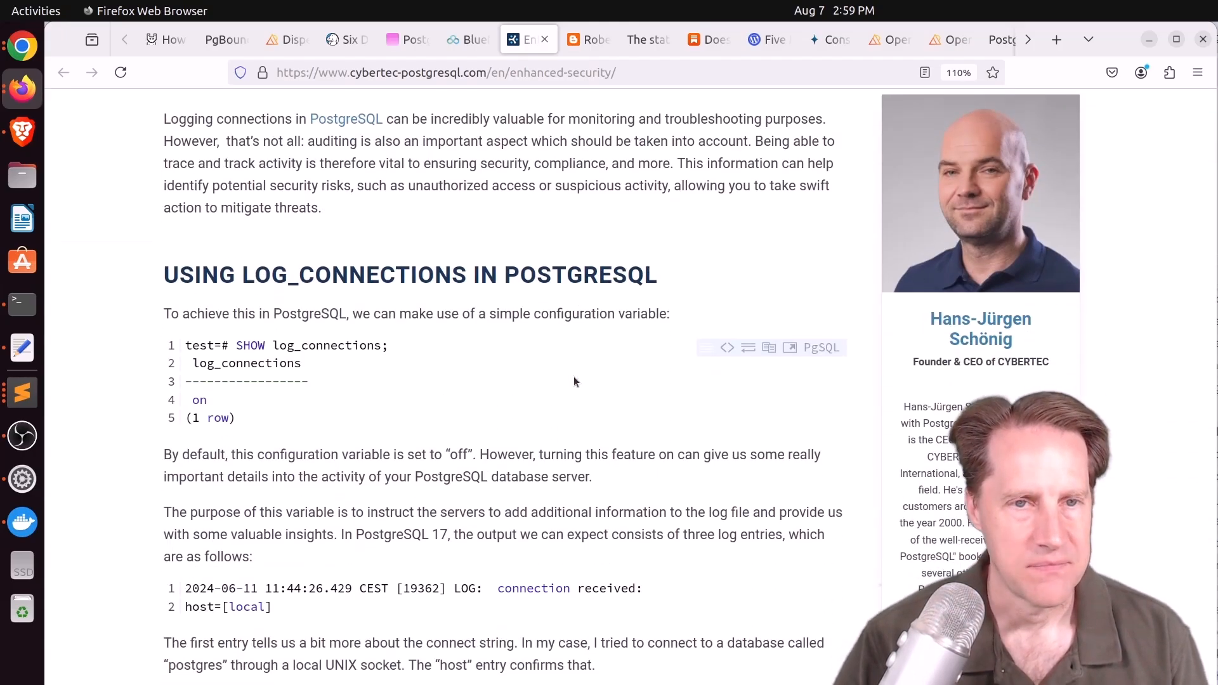
scroll(down, 3)
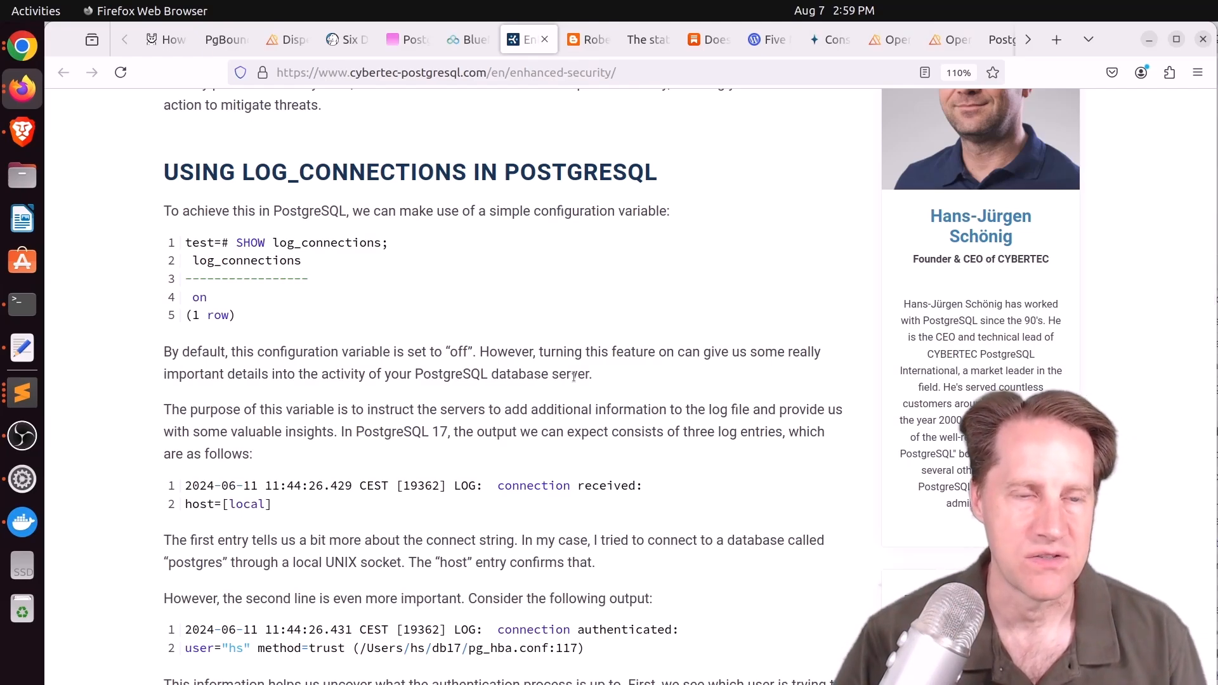
scroll(down, 3)
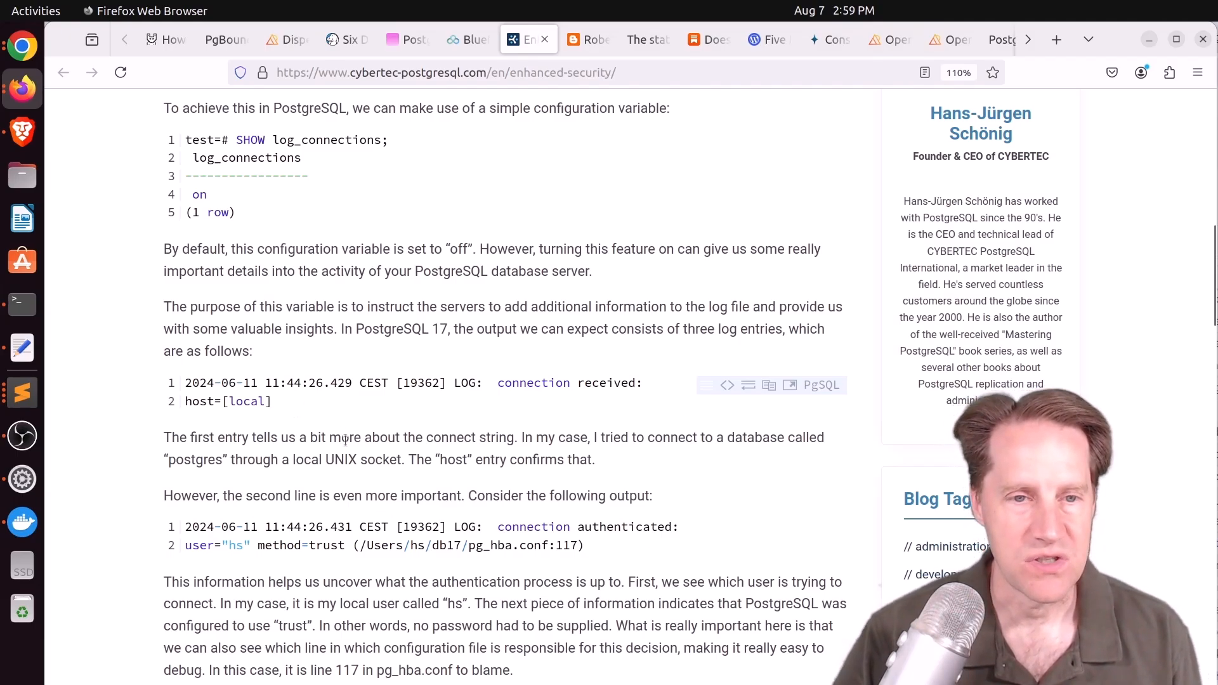
scroll(down, 3)
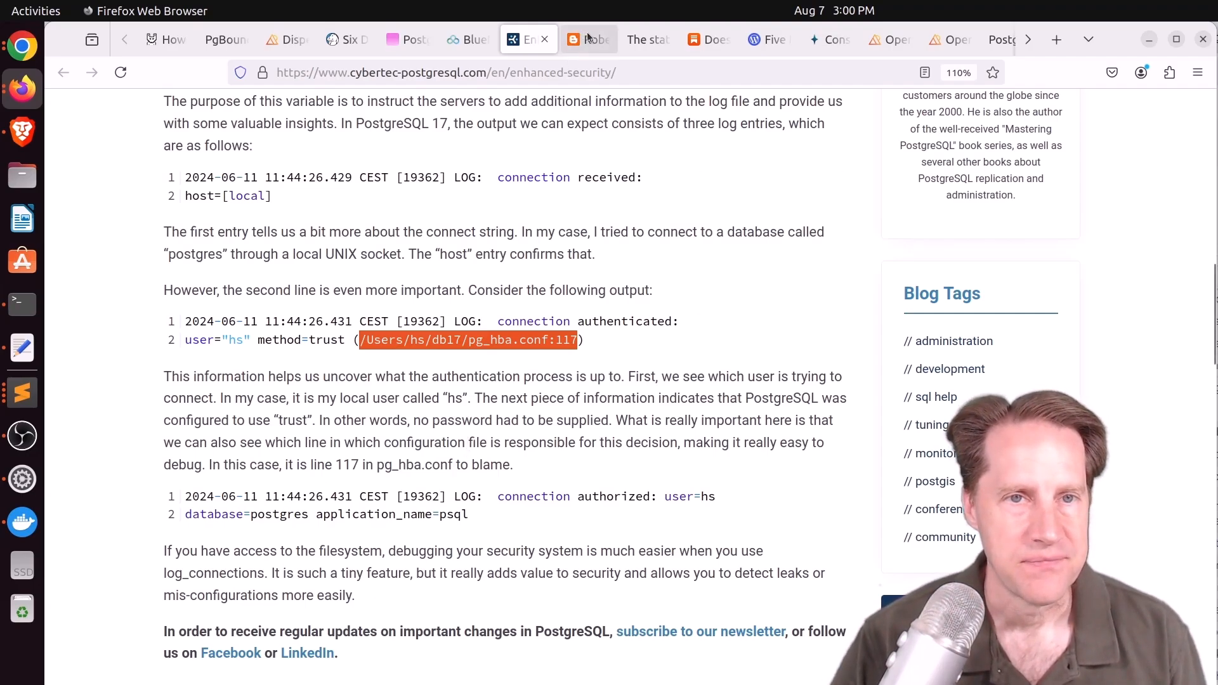
click(588, 39)
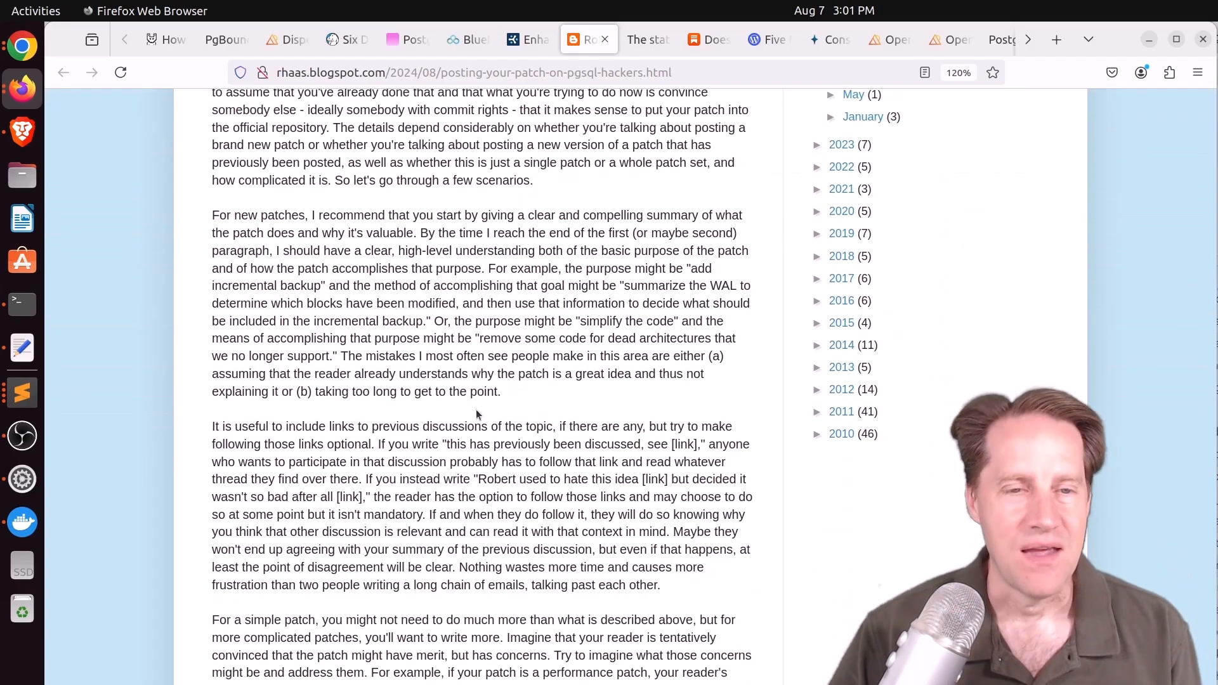
Read Robert Haas's pgsql-hackers patches post to the end, then go to 'The state of the Postgres community'
scroll(down, 3)
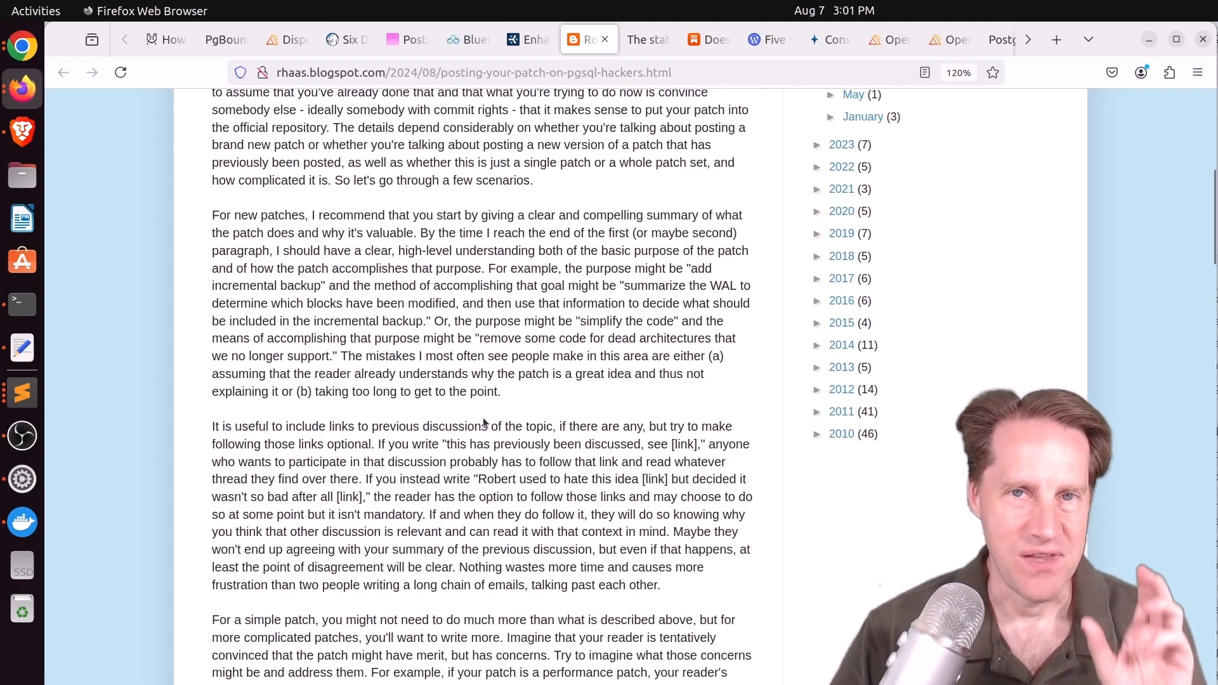
scroll(down, 3)
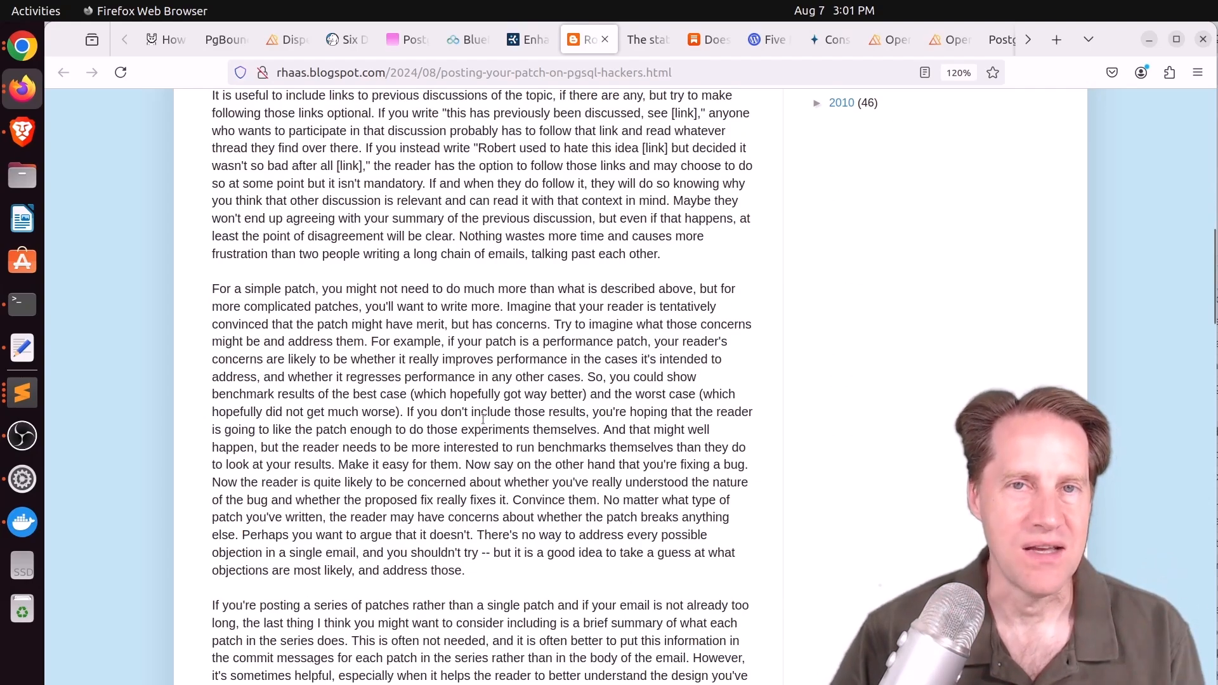
scroll(down, 3)
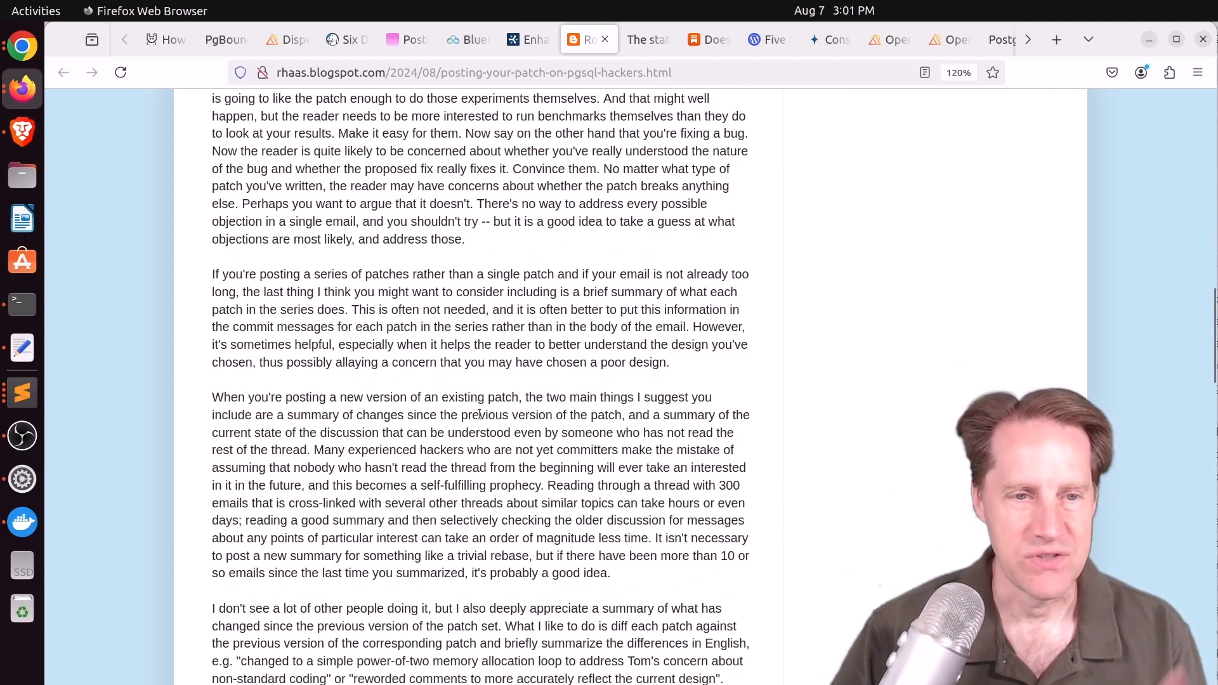
scroll(down, 3)
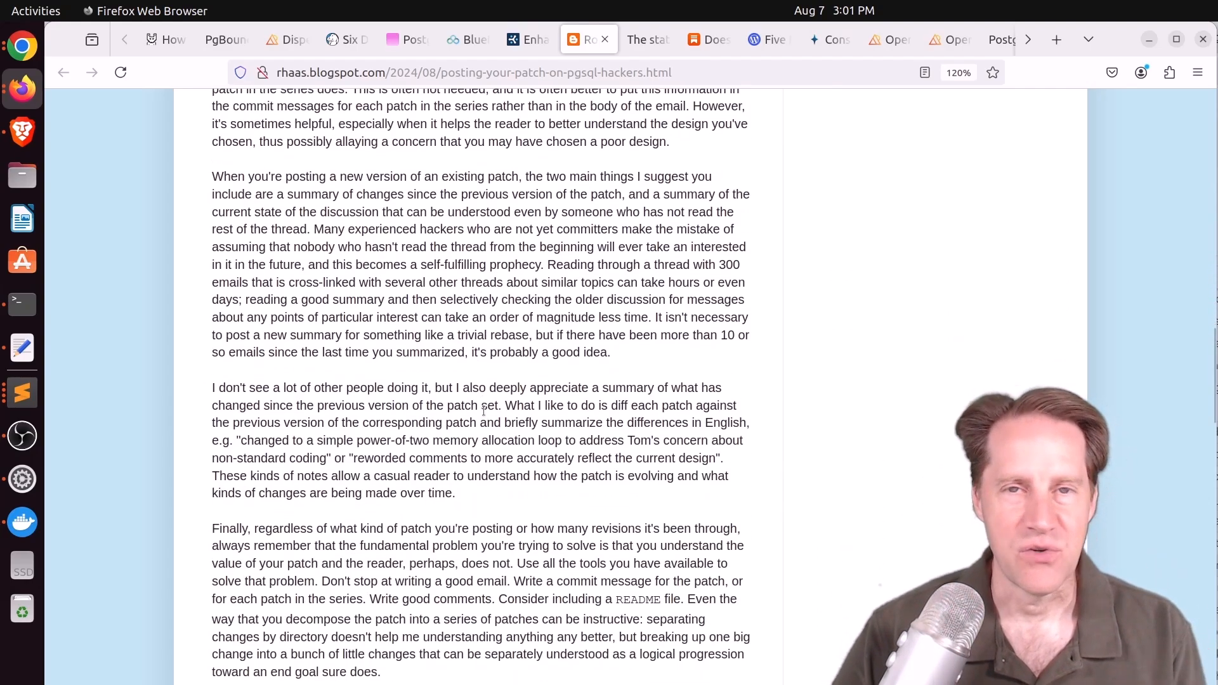
scroll(down, 3)
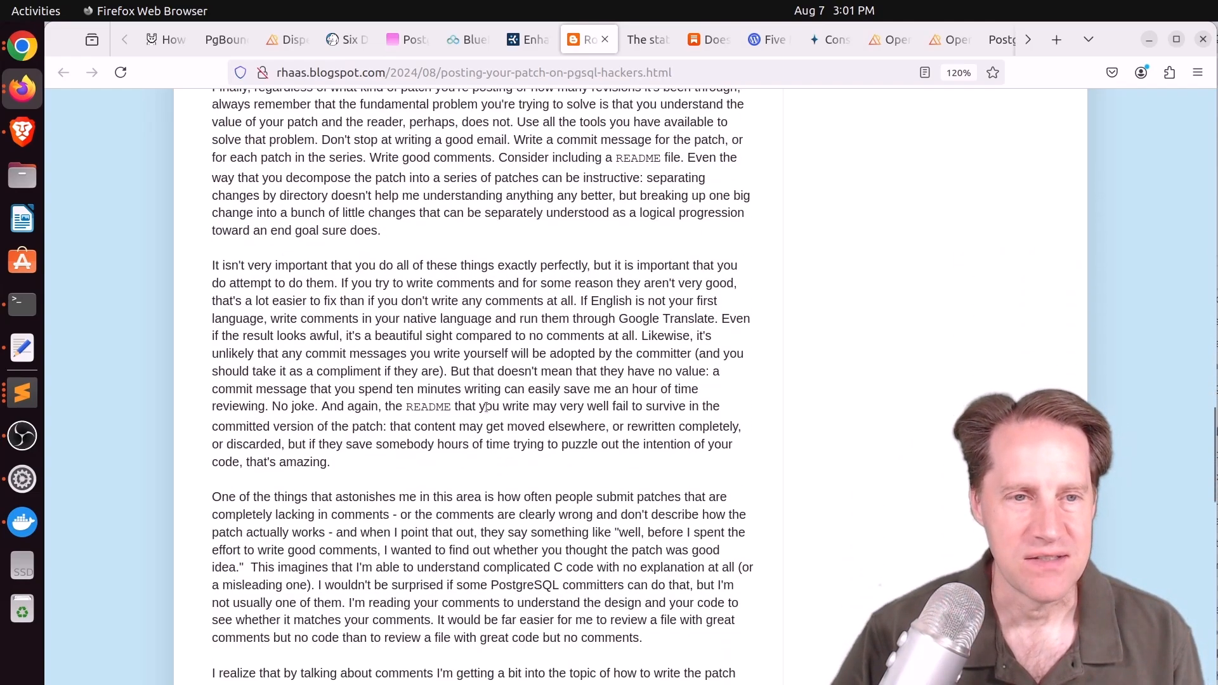
scroll(down, 3)
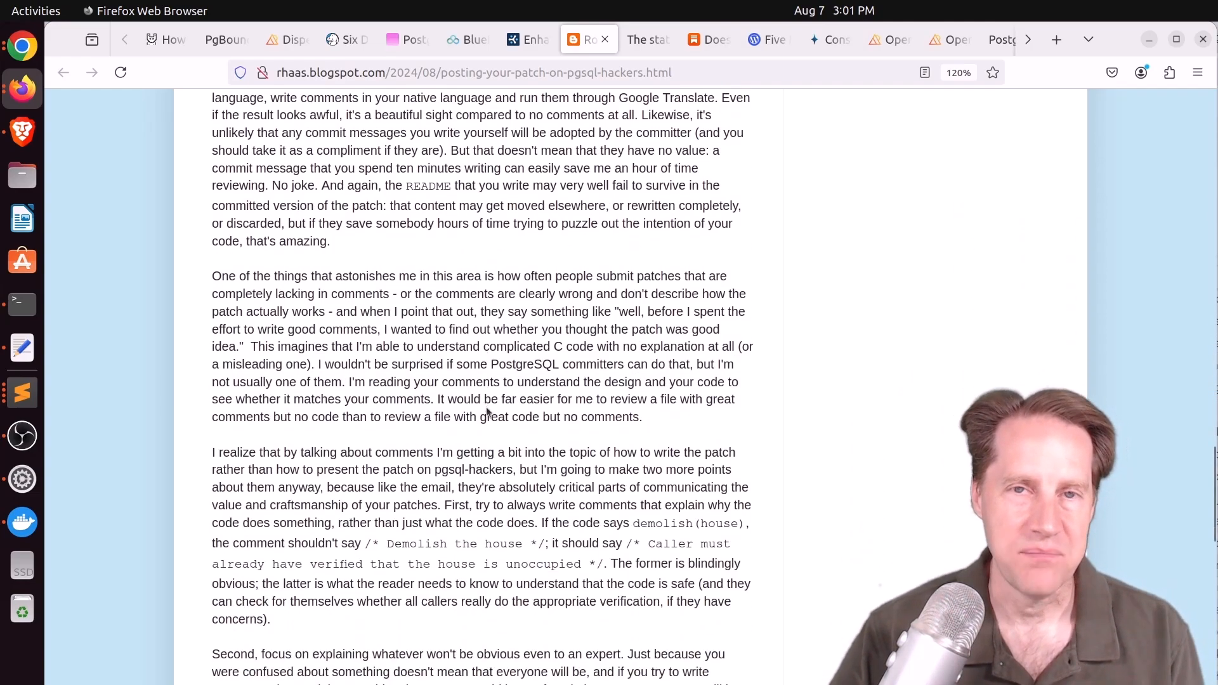
scroll(down, 3)
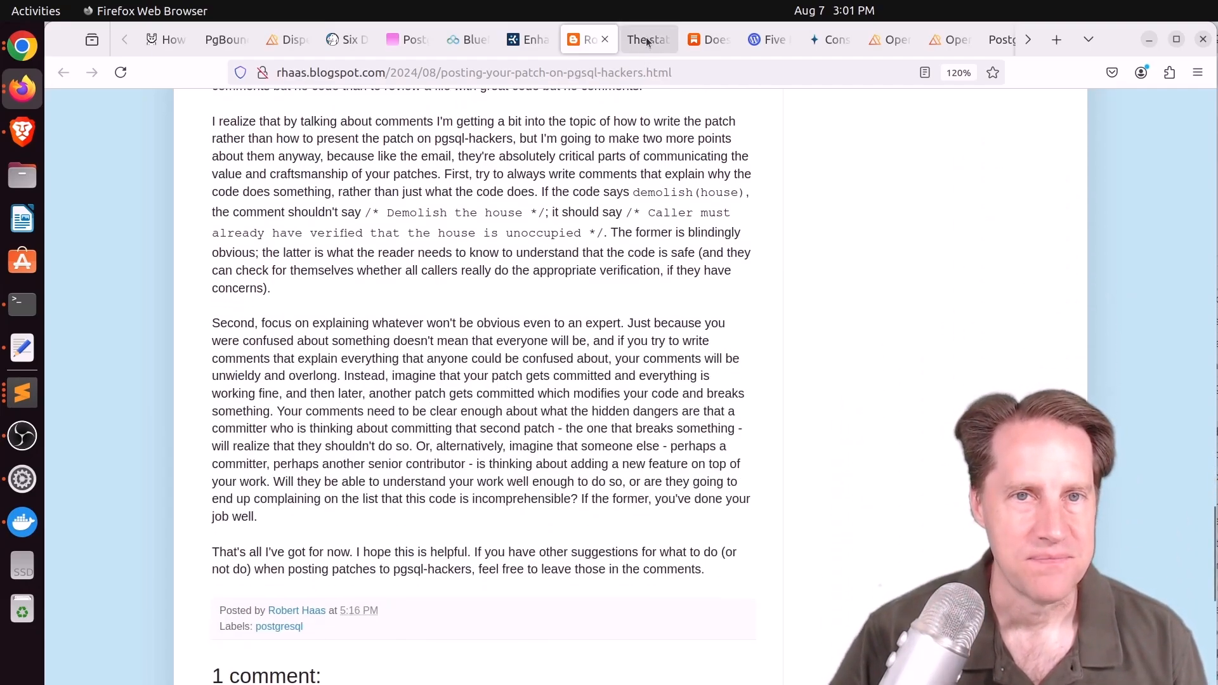
click(647, 40)
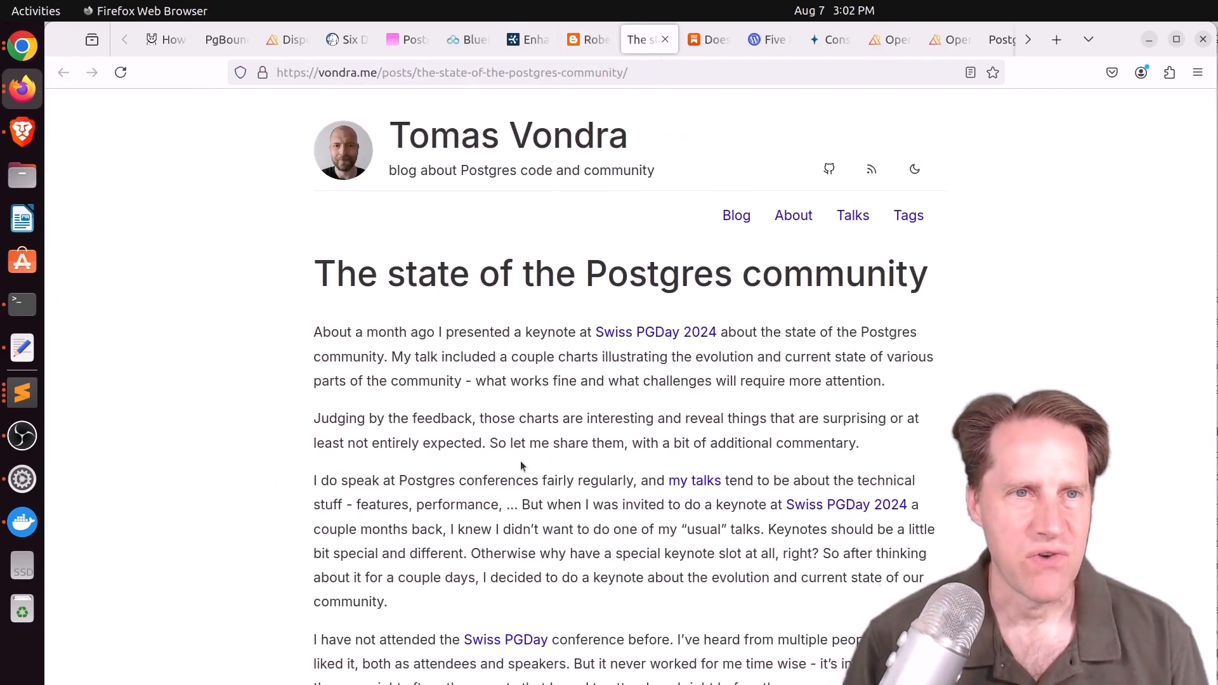
mouse_move(464, 463)
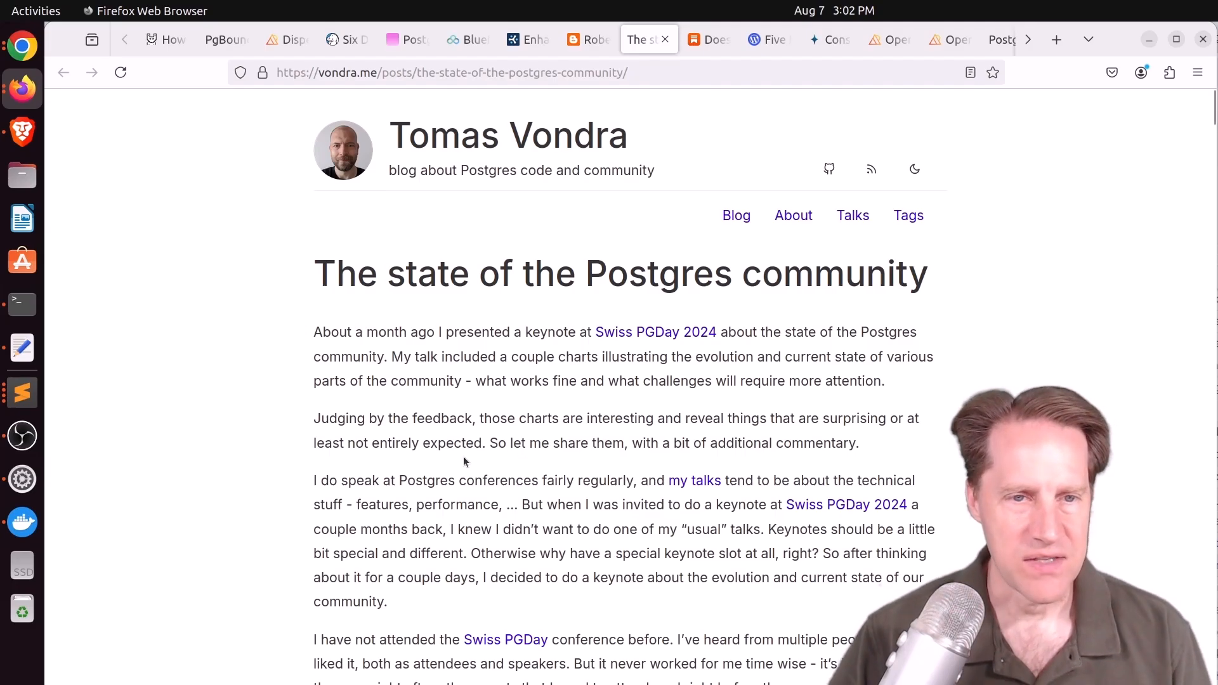
mouse_move(654, 332)
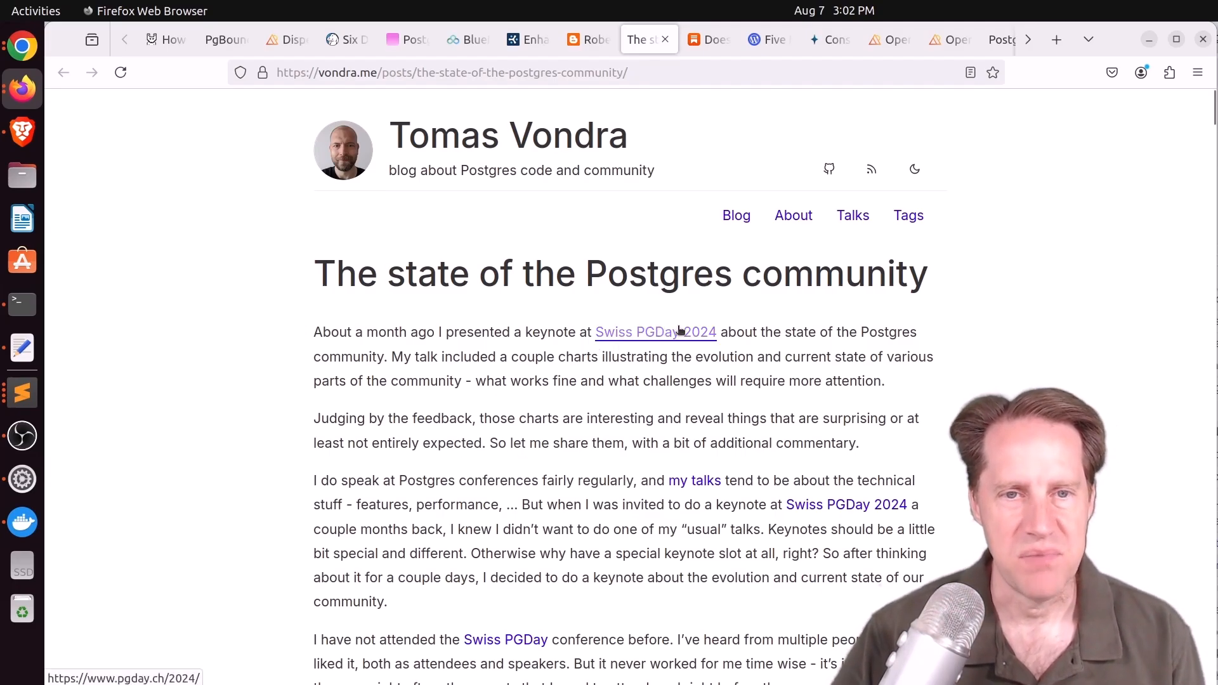
Skim Vondra's commit, commitfest and mailing-list charts, then go to the analytical queries Substack post
scroll(down, 3)
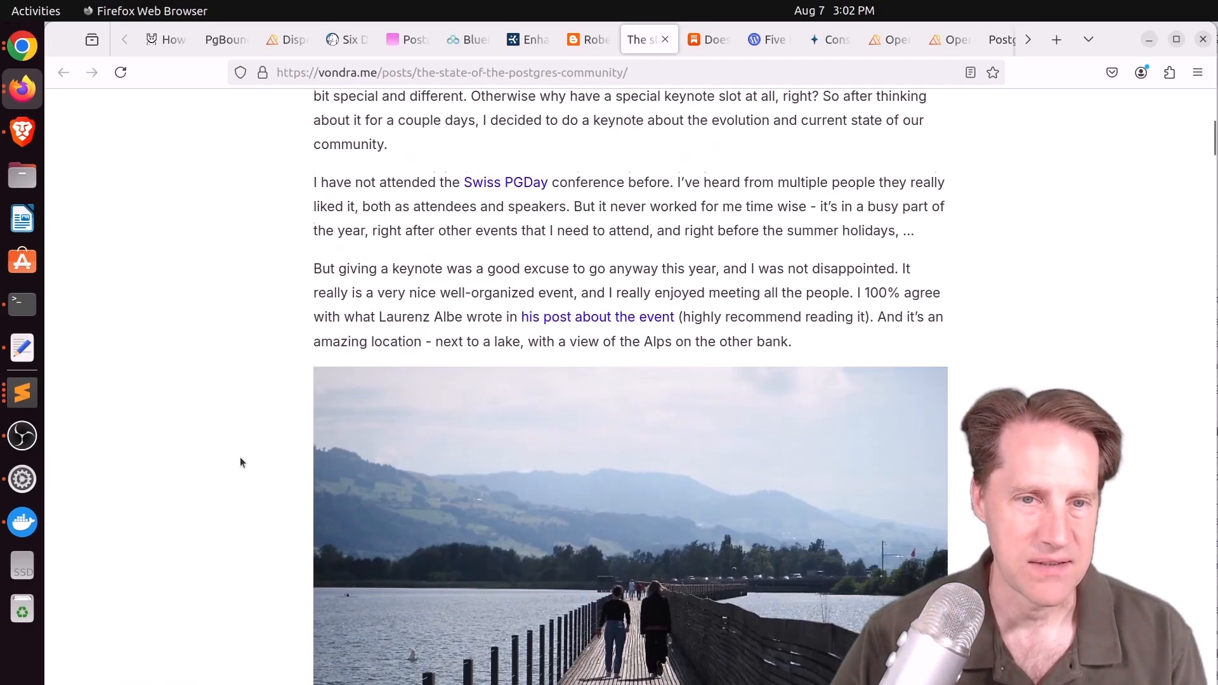
scroll(down, 3)
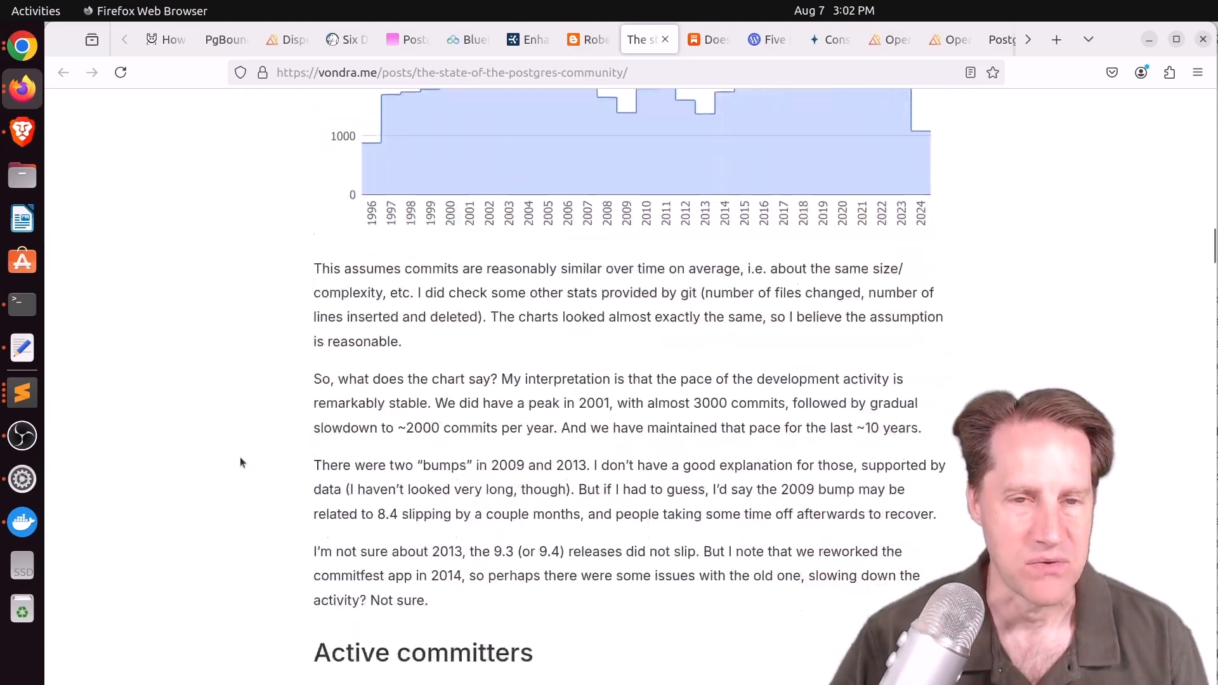
scroll(down, 3)
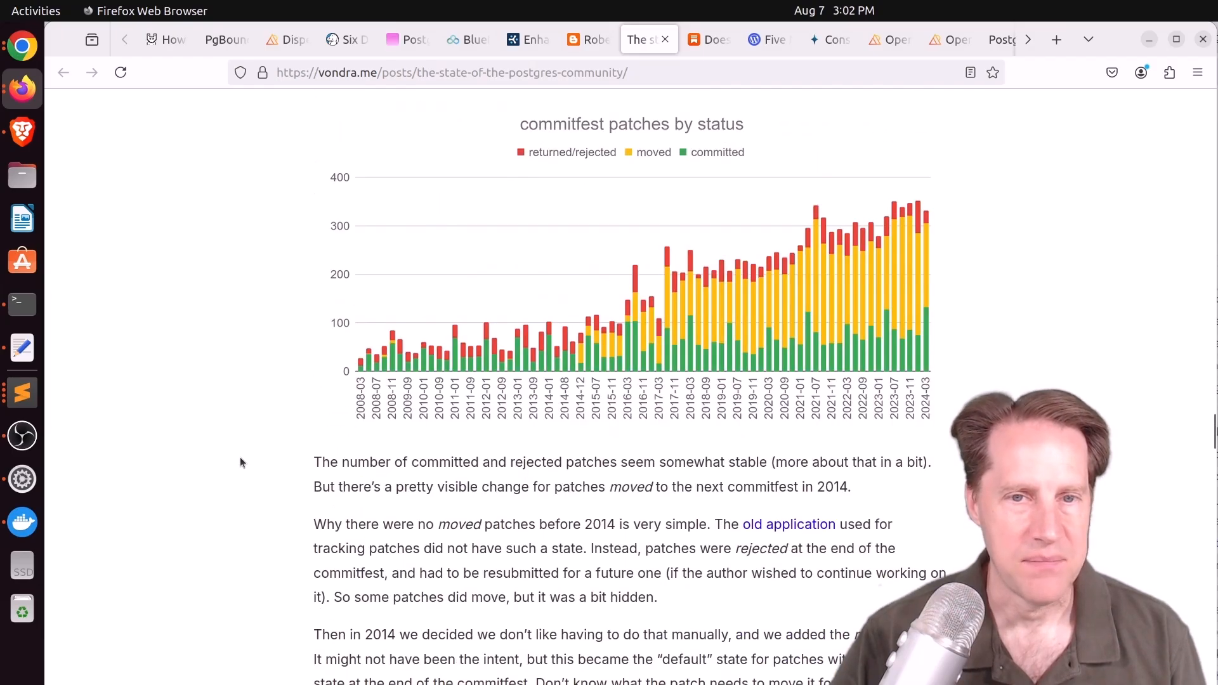
scroll(down, 3)
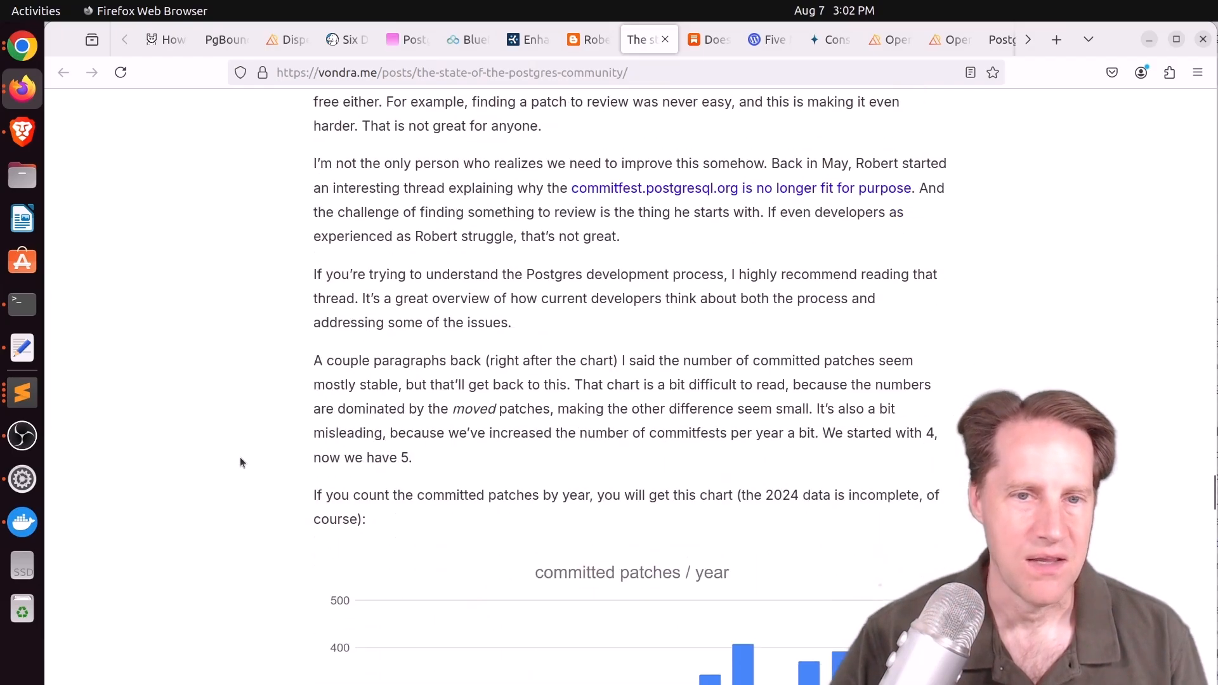
scroll(down, 3)
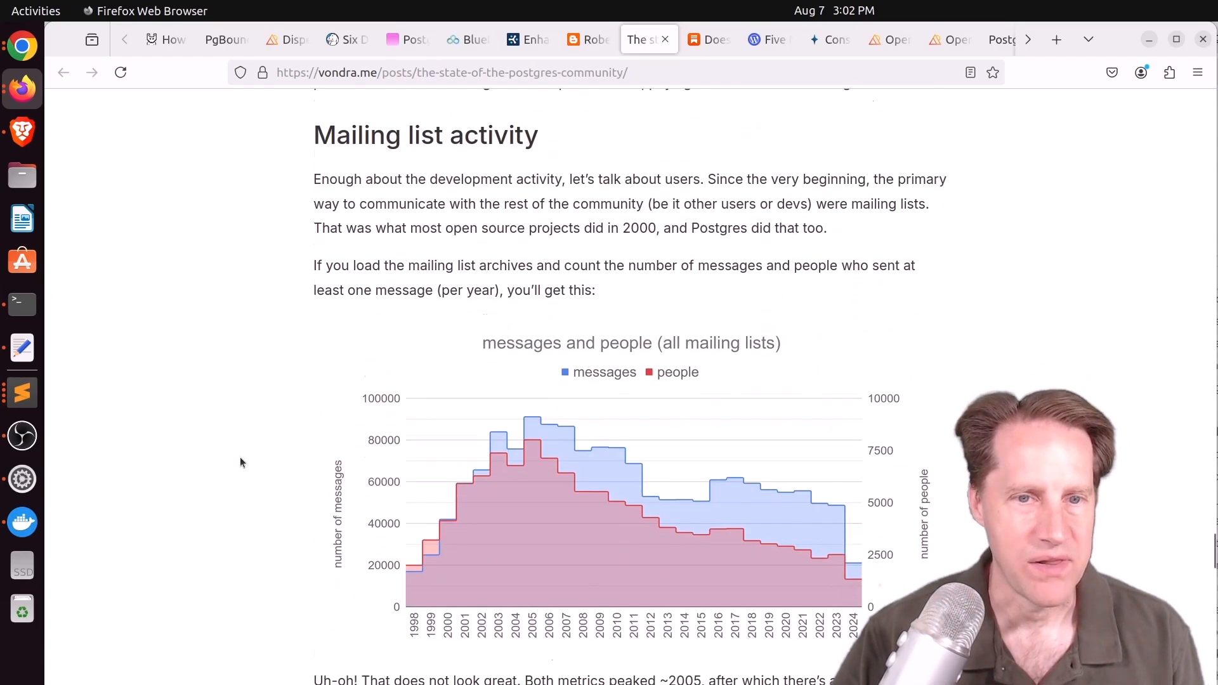
scroll(down, 3)
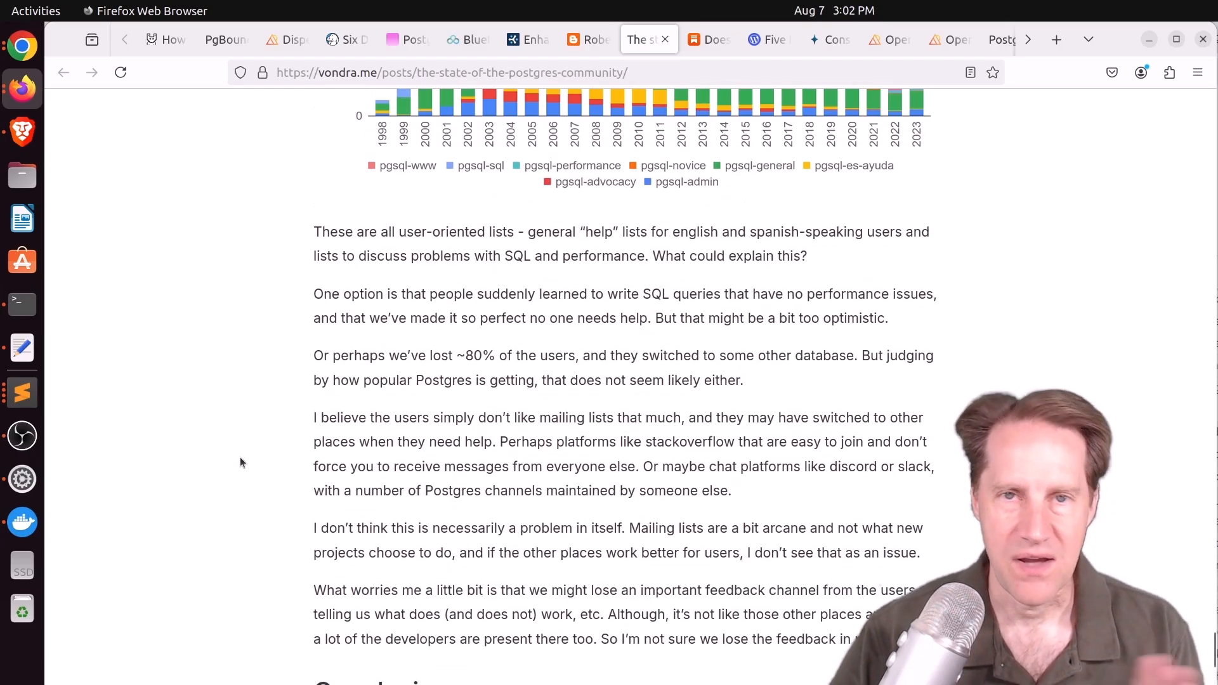
mouse_move(255, 440)
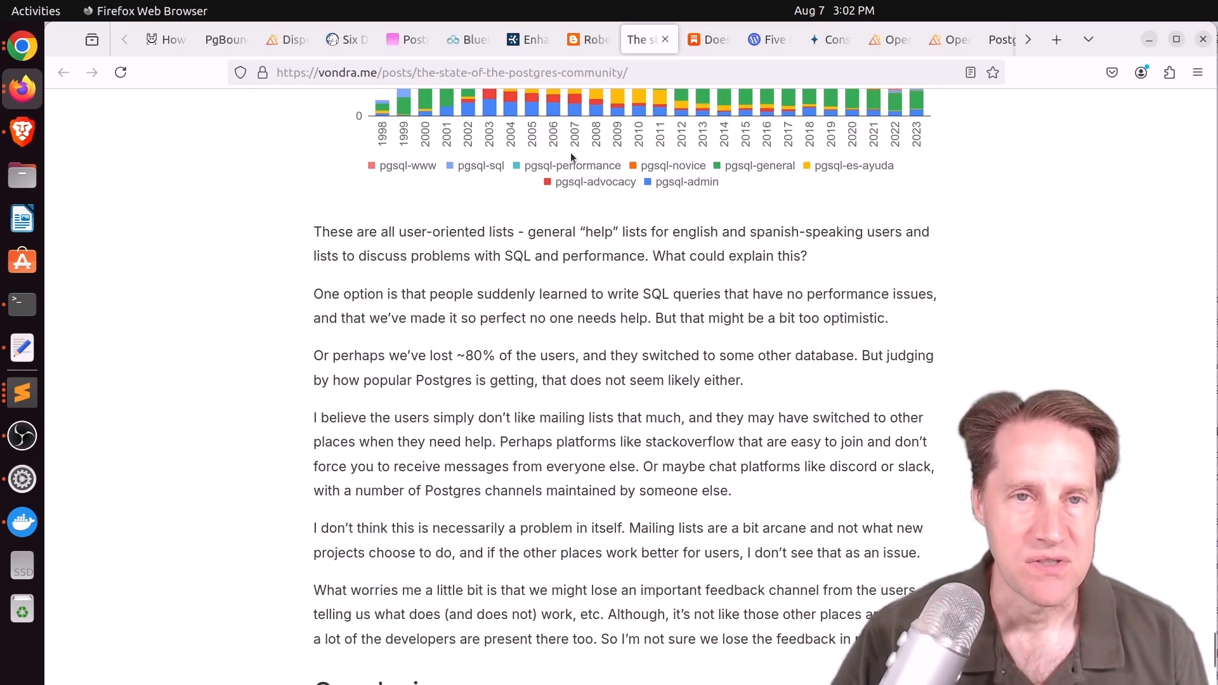
click(706, 40)
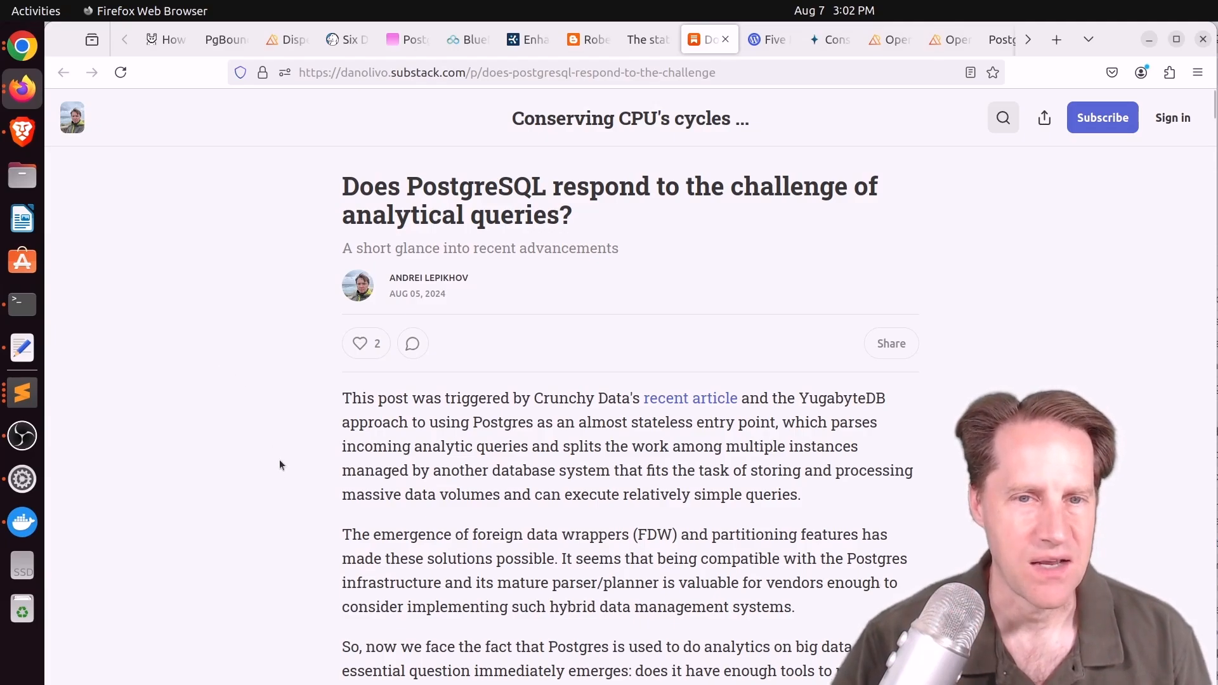
Scroll past the optimiser commits table and query plan examples to 'What's more we can do?'
scroll(down, 3)
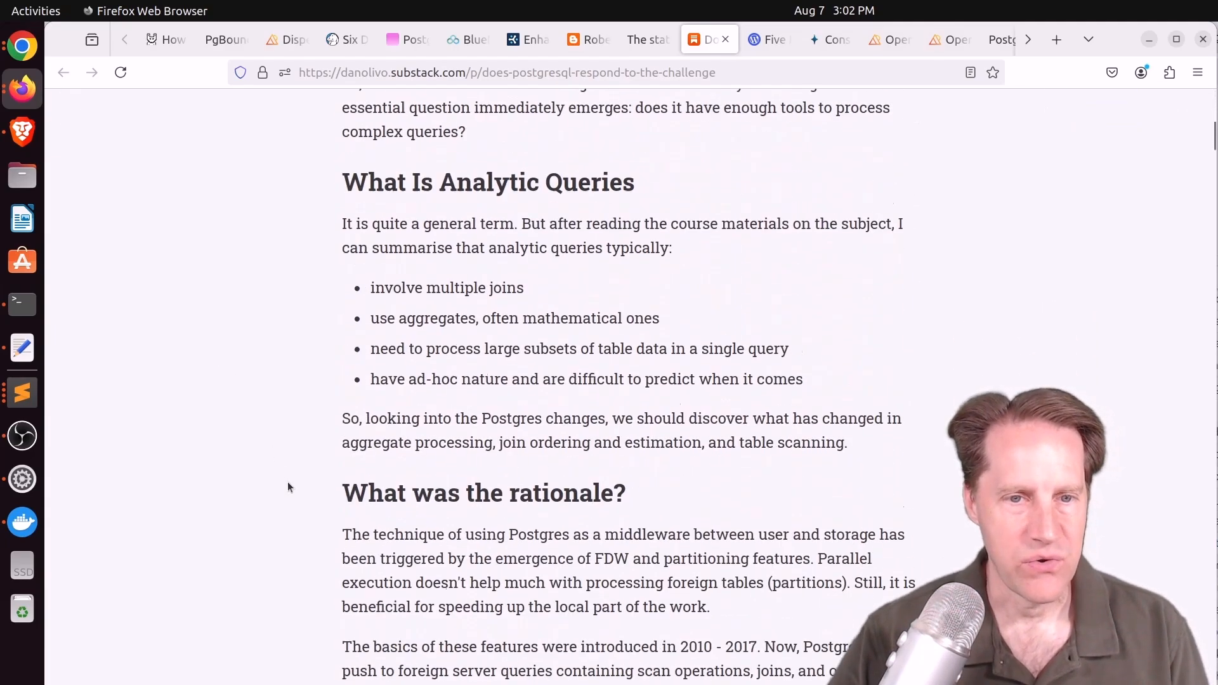
scroll(down, 3)
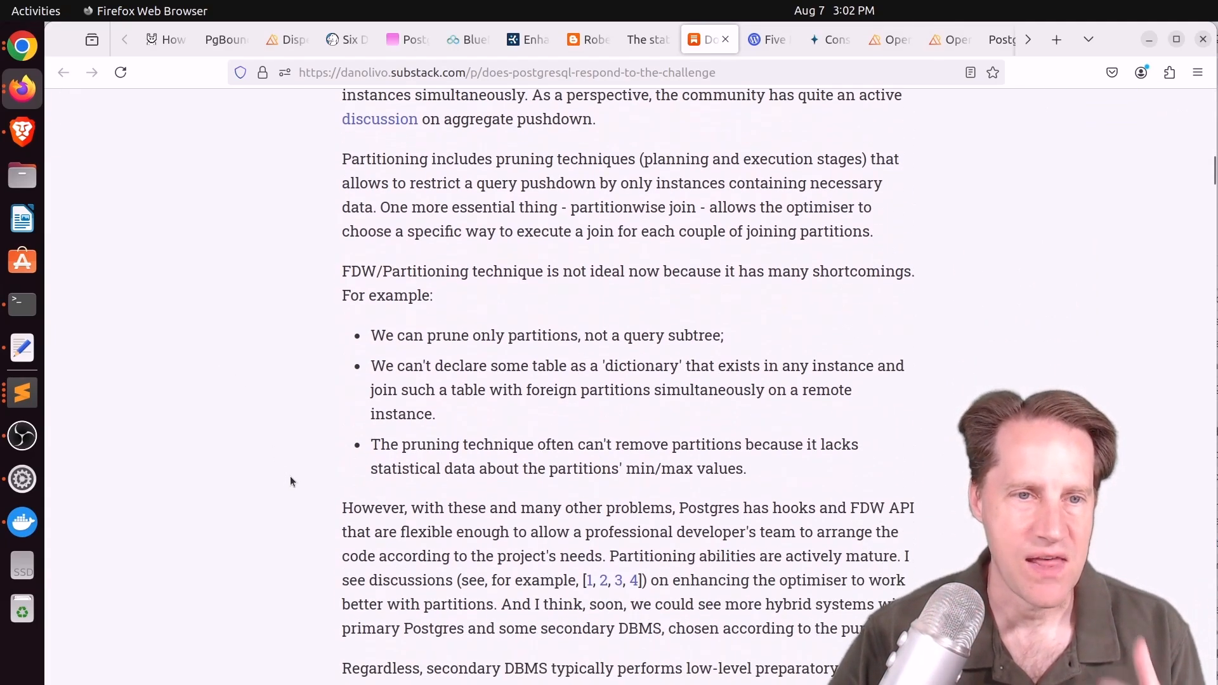
scroll(down, 3)
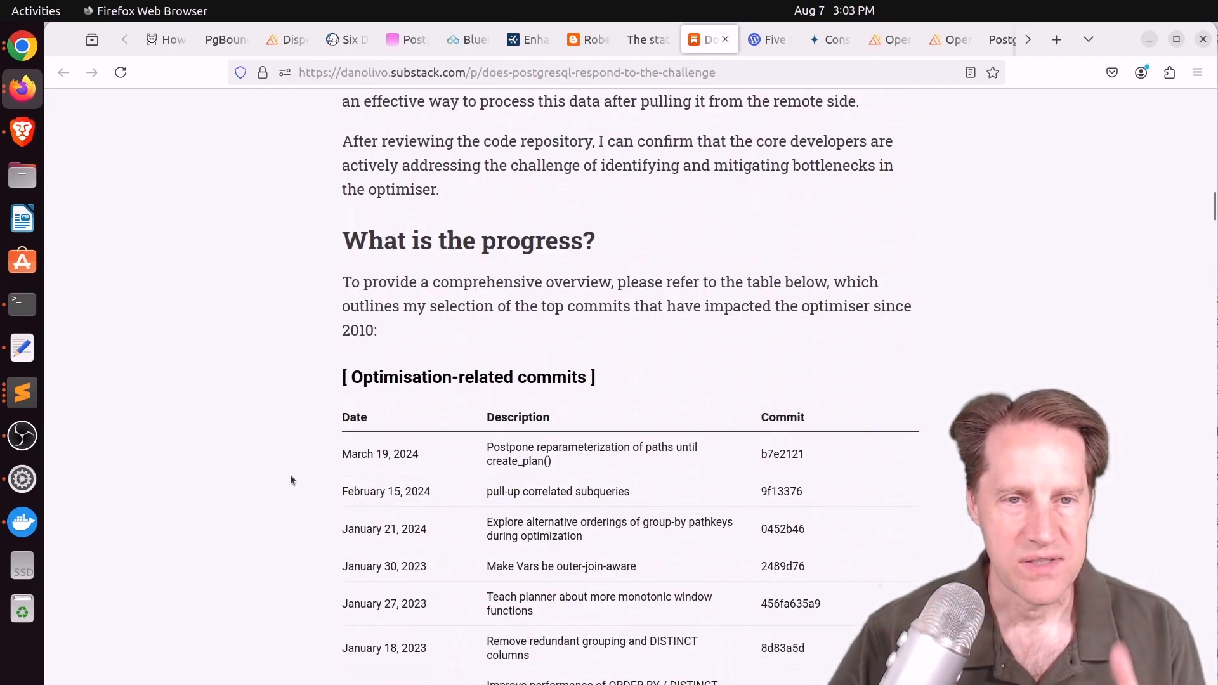
scroll(down, 3)
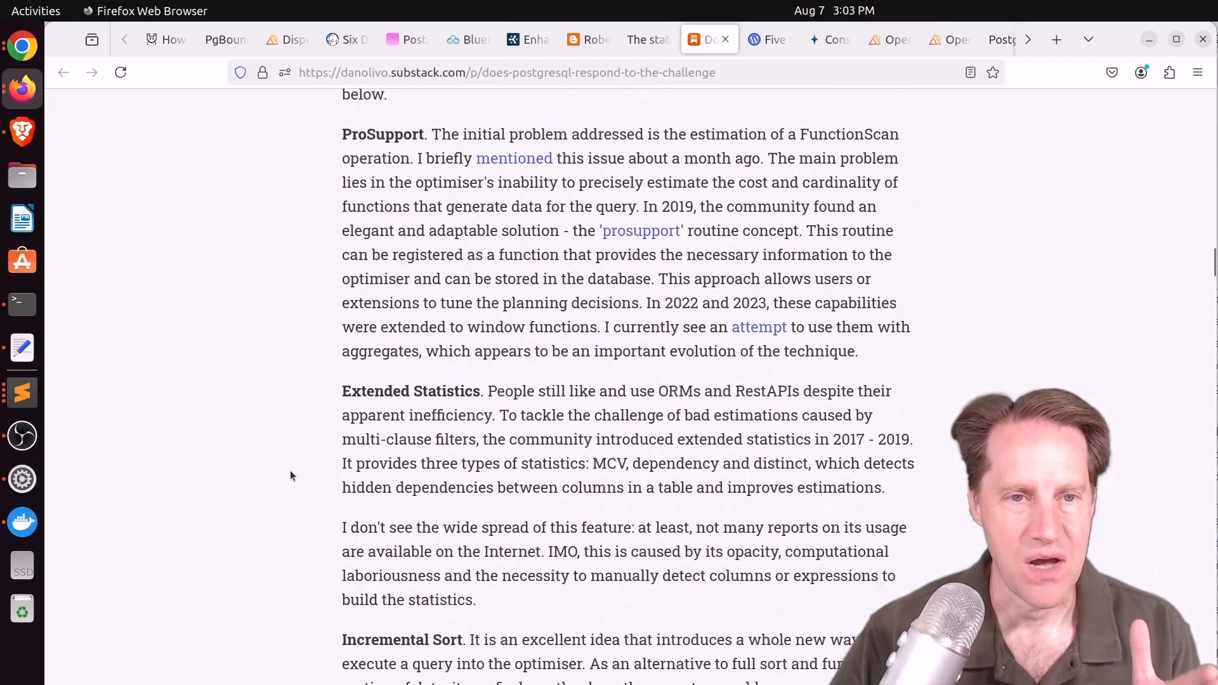
scroll(down, 3)
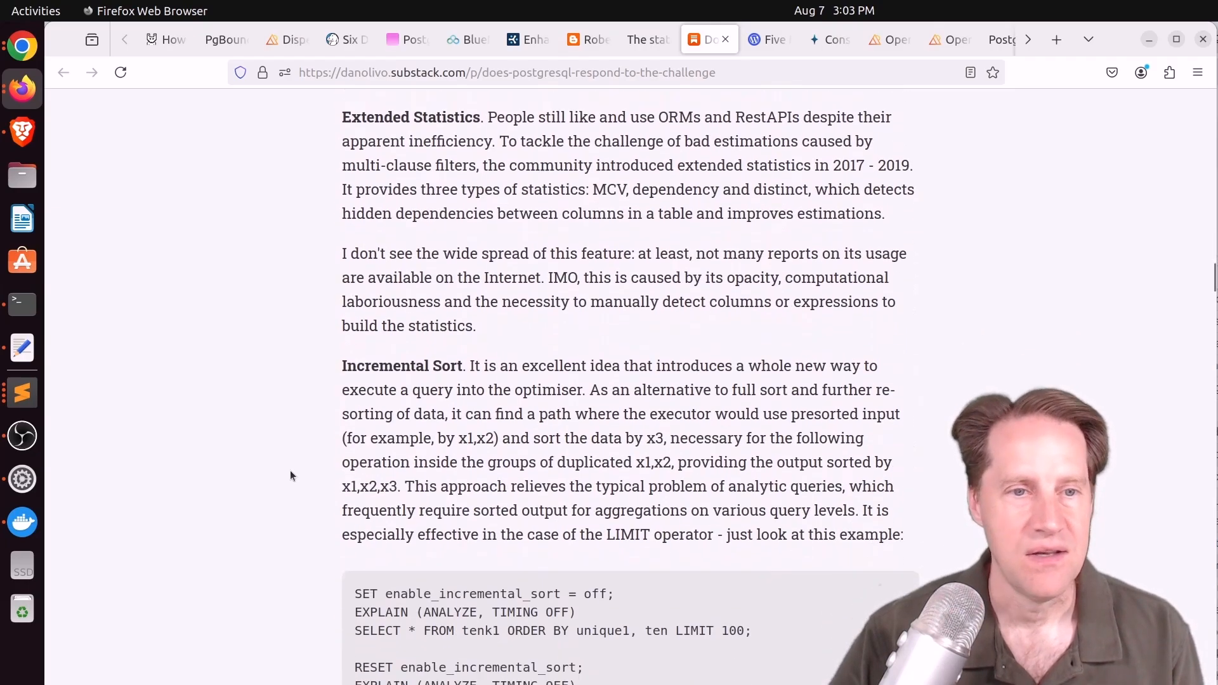
scroll(down, 3)
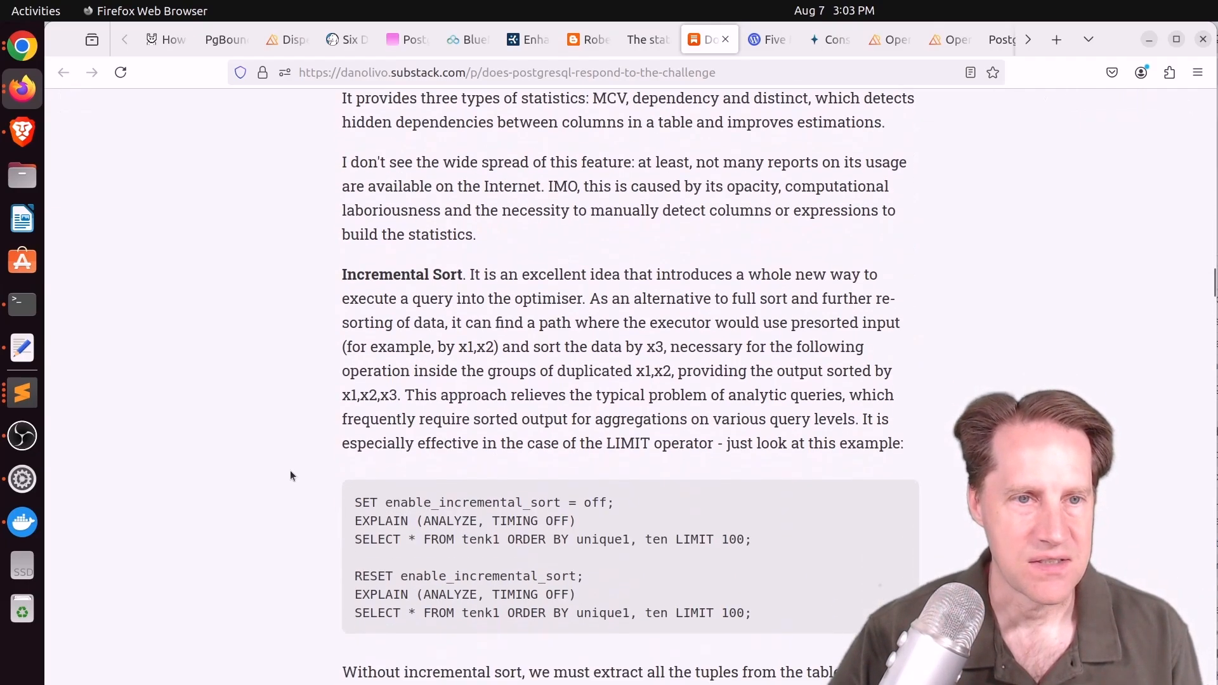
scroll(down, 3)
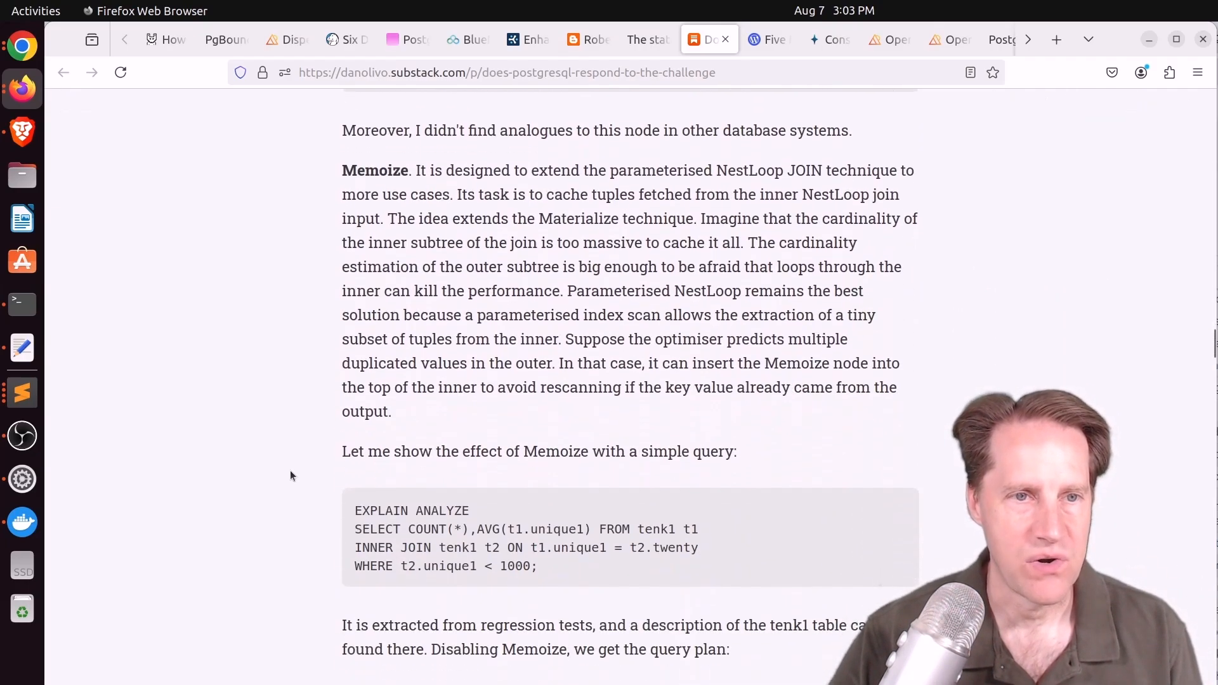
scroll(down, 3)
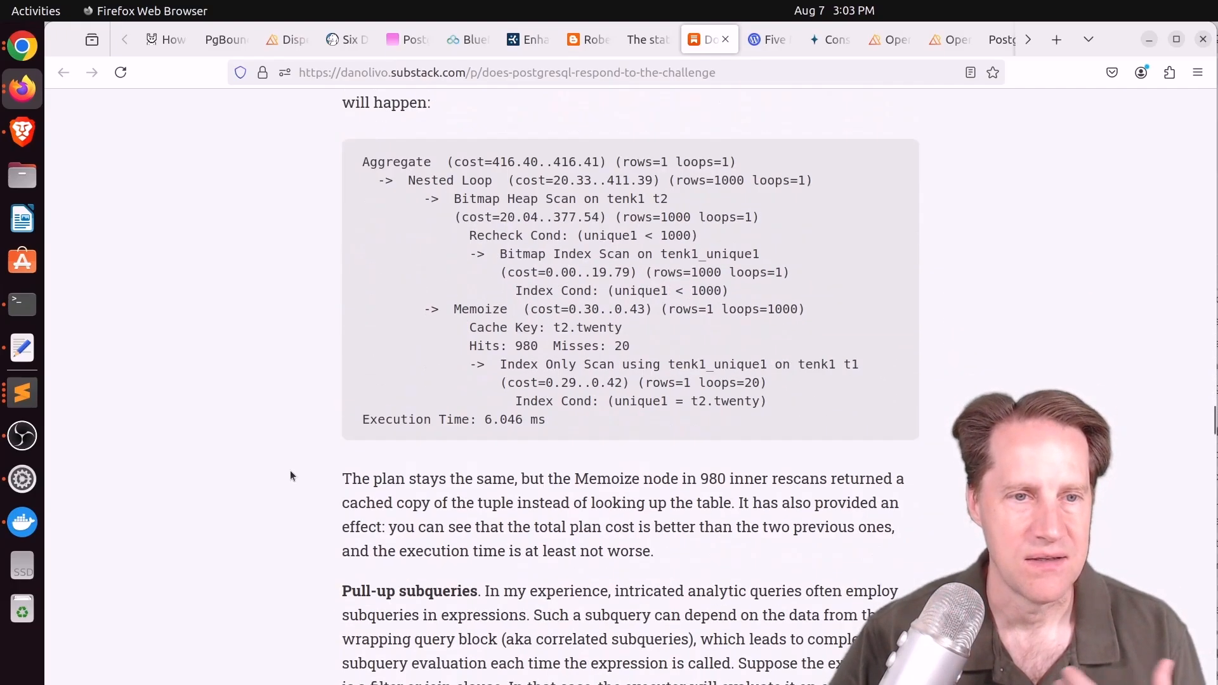
scroll(down, 3)
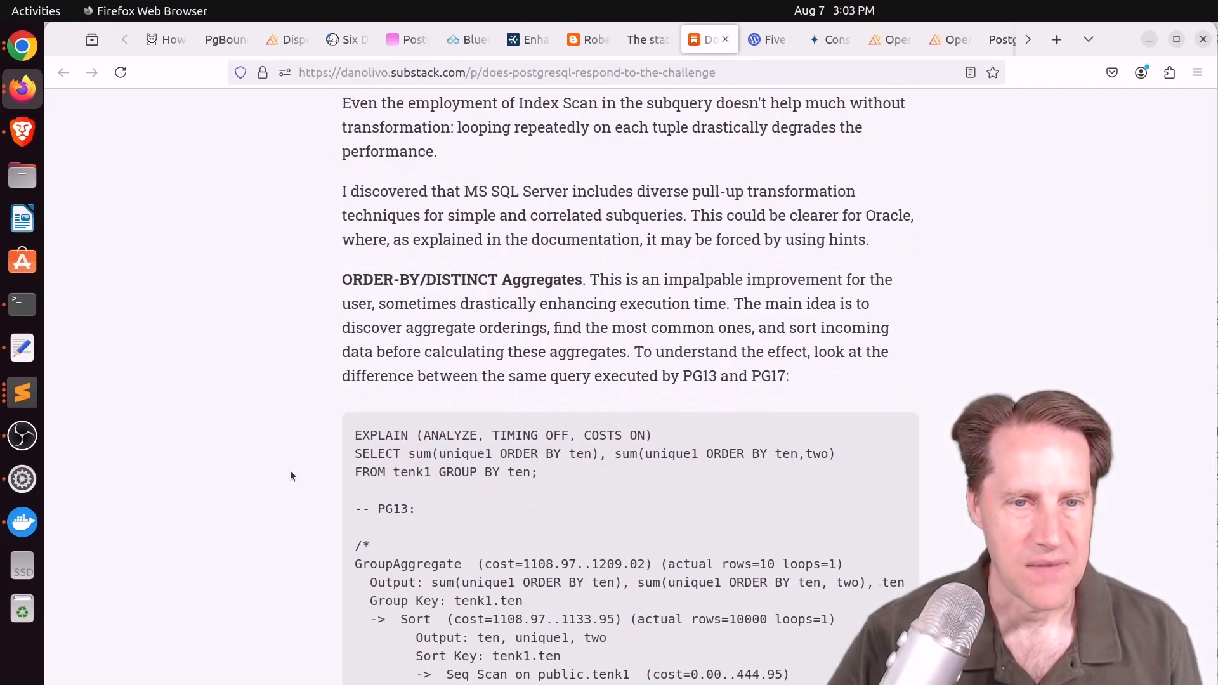
scroll(down, 3)
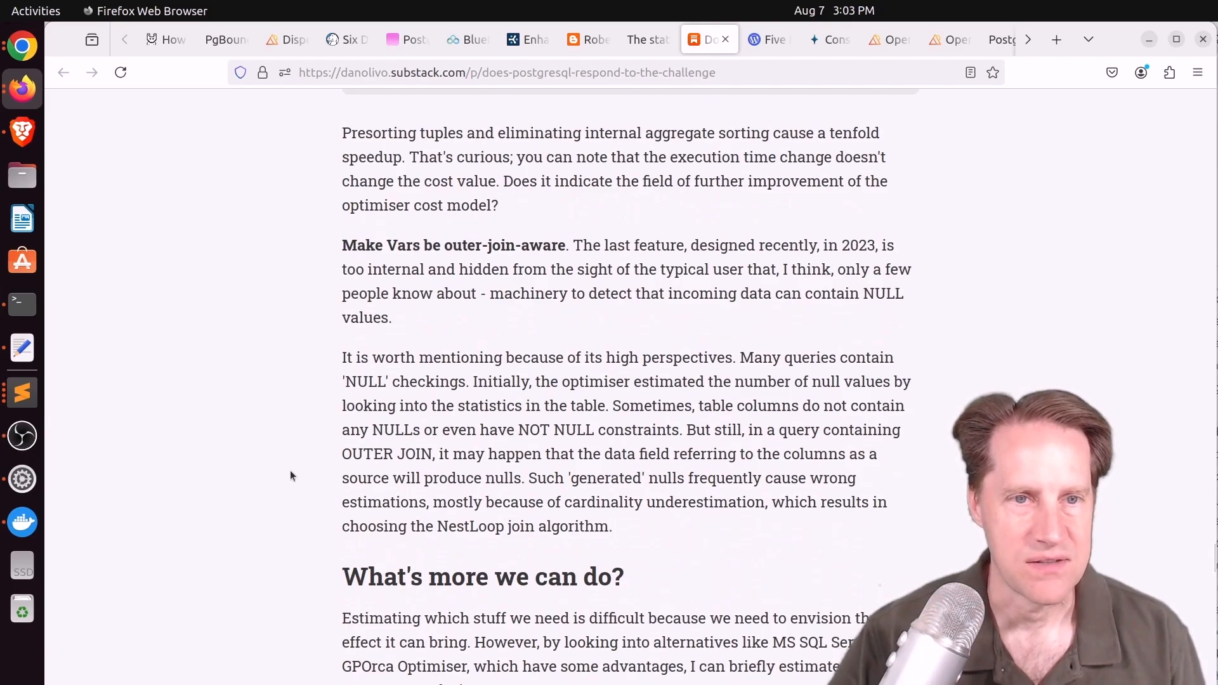